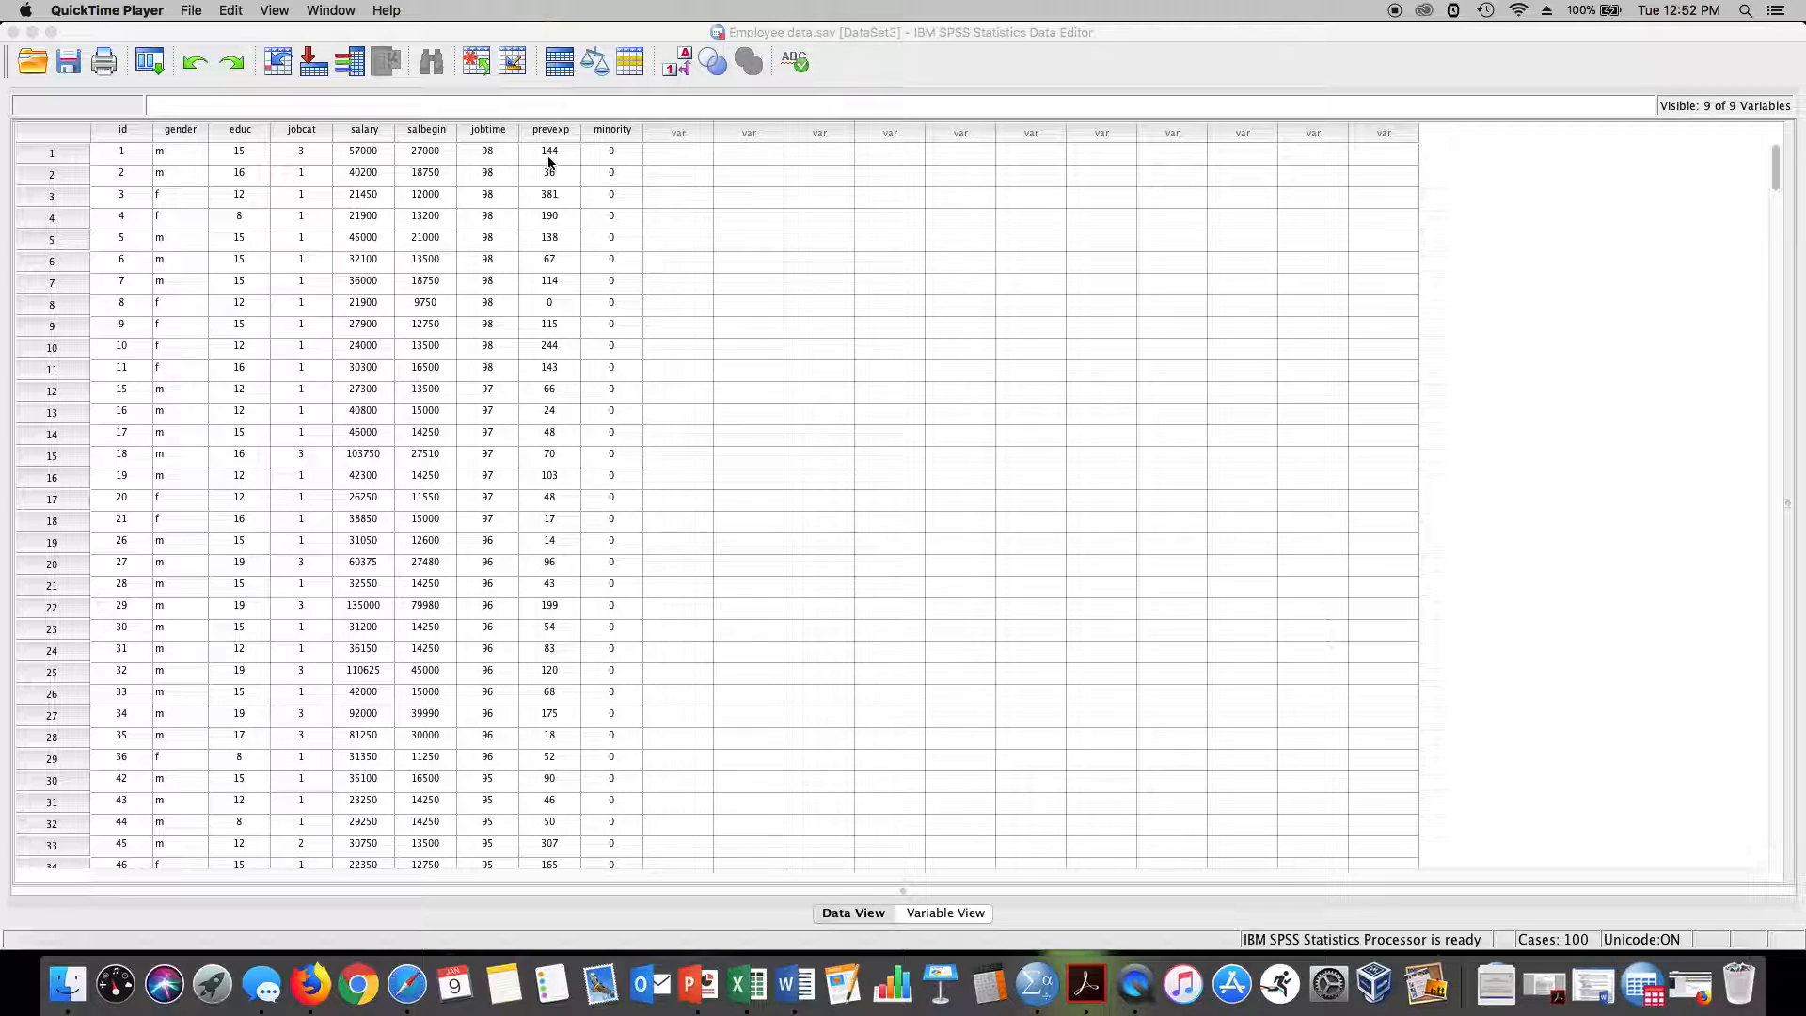
{"action": "mouse_move", "coordinate": [550, 274]}
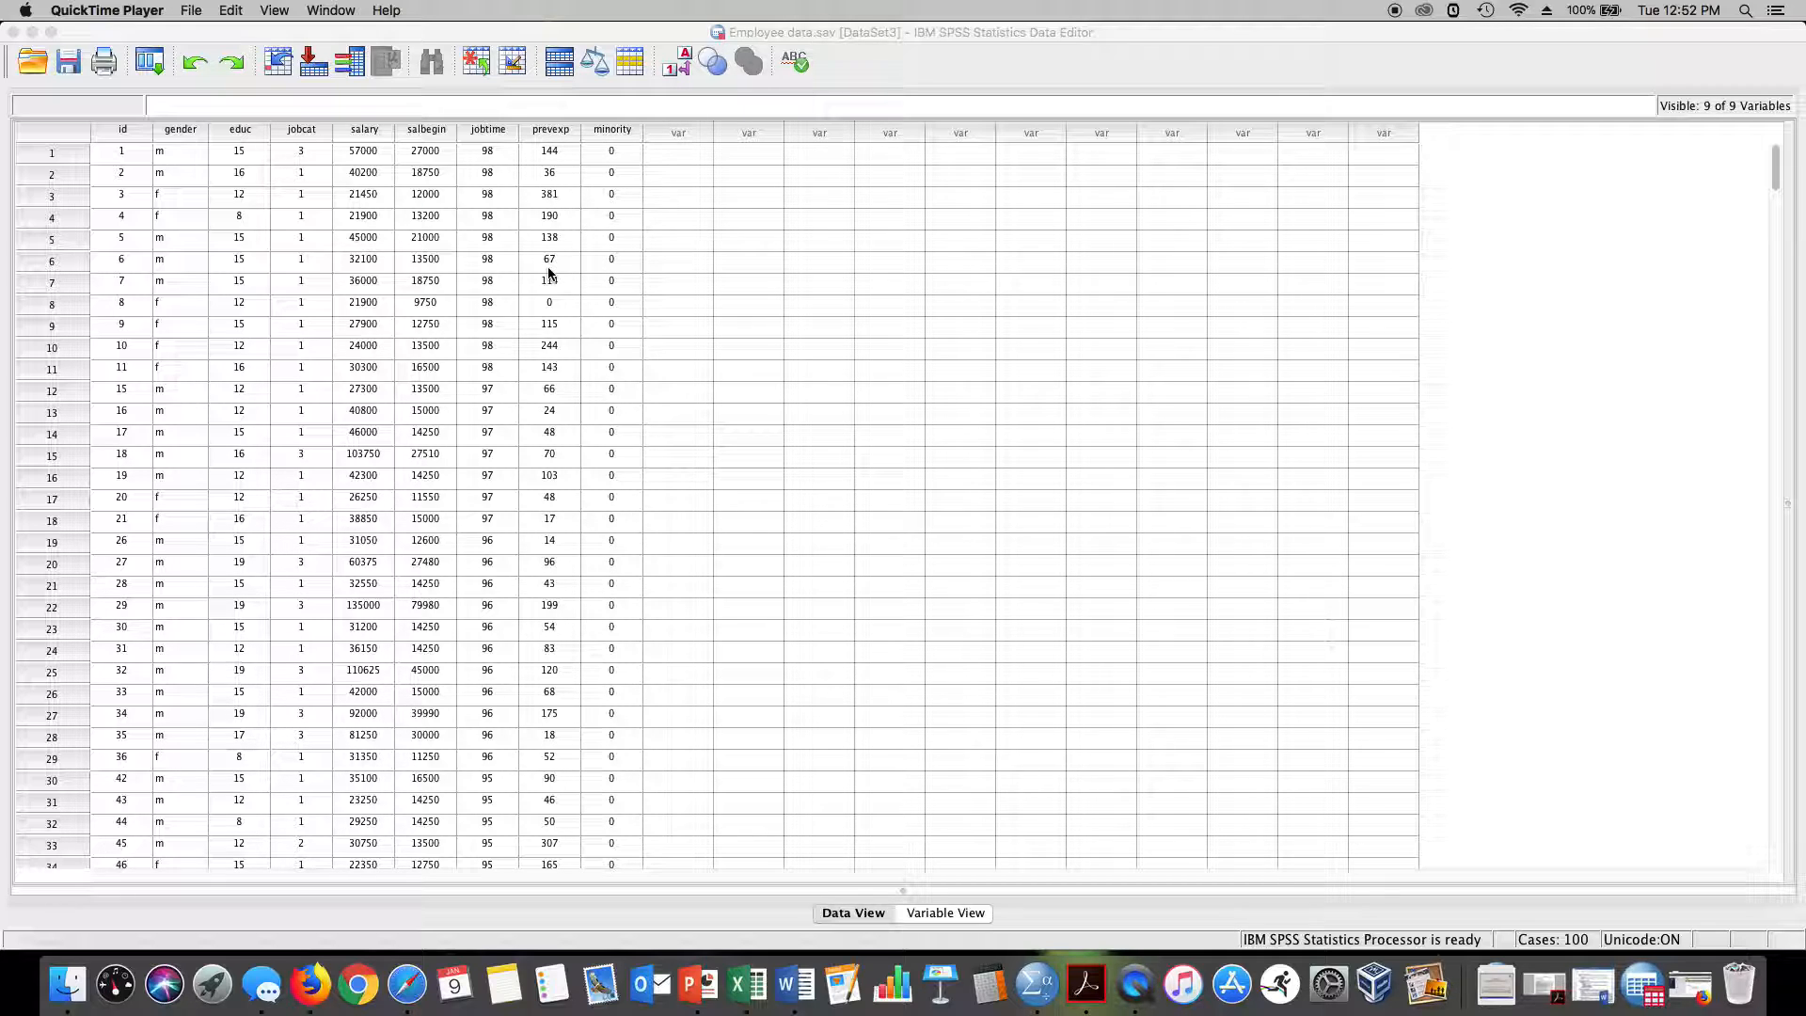
{"action": "mouse_move", "coordinate": [558, 238]}
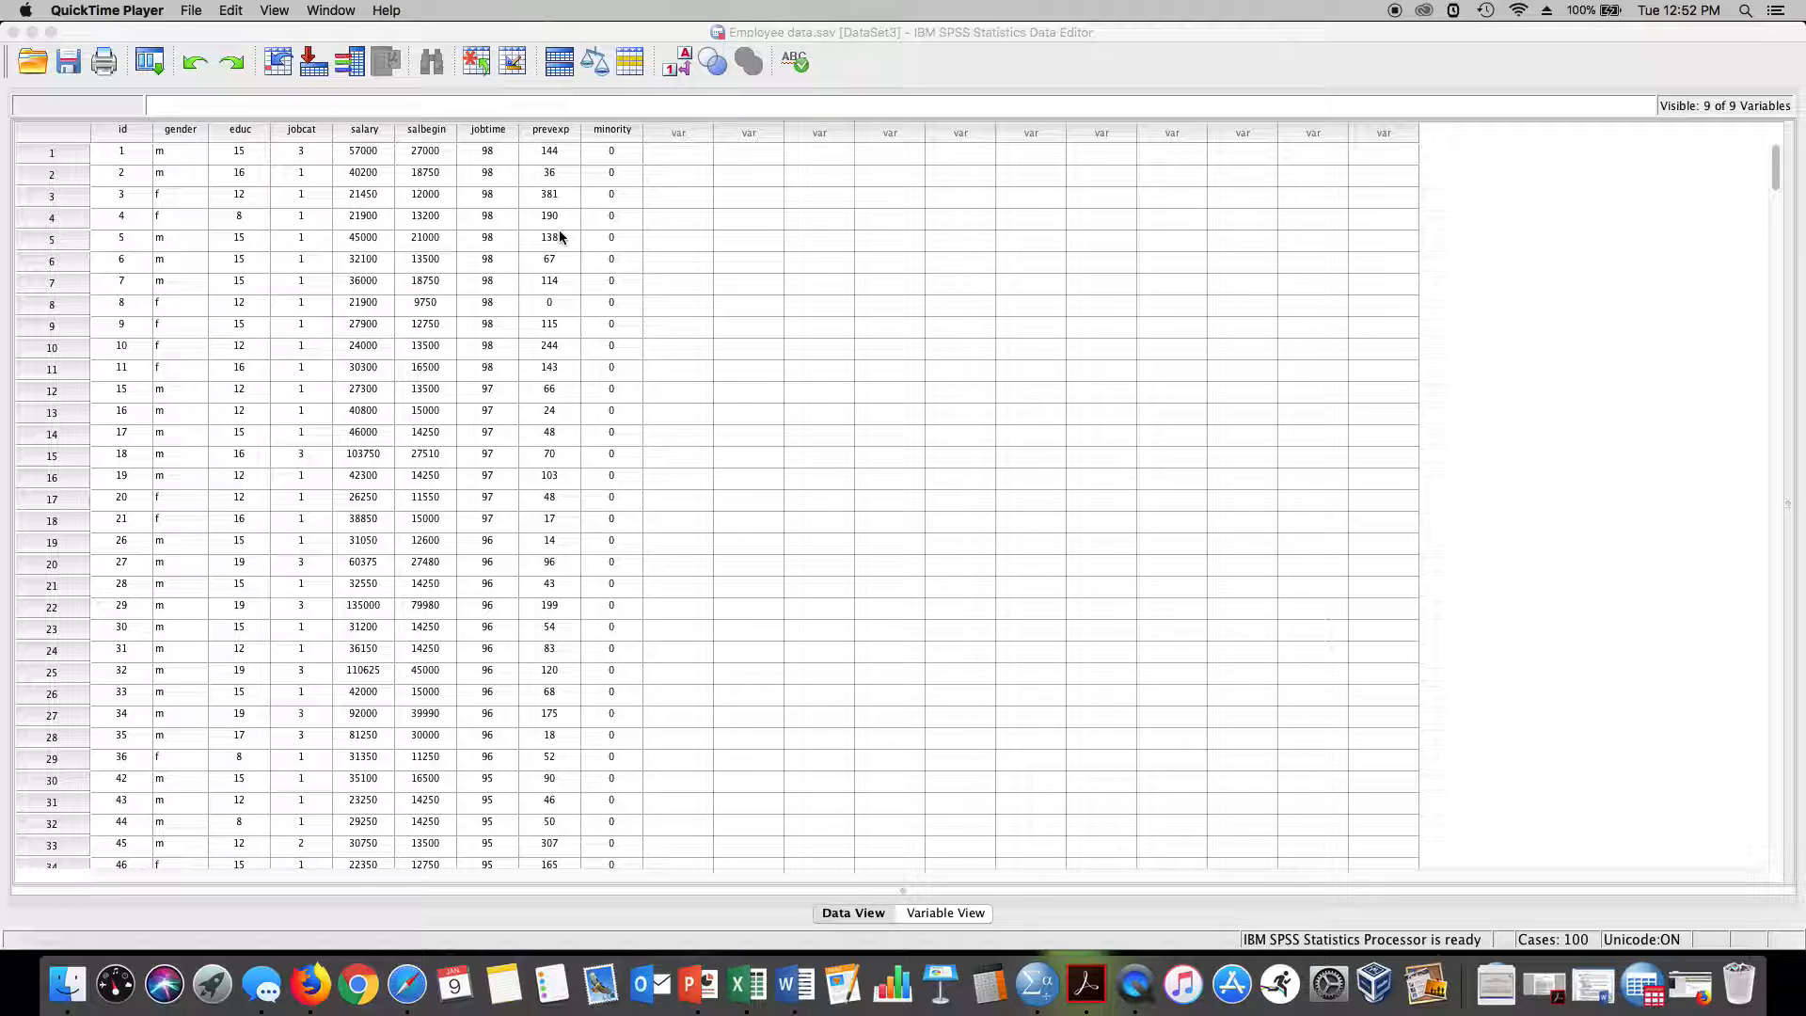
{"action": "mouse_move", "coordinate": [468, 180]}
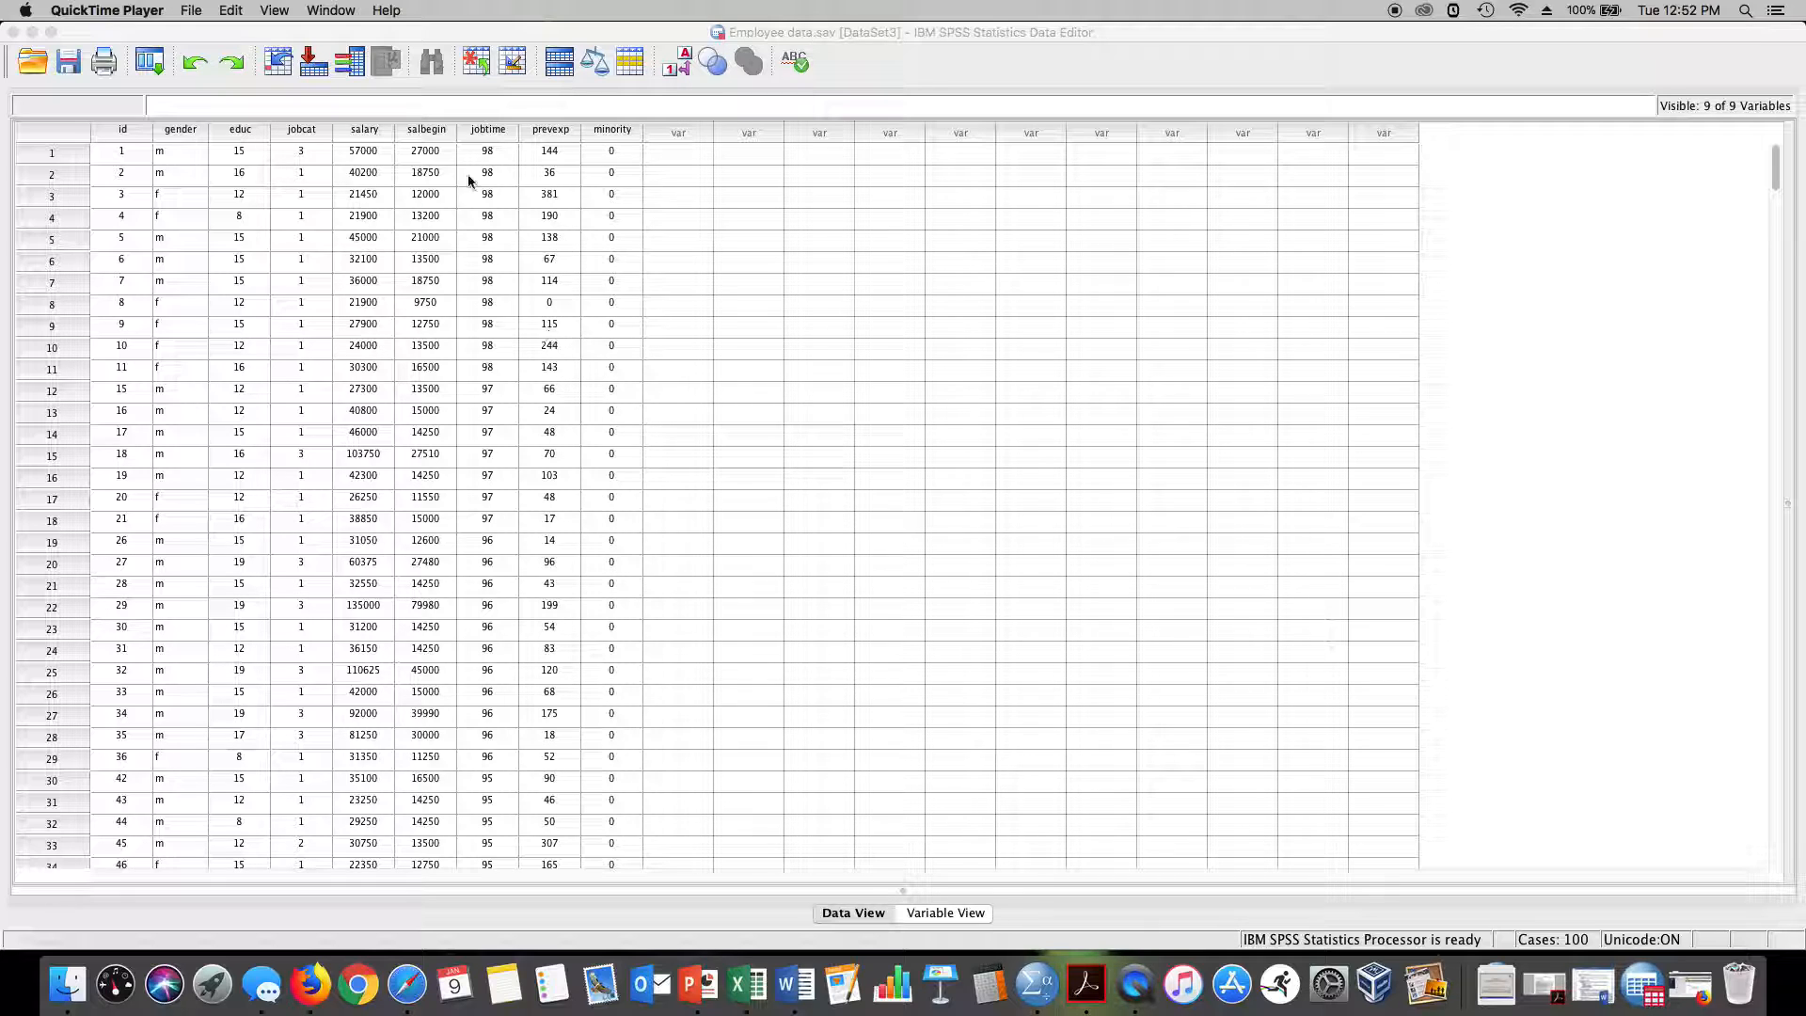
{"action": "mouse_move", "coordinate": [449, 191]}
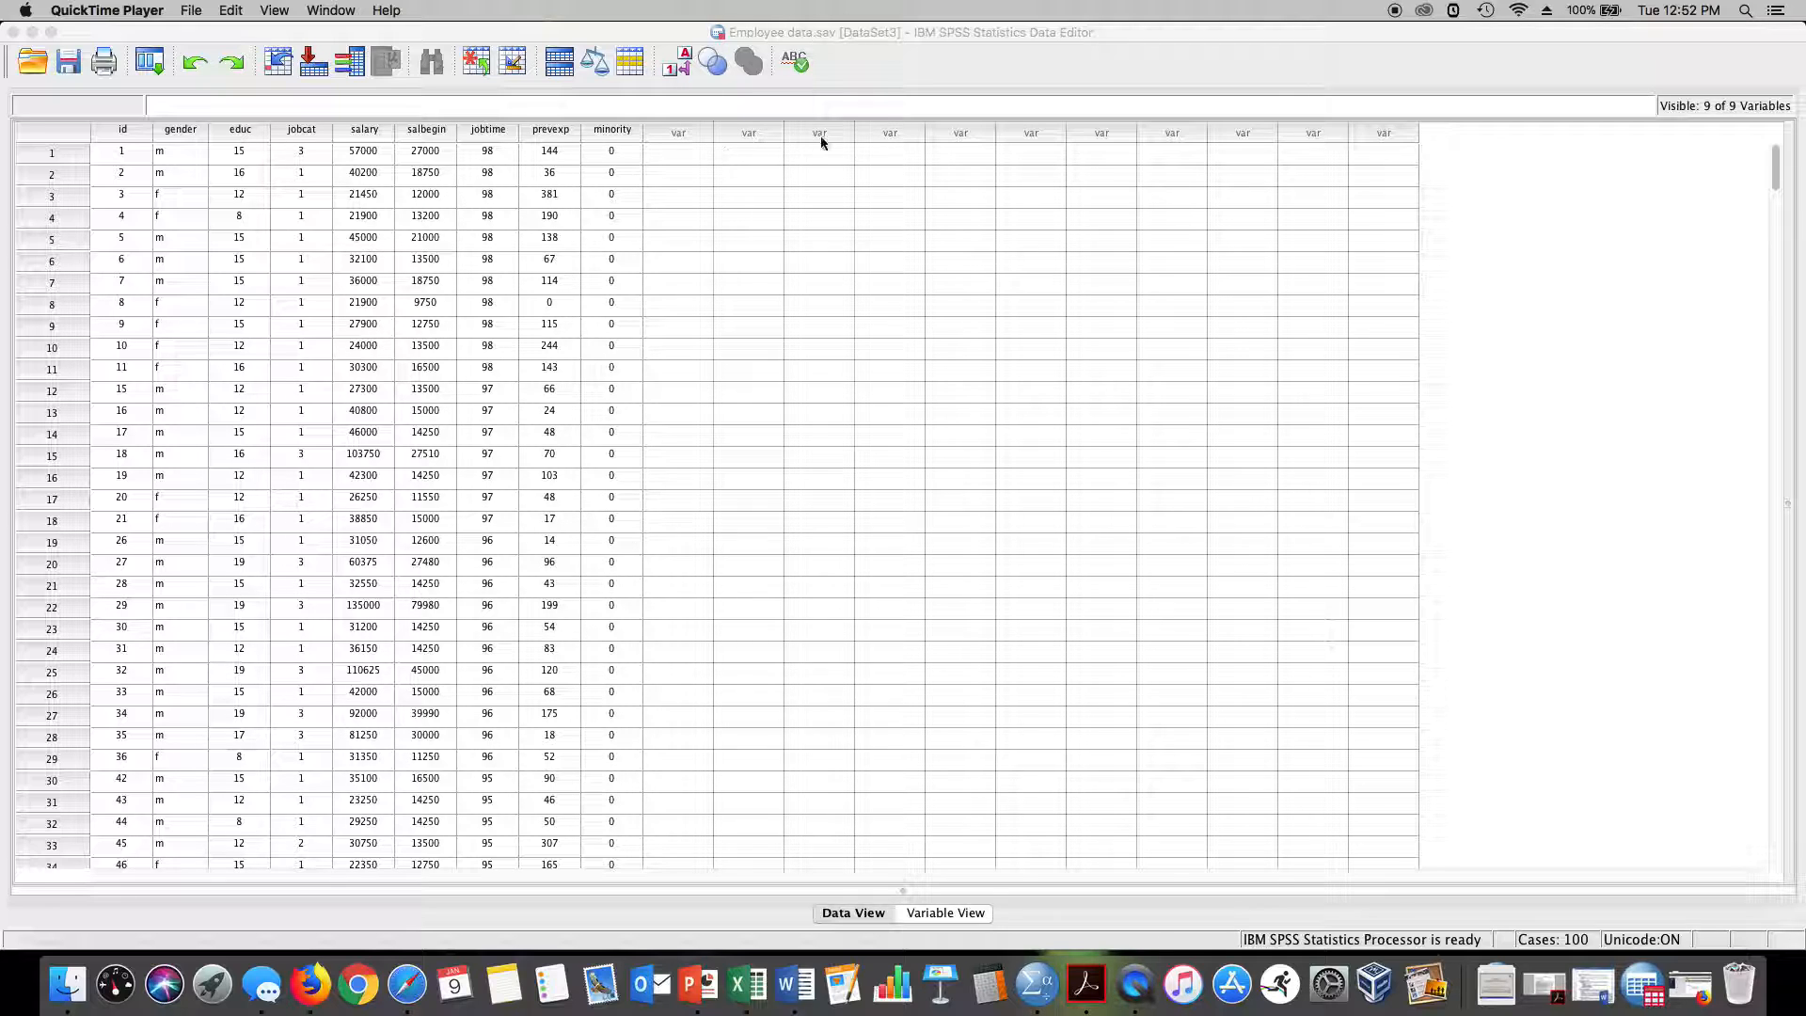
- Start a Frequencies analysis with Previous Experience as the only variable
{"action": "left_click", "coordinate": [819, 151]}
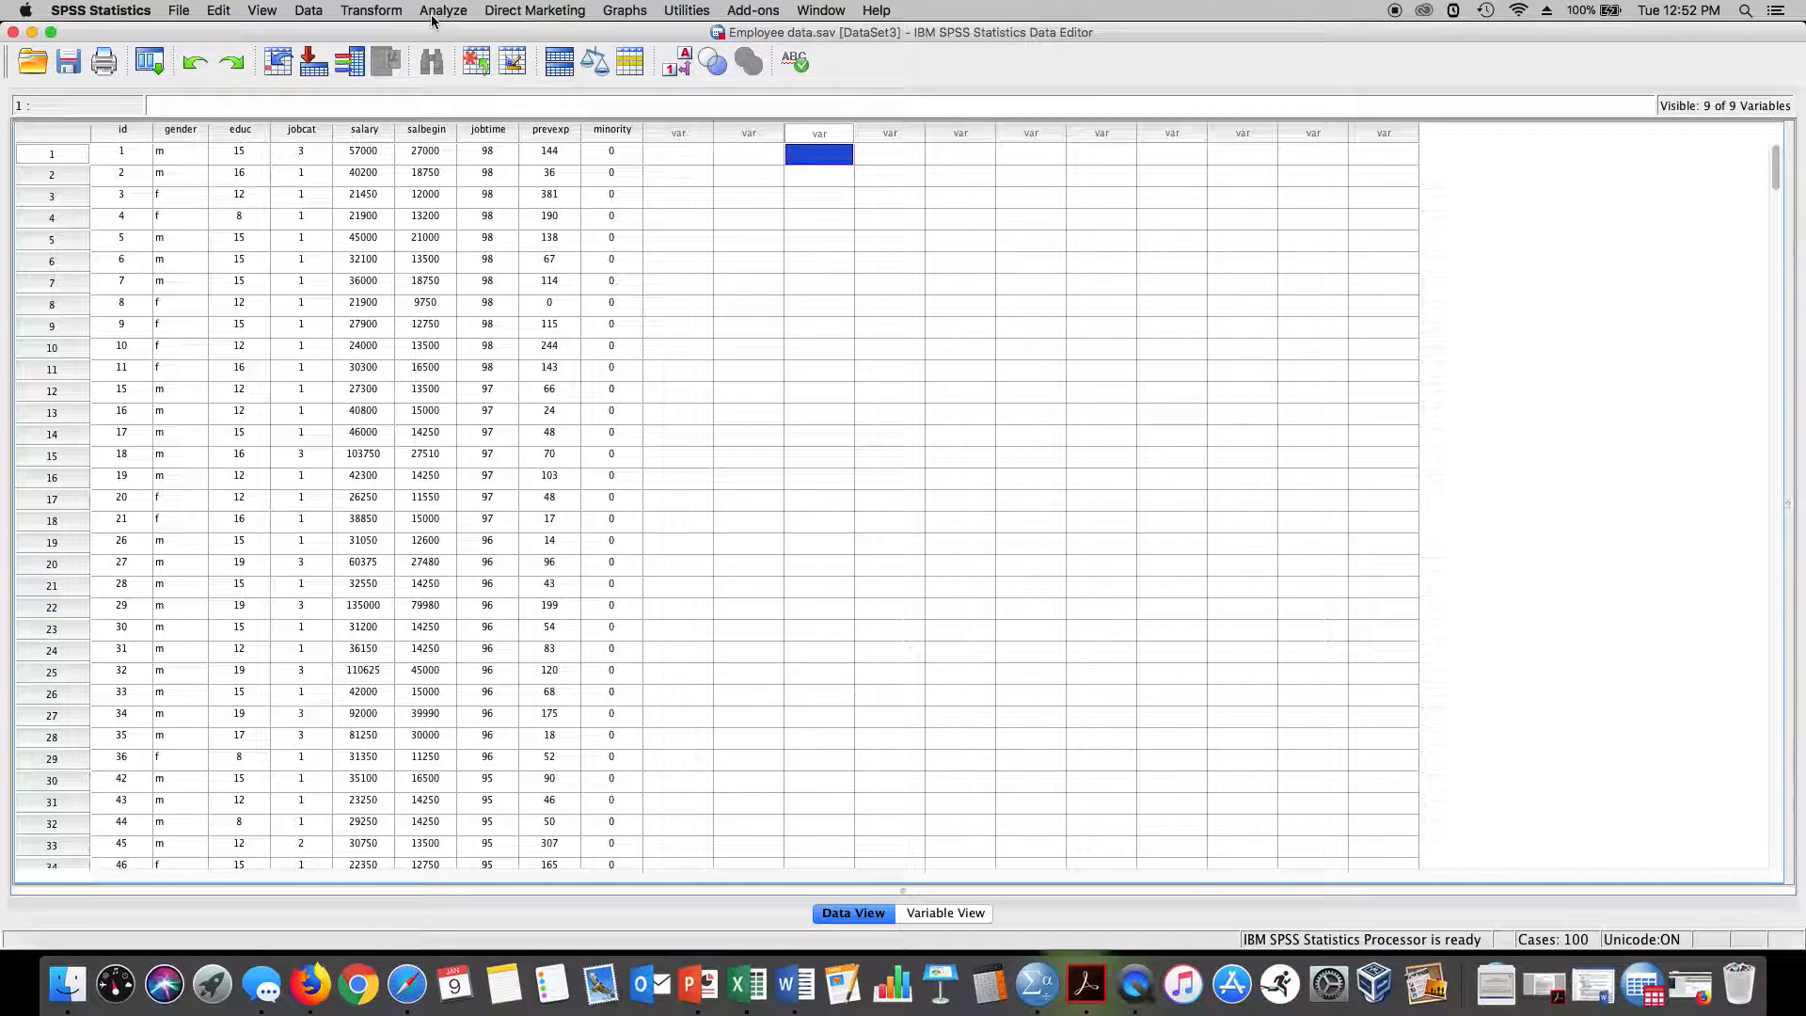
{"action": "left_click", "coordinate": [442, 10]}
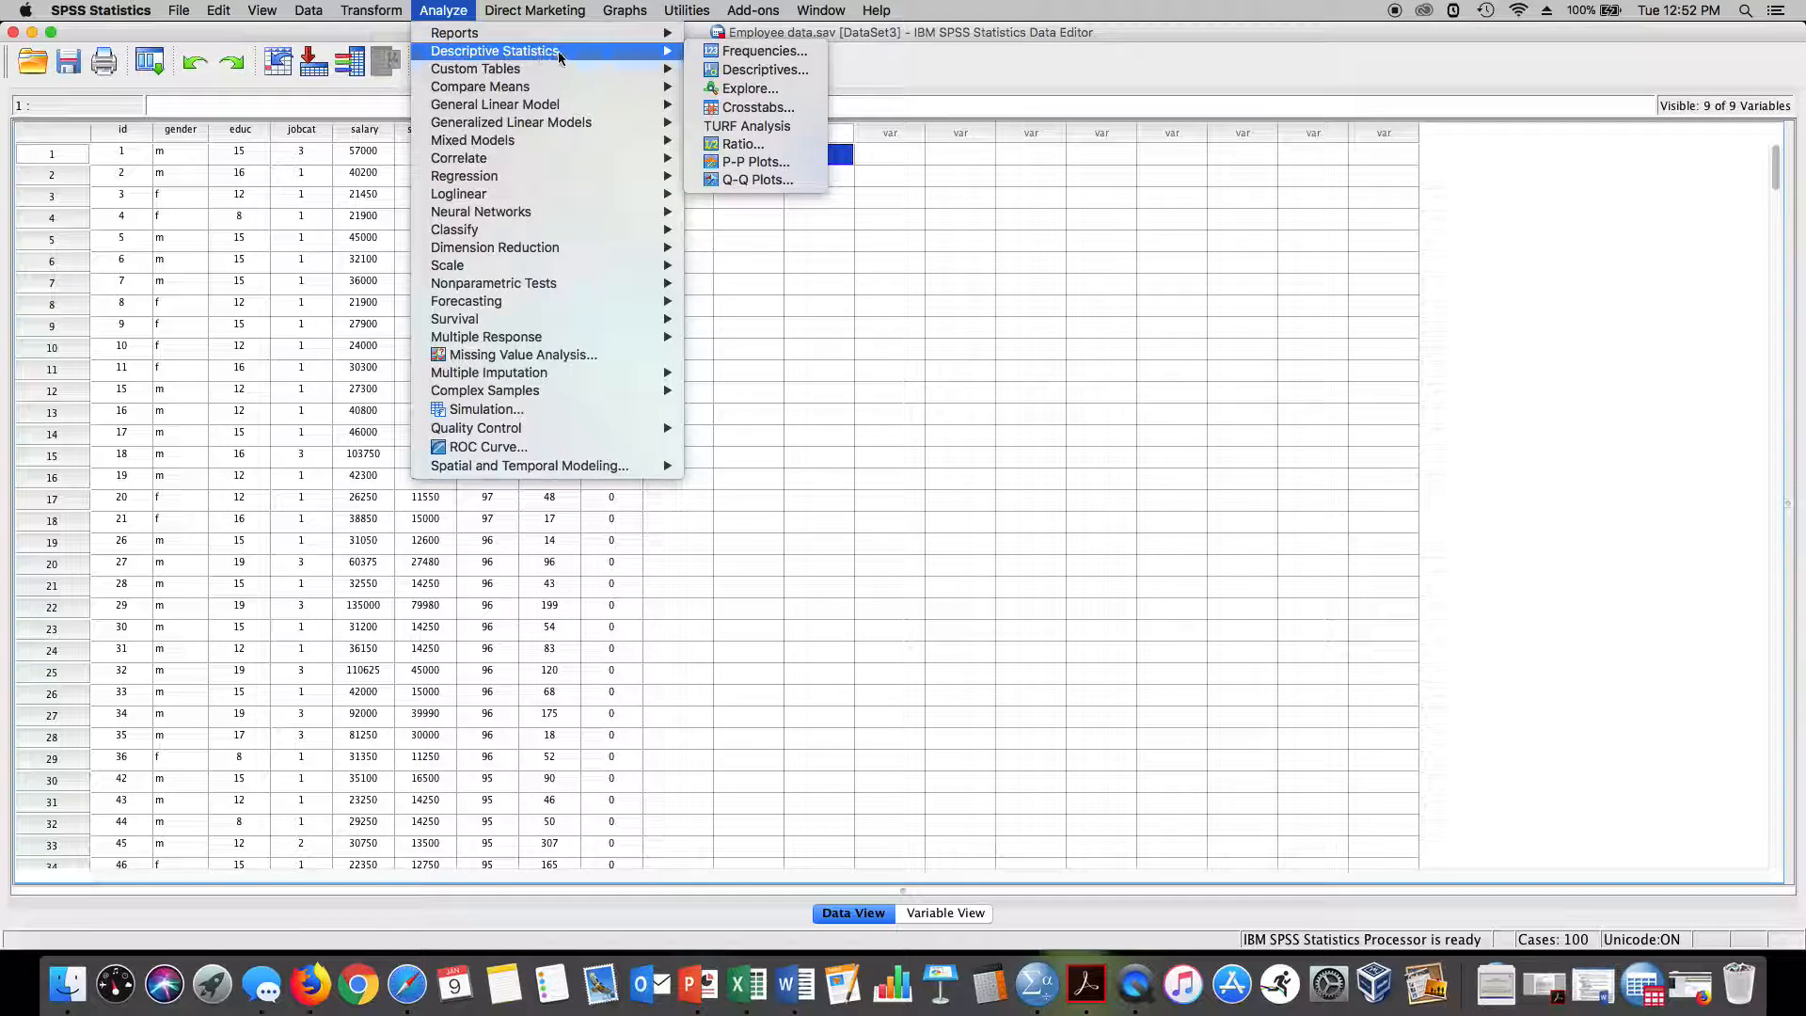
{"action": "left_click", "coordinate": [762, 51]}
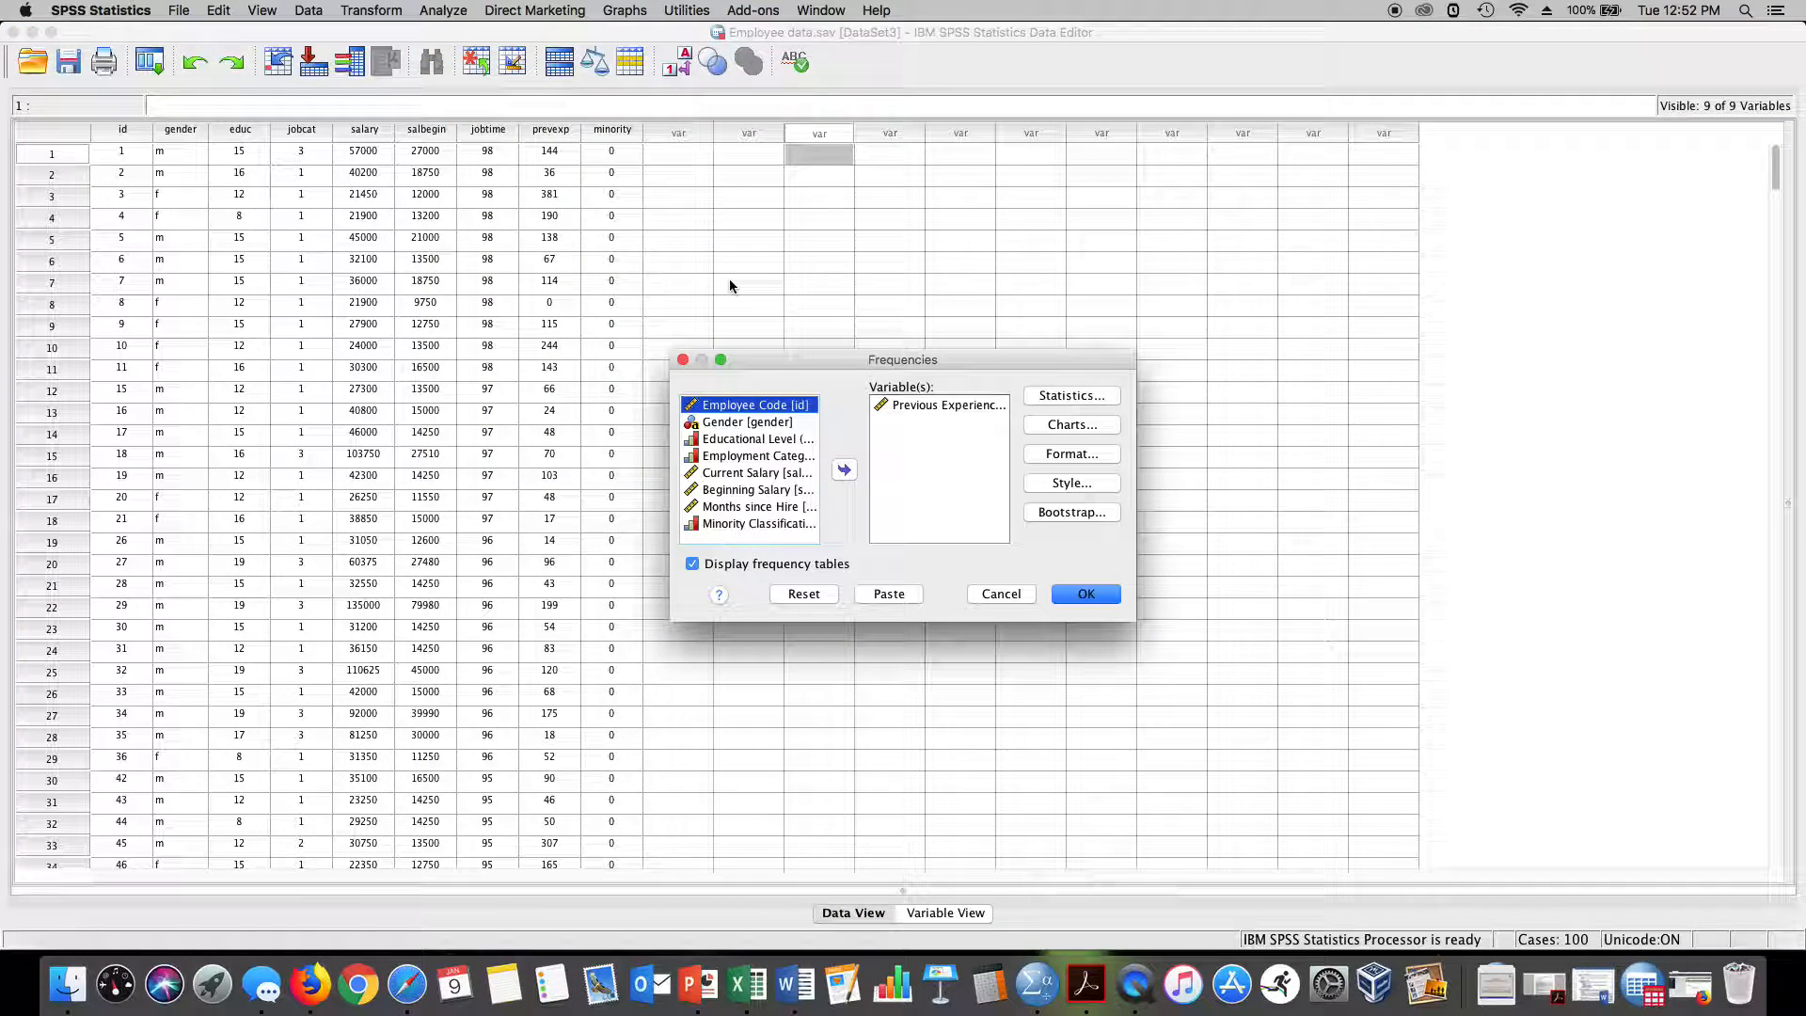
{"action": "left_click", "coordinate": [937, 404]}
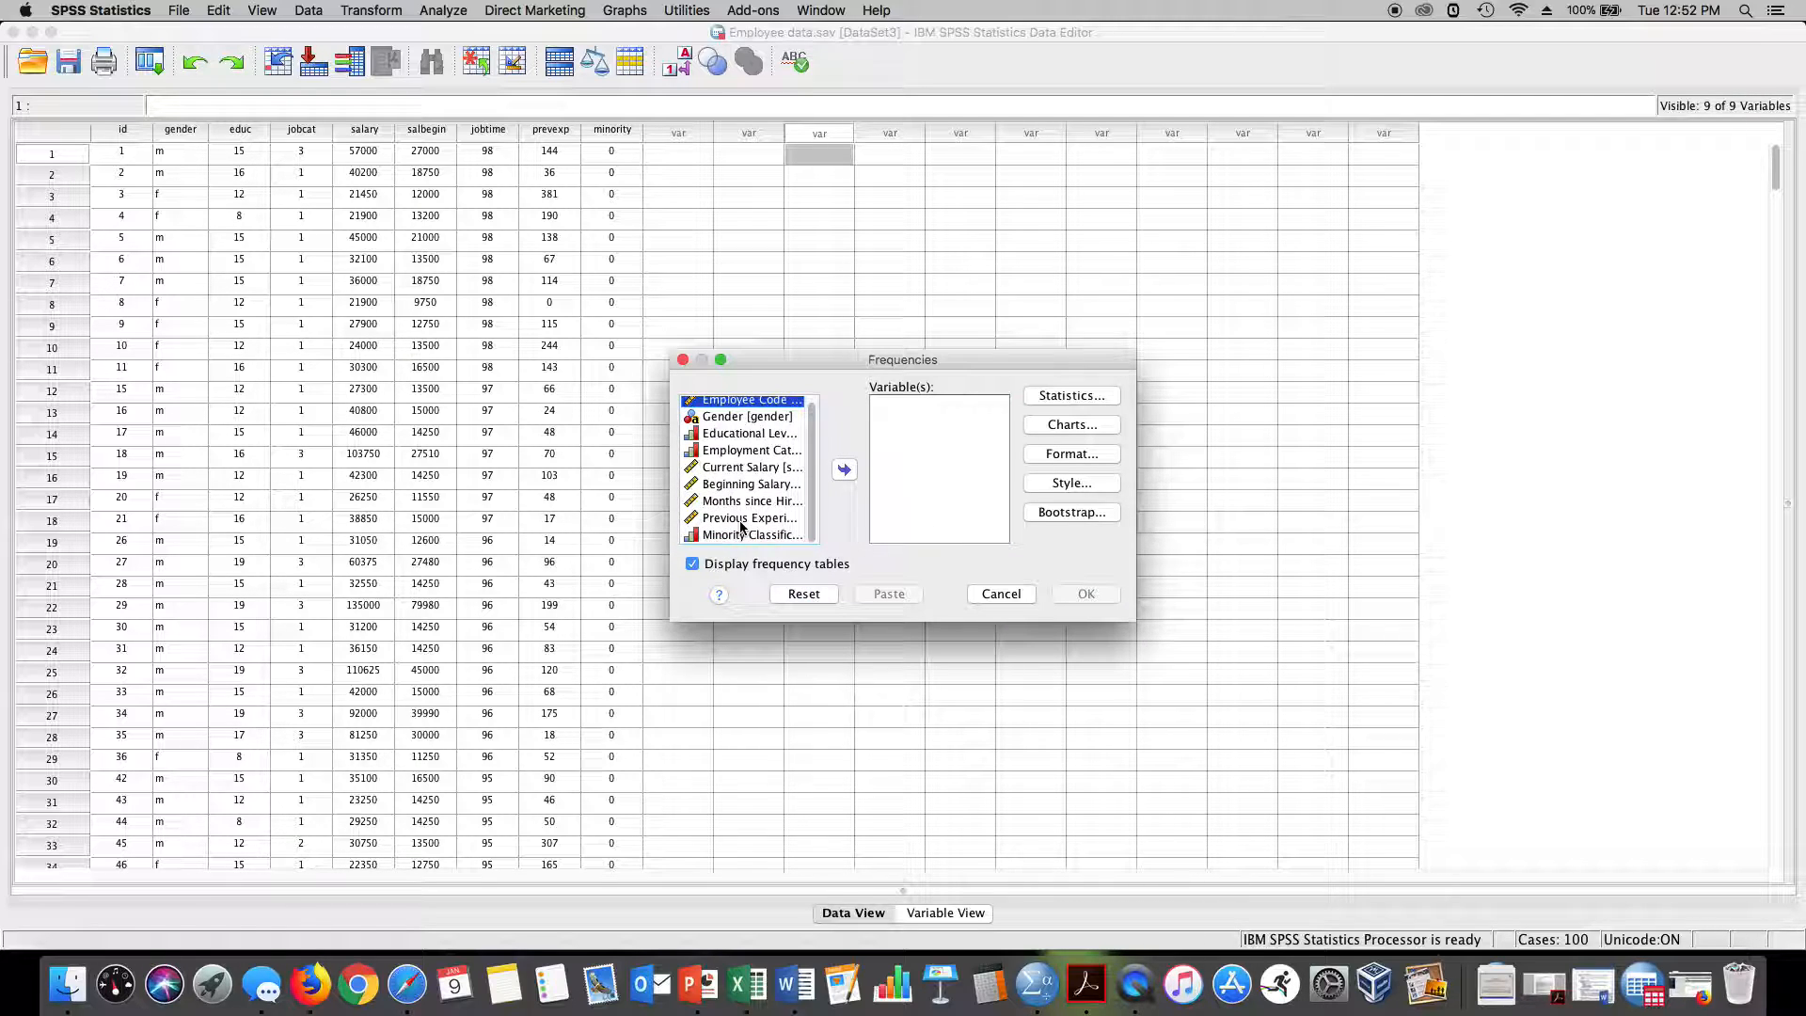
{"action": "left_click", "coordinate": [843, 468]}
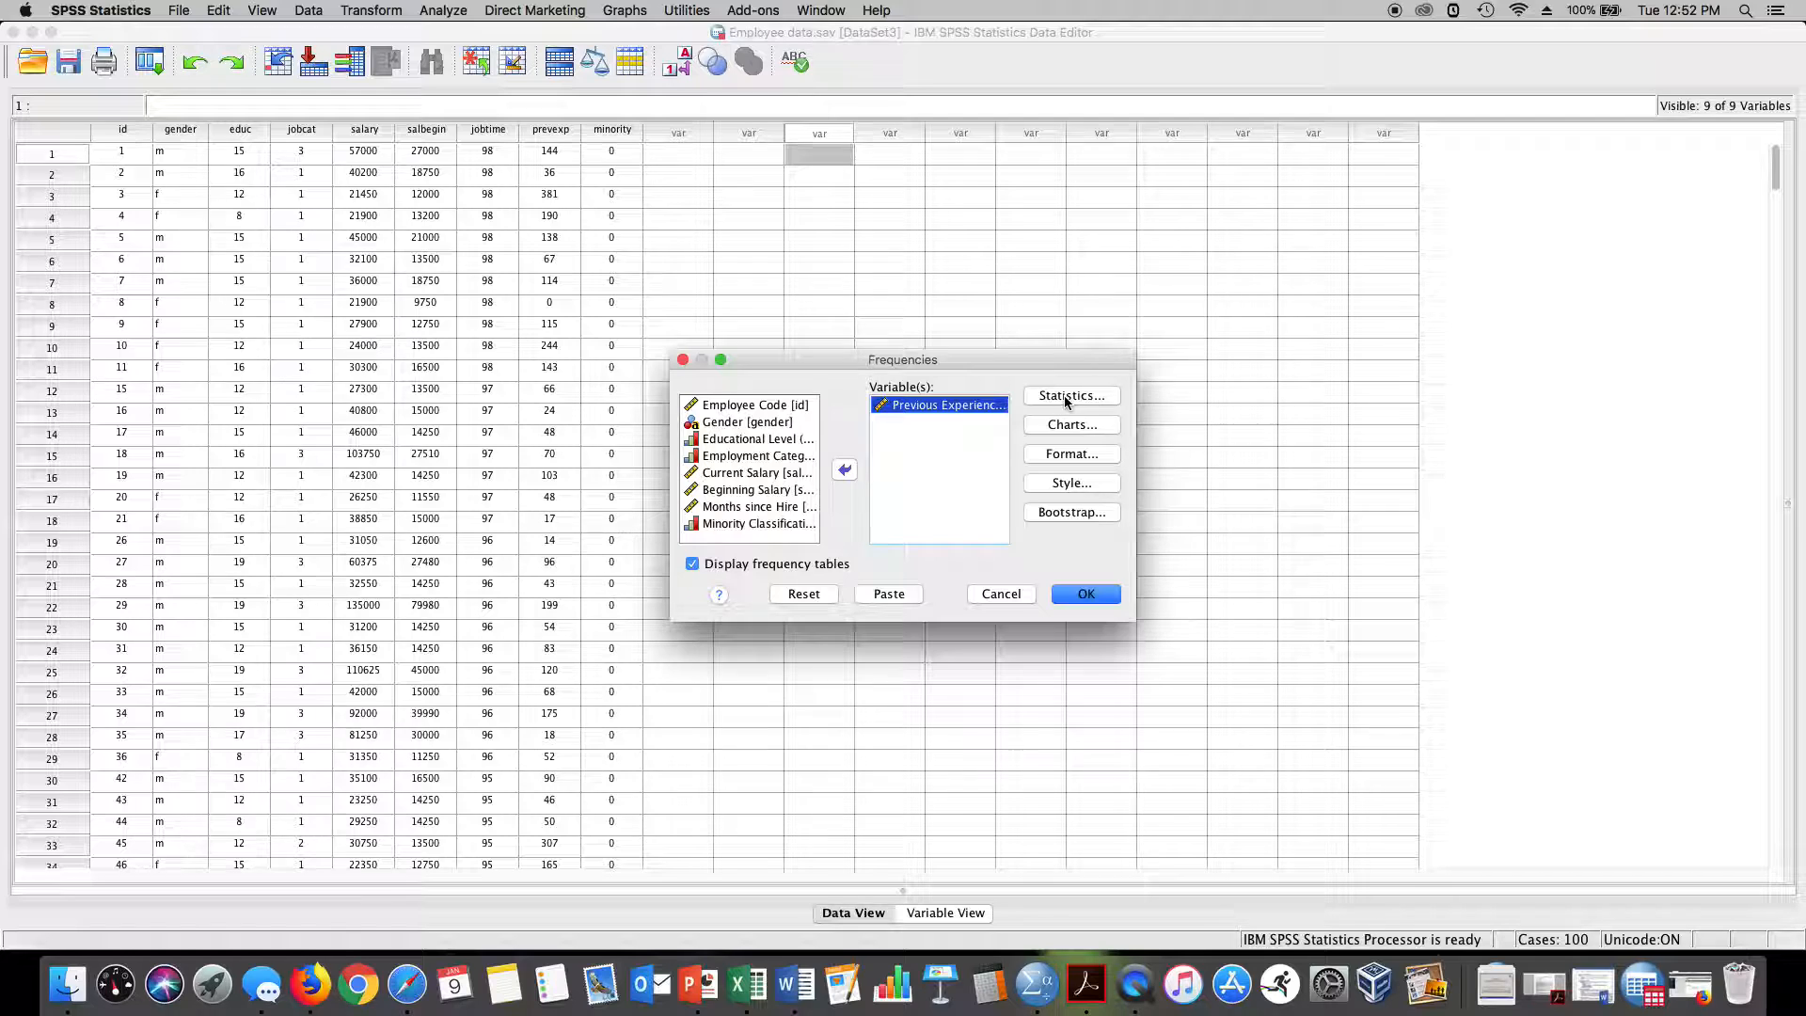
- Request quartiles, mean, median, mode, std. deviation, variance, minimum and maximum statistics
{"action": "left_click", "coordinate": [1067, 395]}
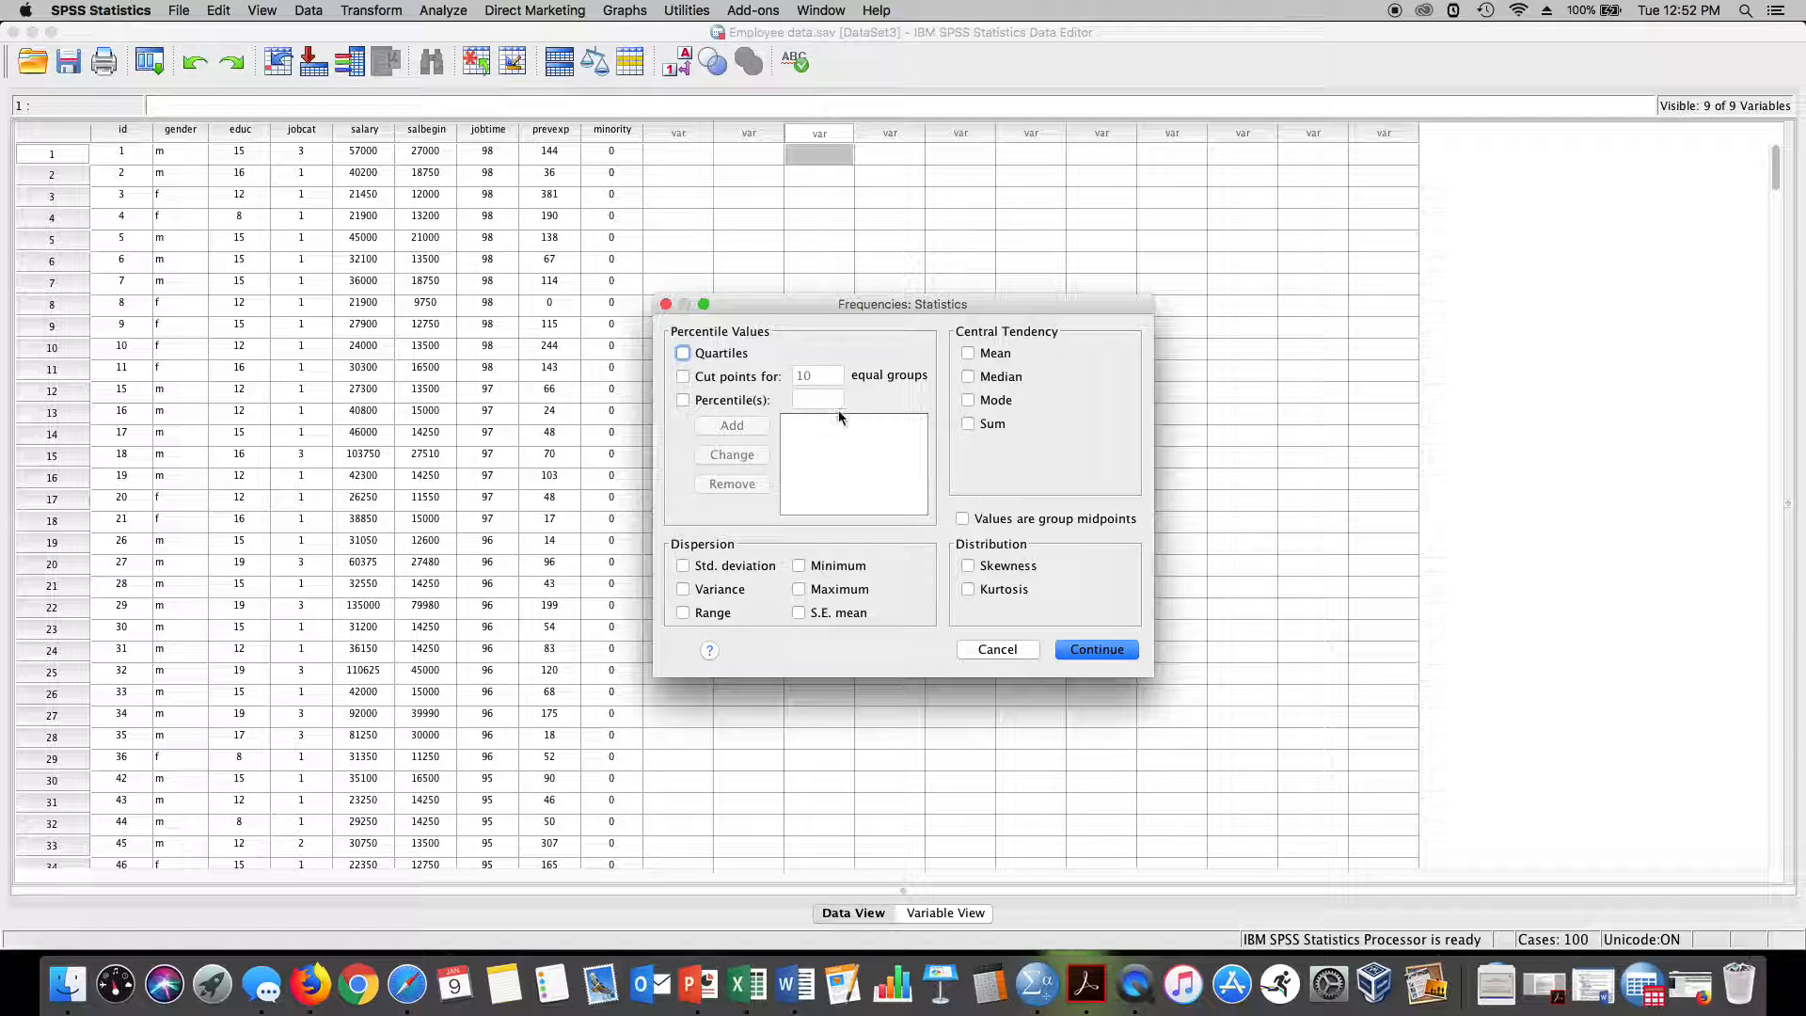
{"action": "left_click", "coordinate": [683, 353]}
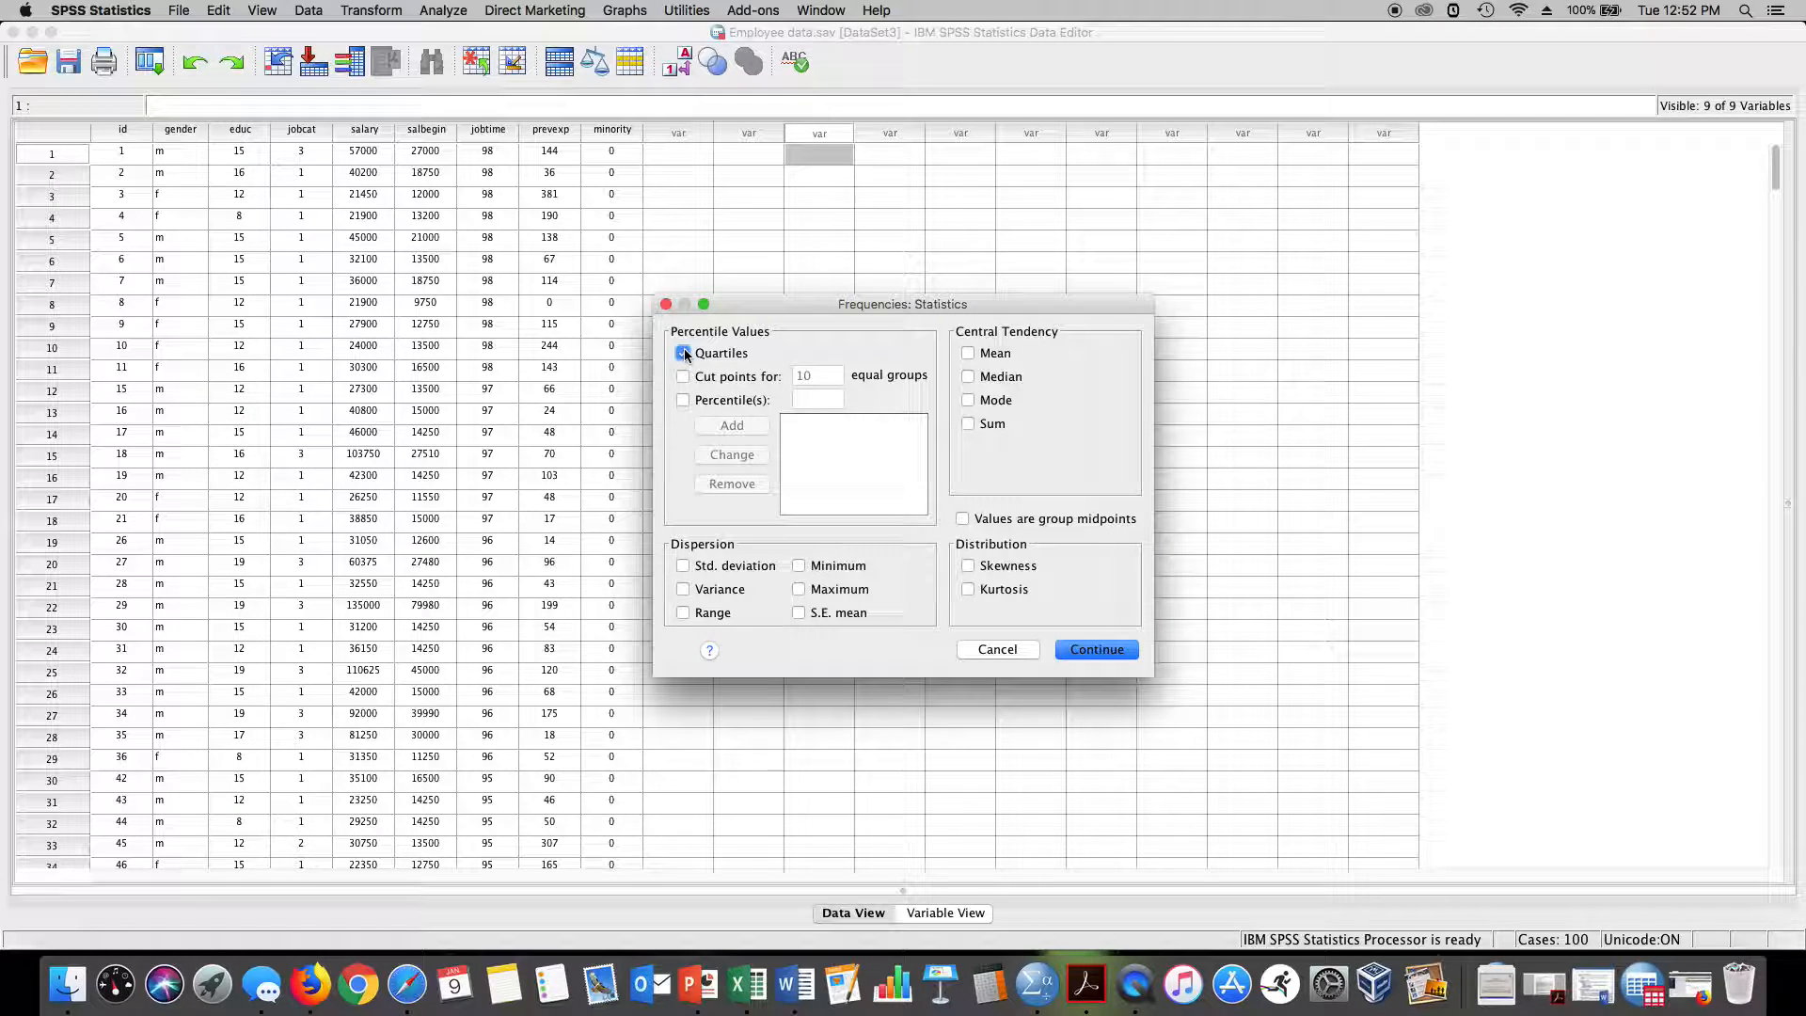
{"action": "left_click", "coordinate": [683, 353]}
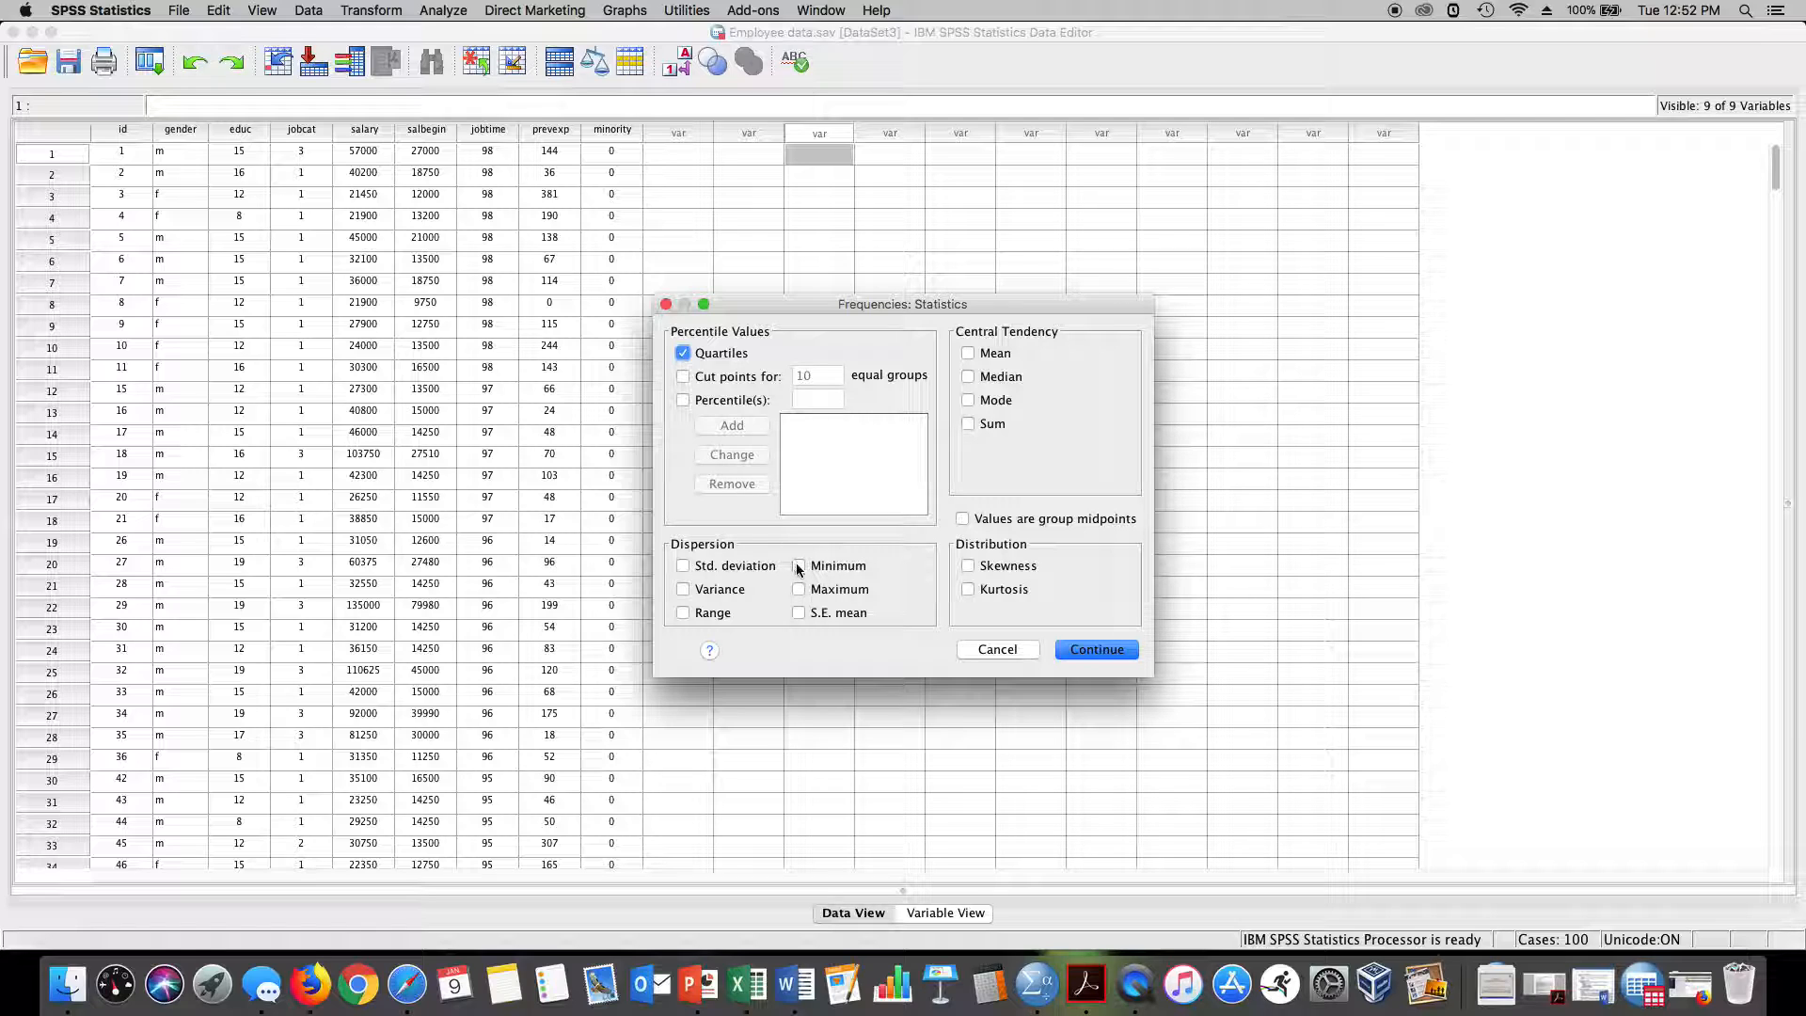
{"action": "left_click", "coordinate": [800, 589]}
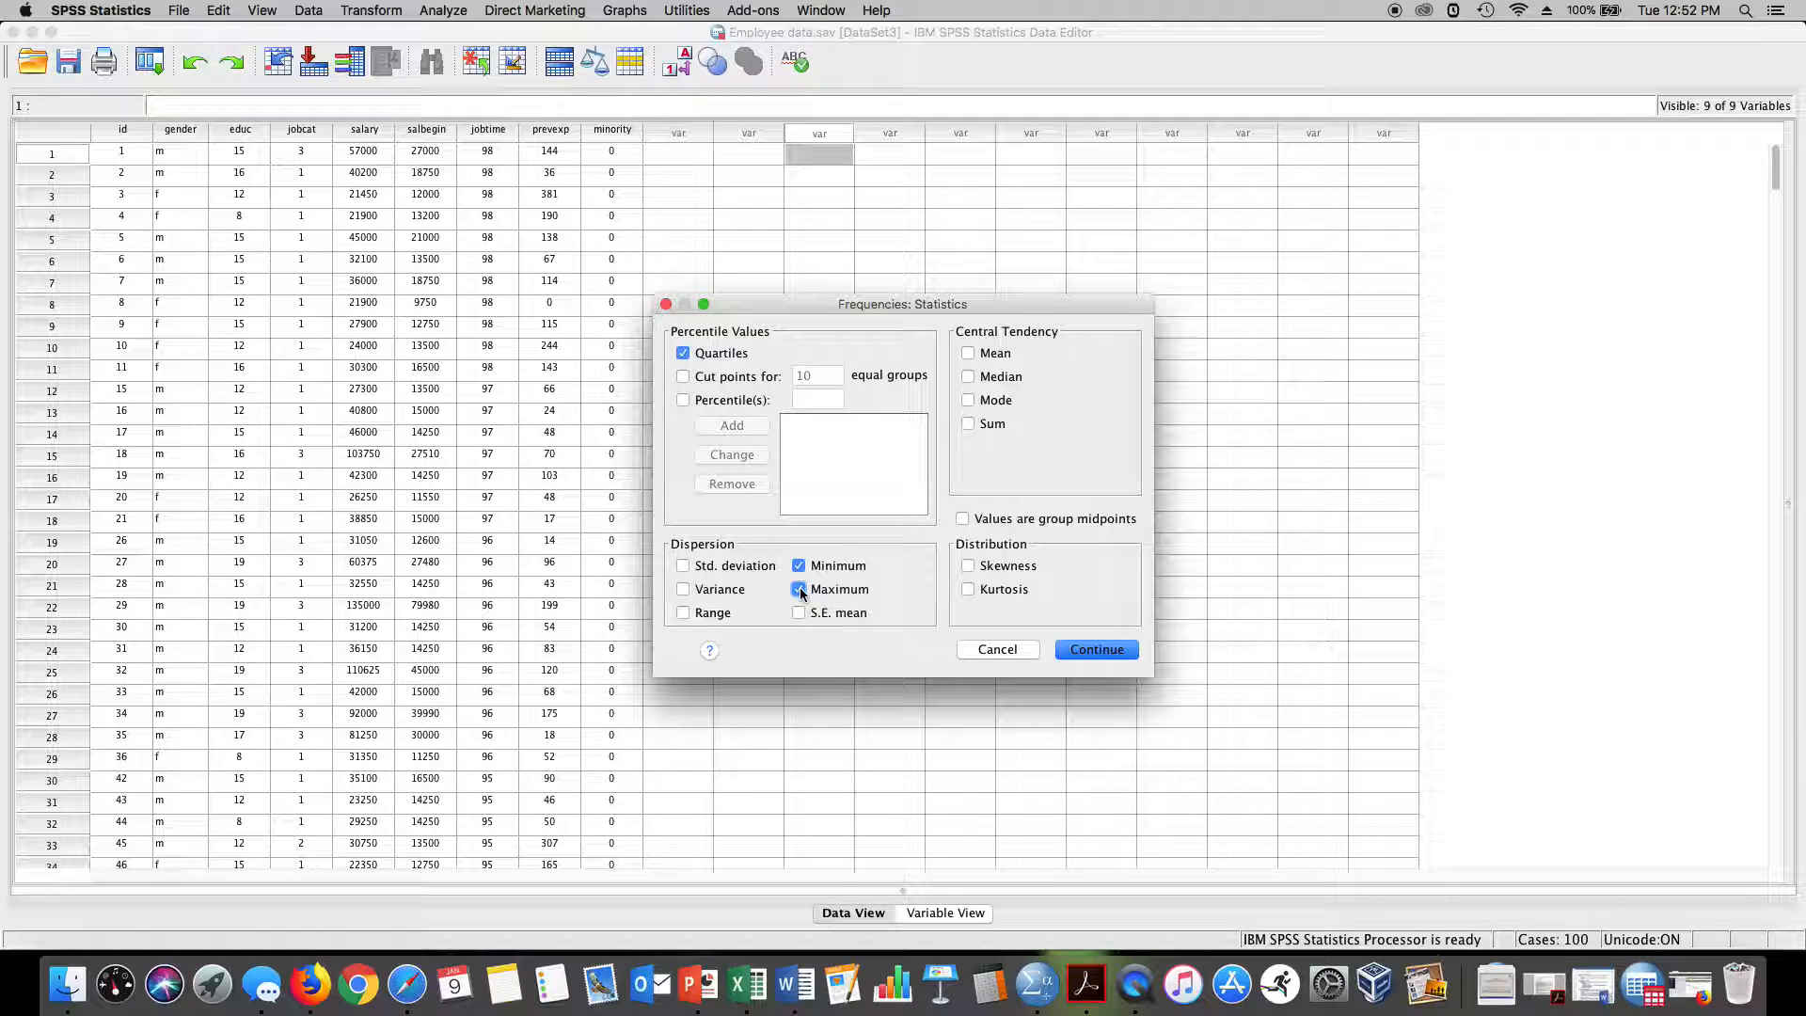
{"action": "left_click", "coordinate": [968, 353]}
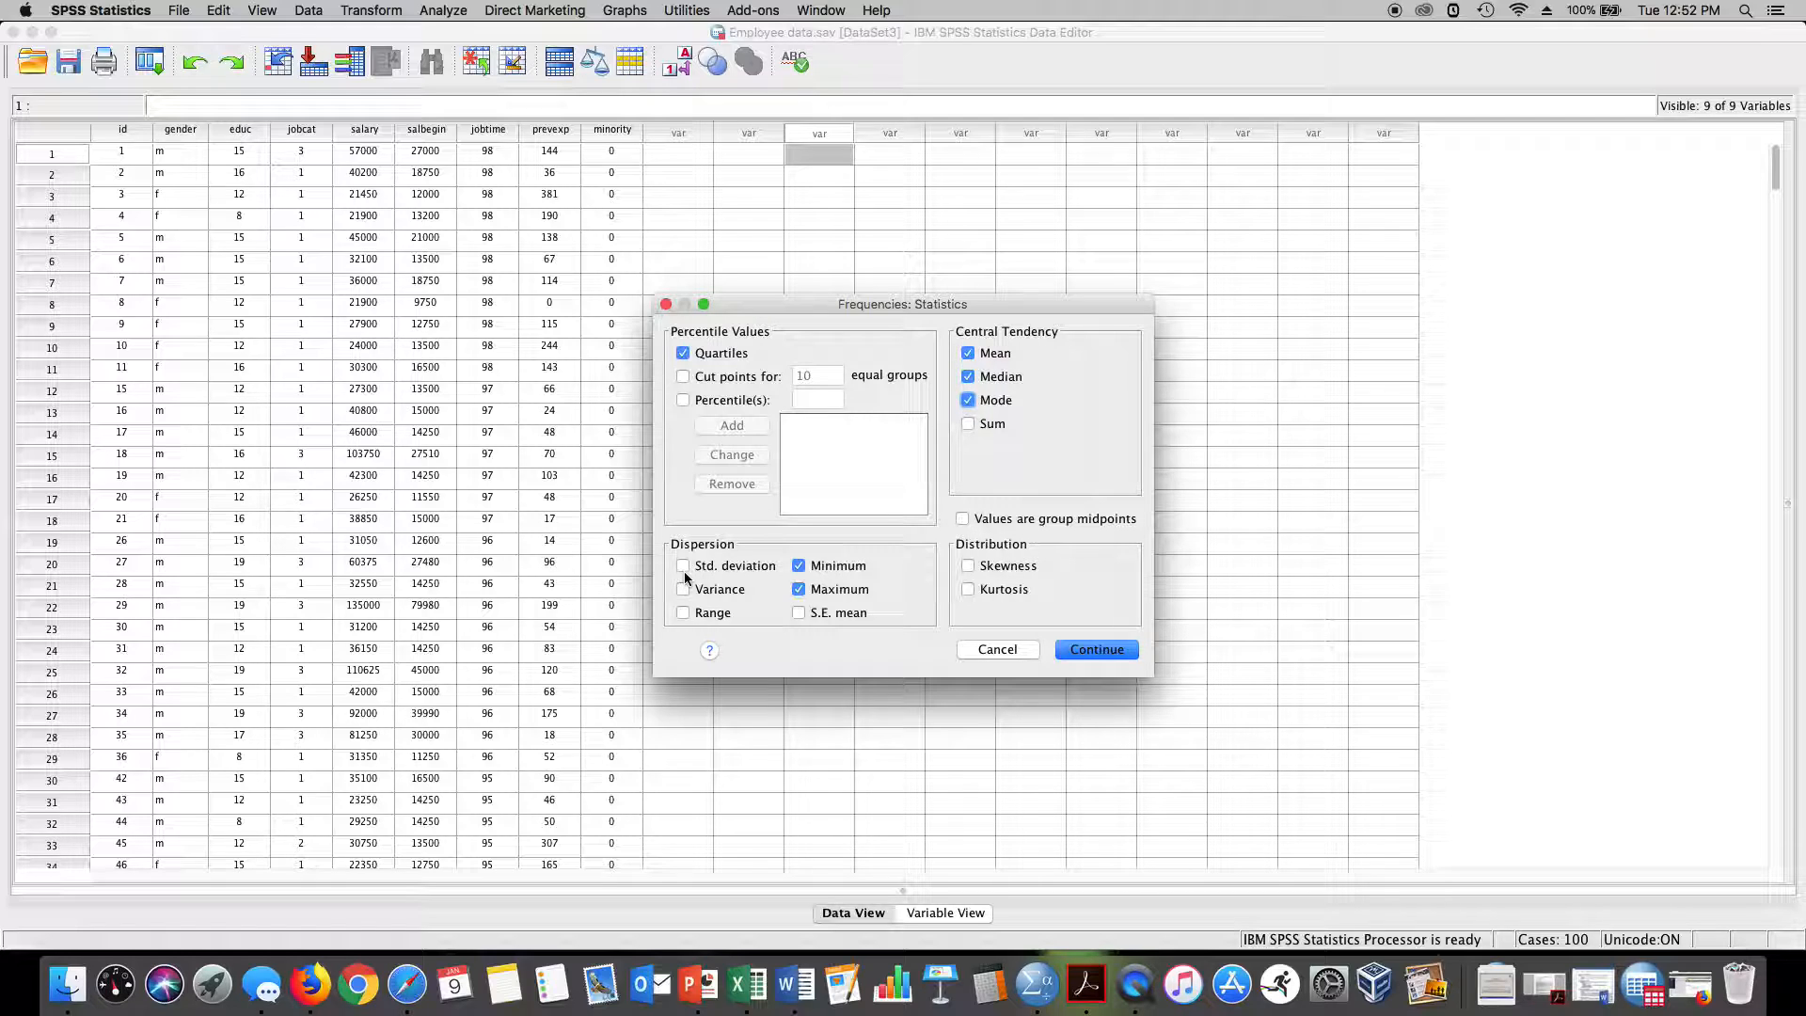
{"action": "left_click", "coordinate": [683, 565]}
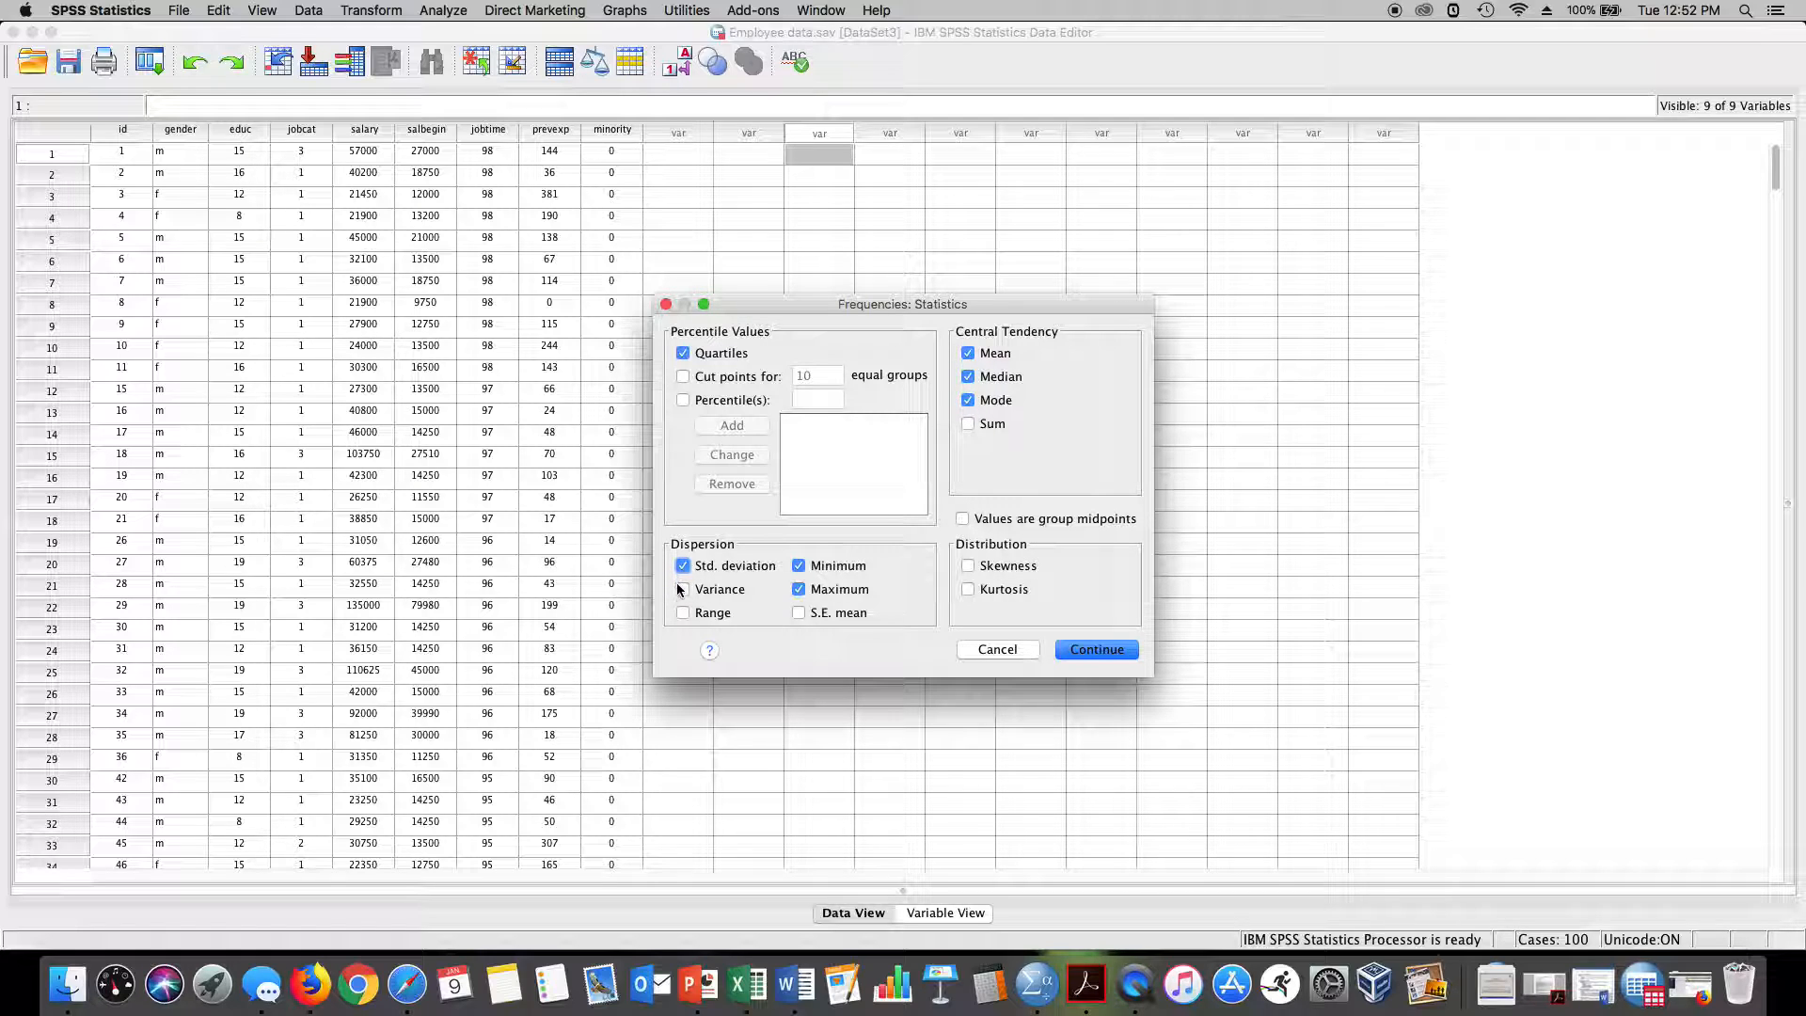
{"action": "left_click", "coordinate": [683, 589]}
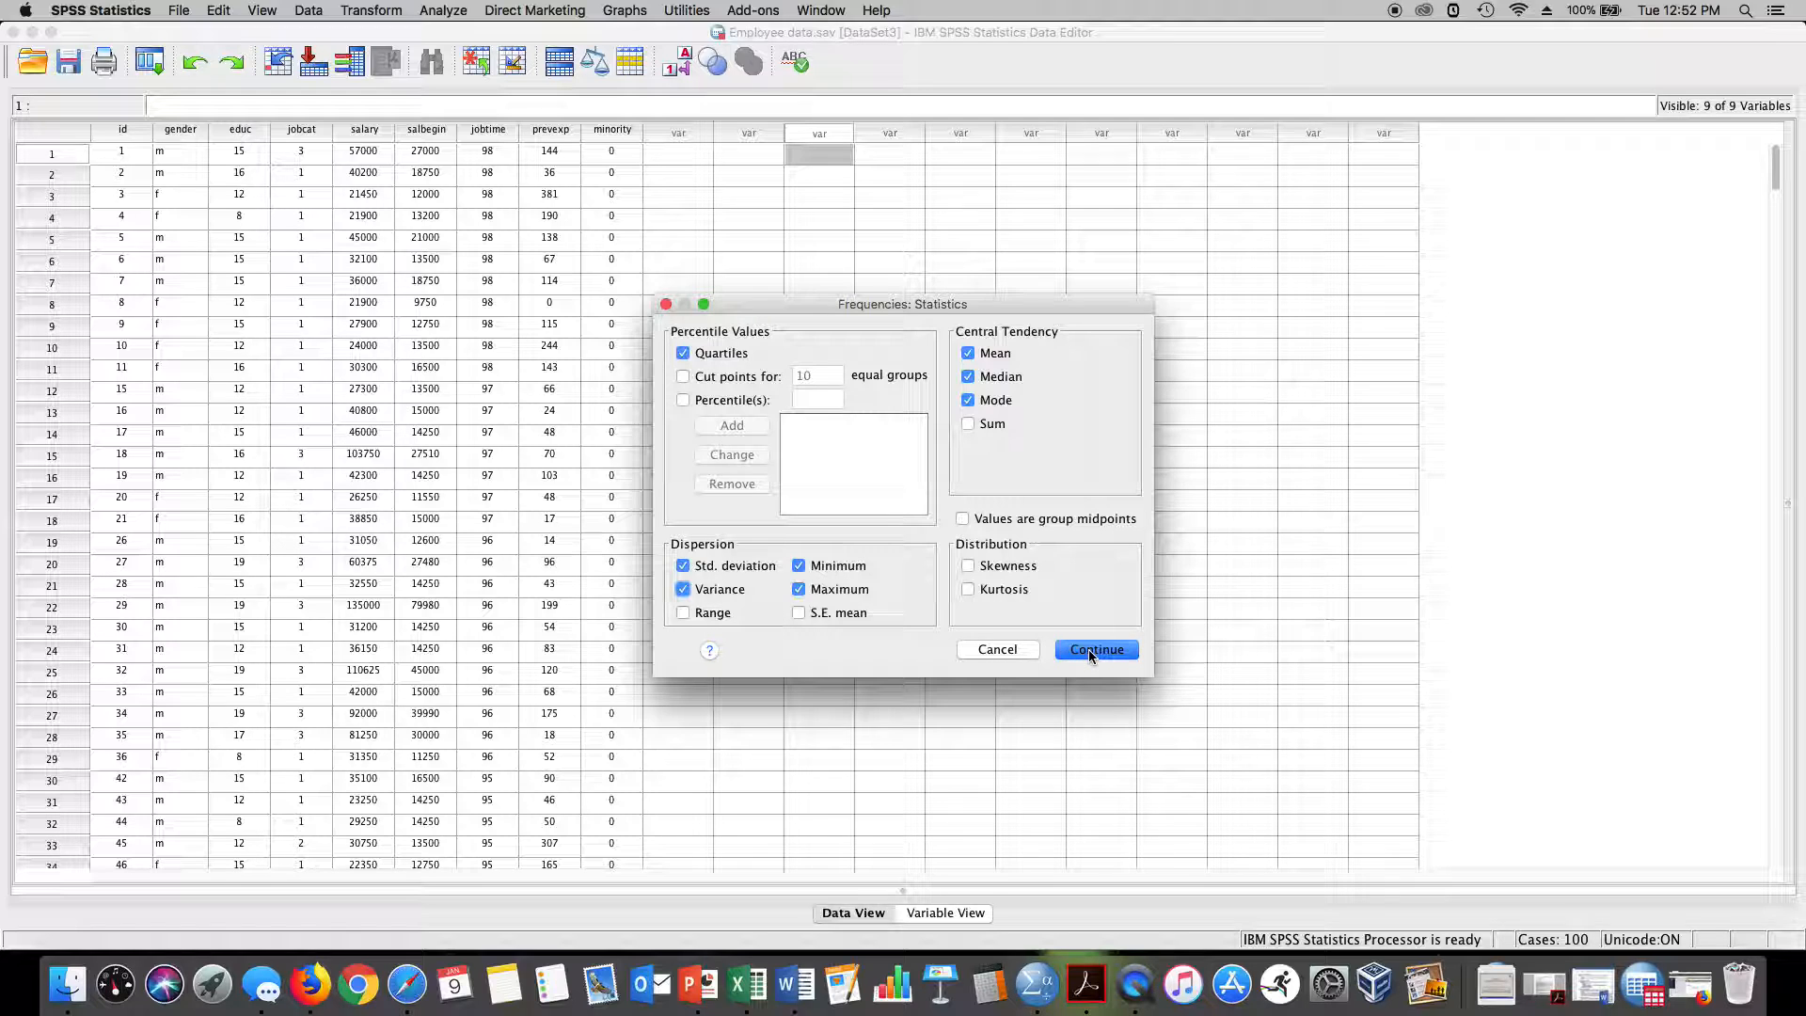
{"action": "left_click", "coordinate": [1094, 648]}
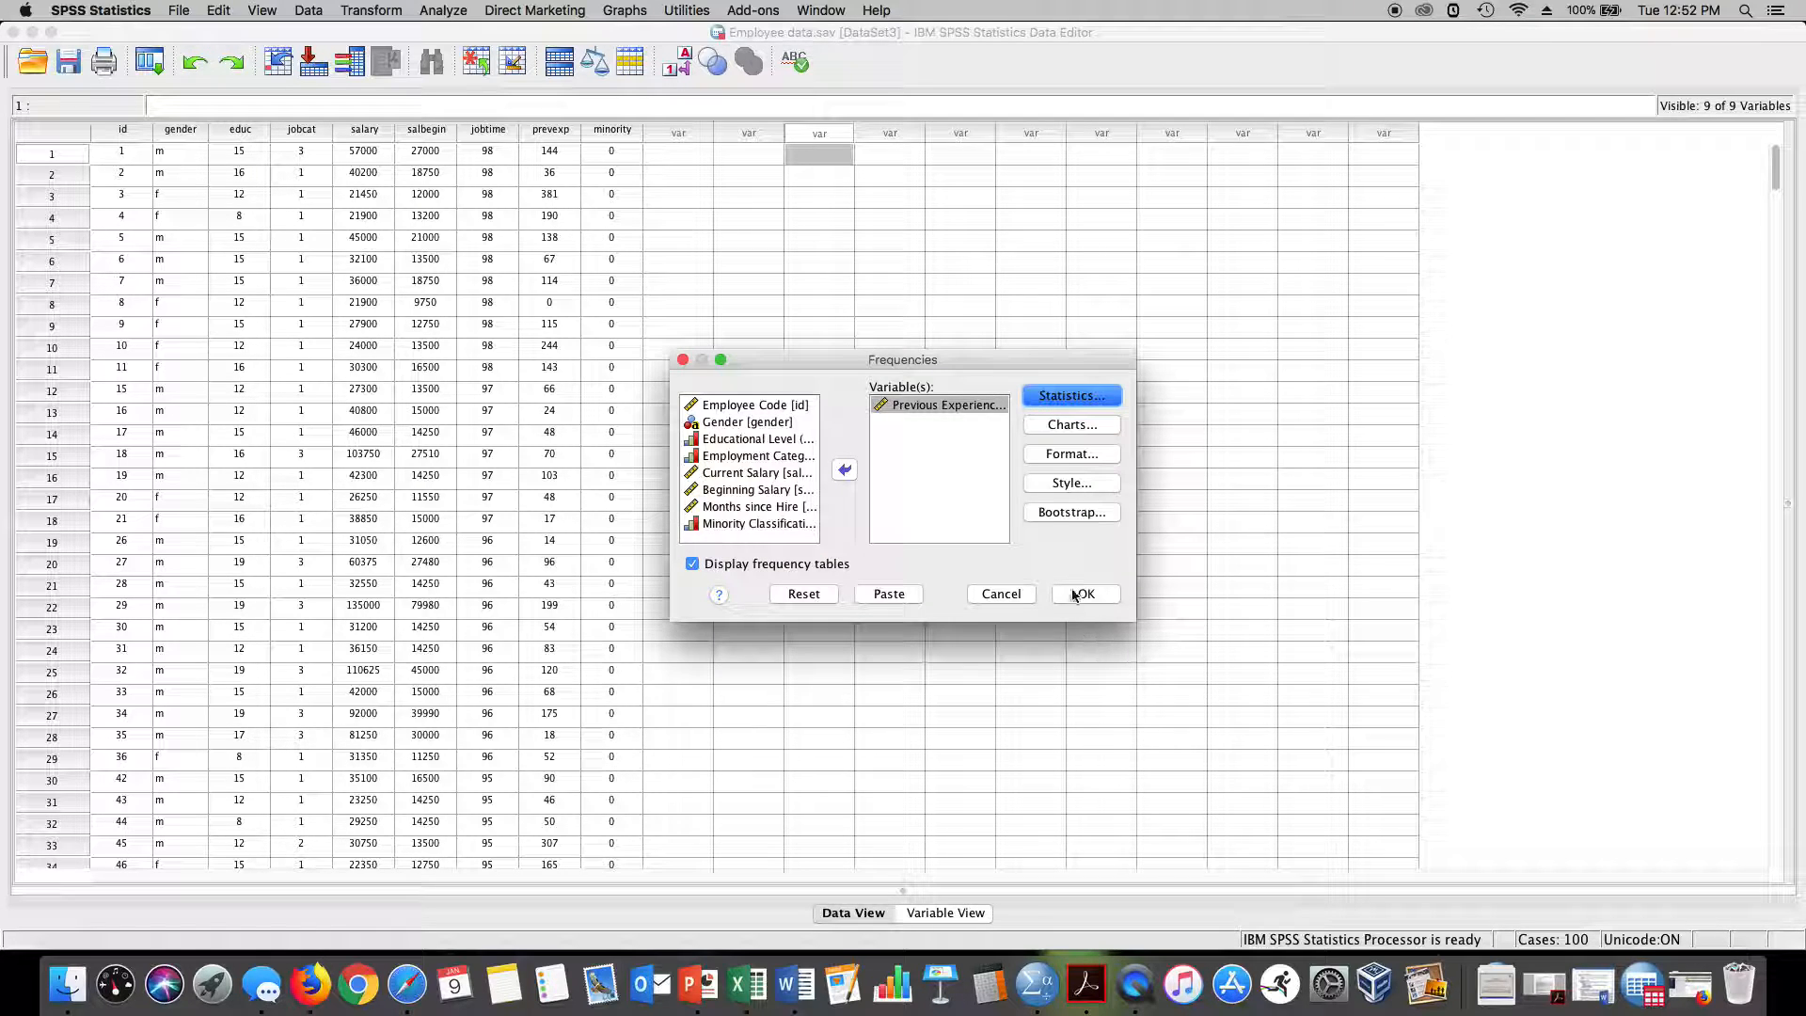
- Add a histogram with normal curve and turn off frequency tables
{"action": "left_click", "coordinate": [1068, 424]}
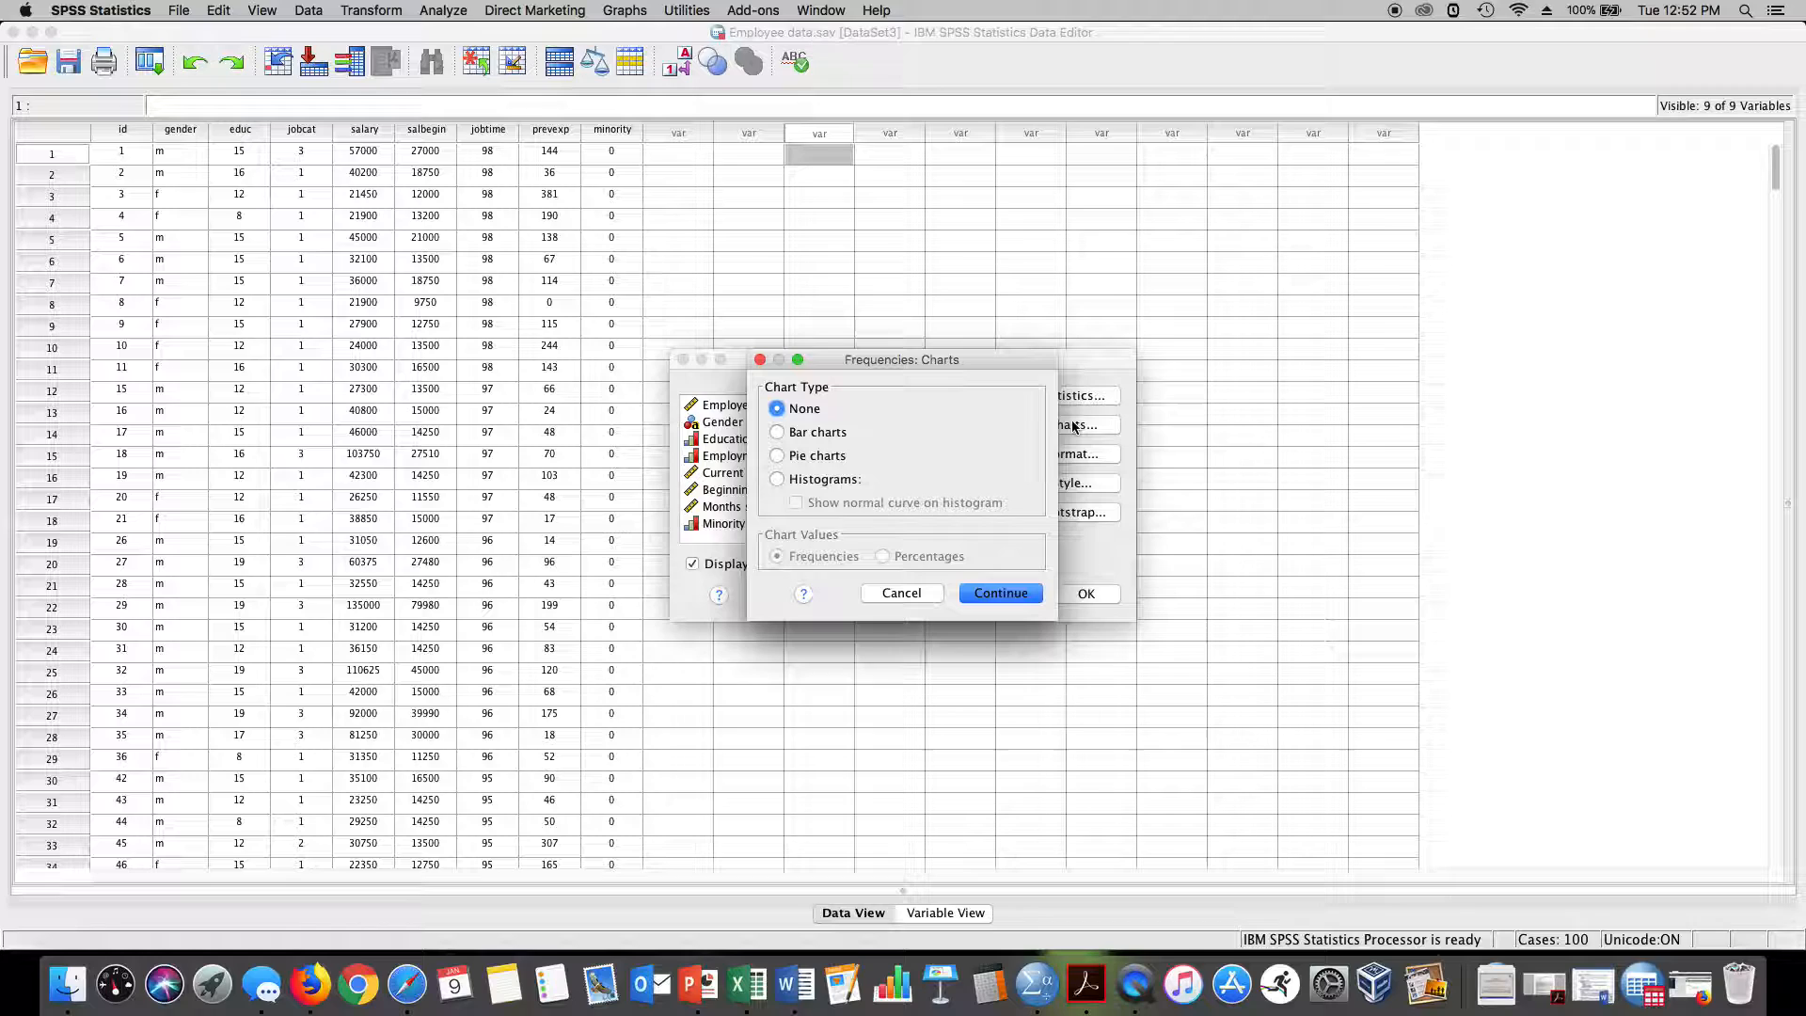
{"action": "left_click", "coordinate": [776, 479]}
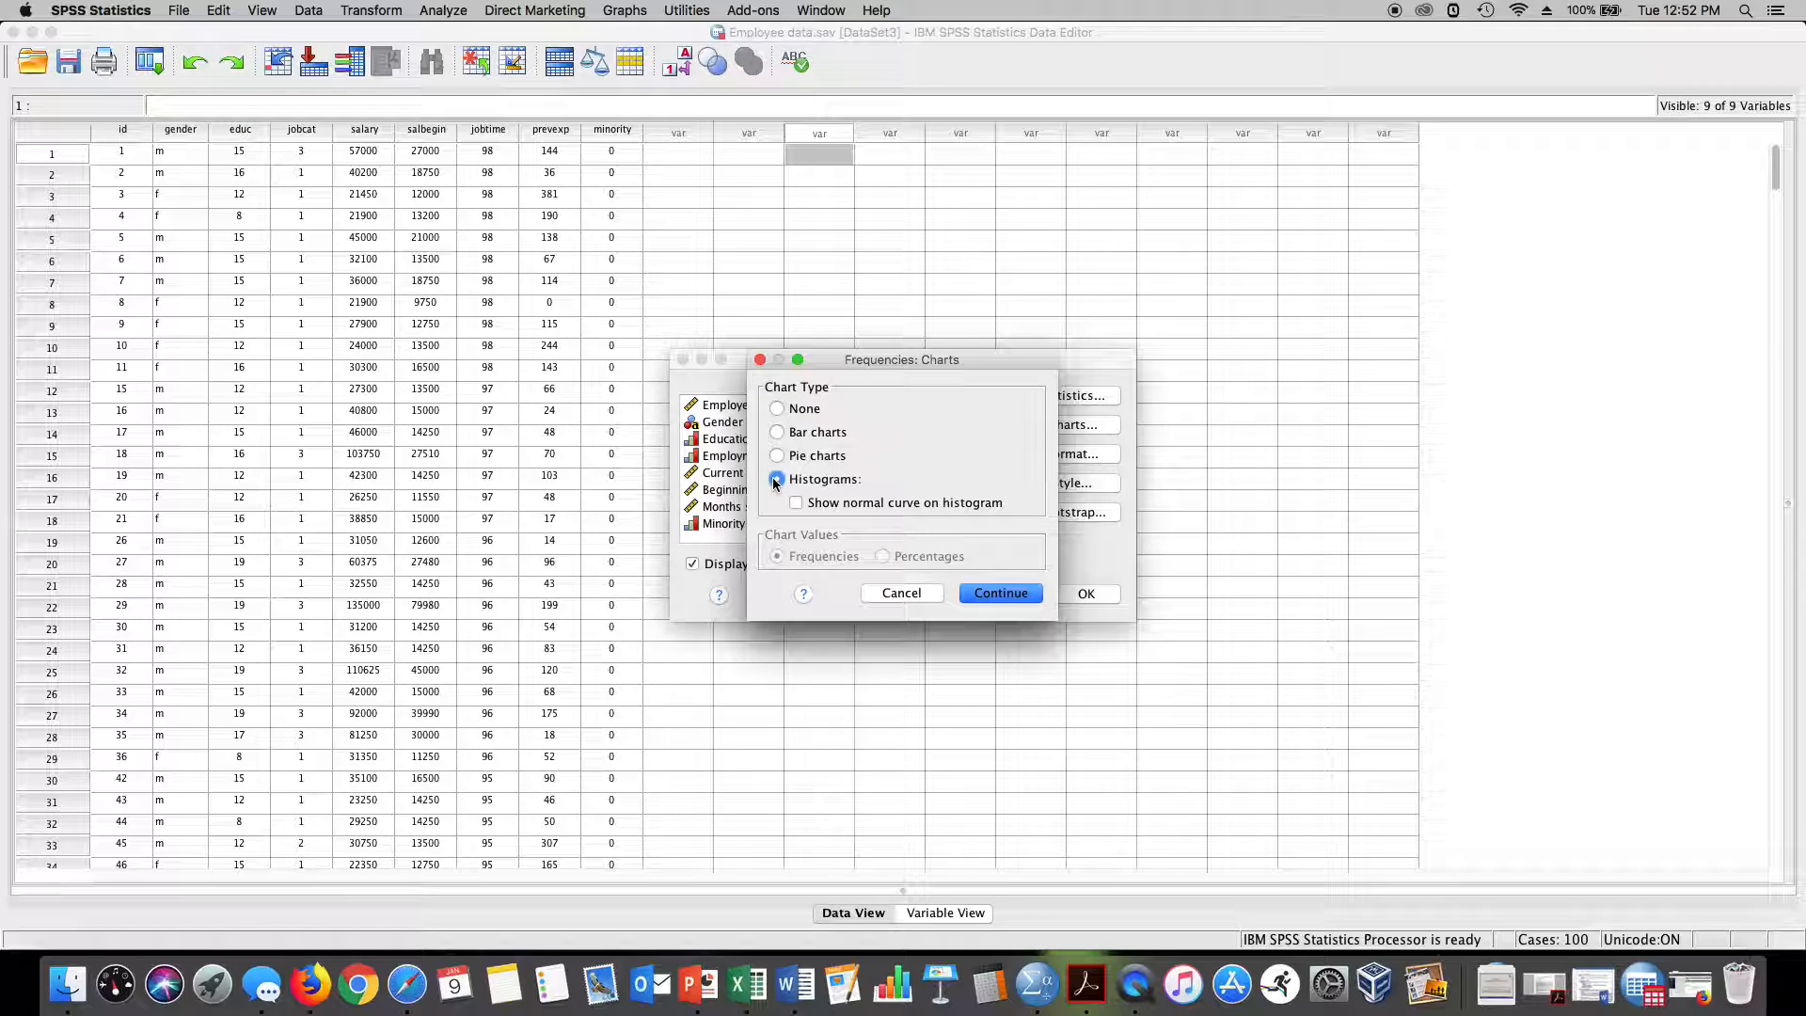
{"action": "left_click", "coordinate": [795, 503]}
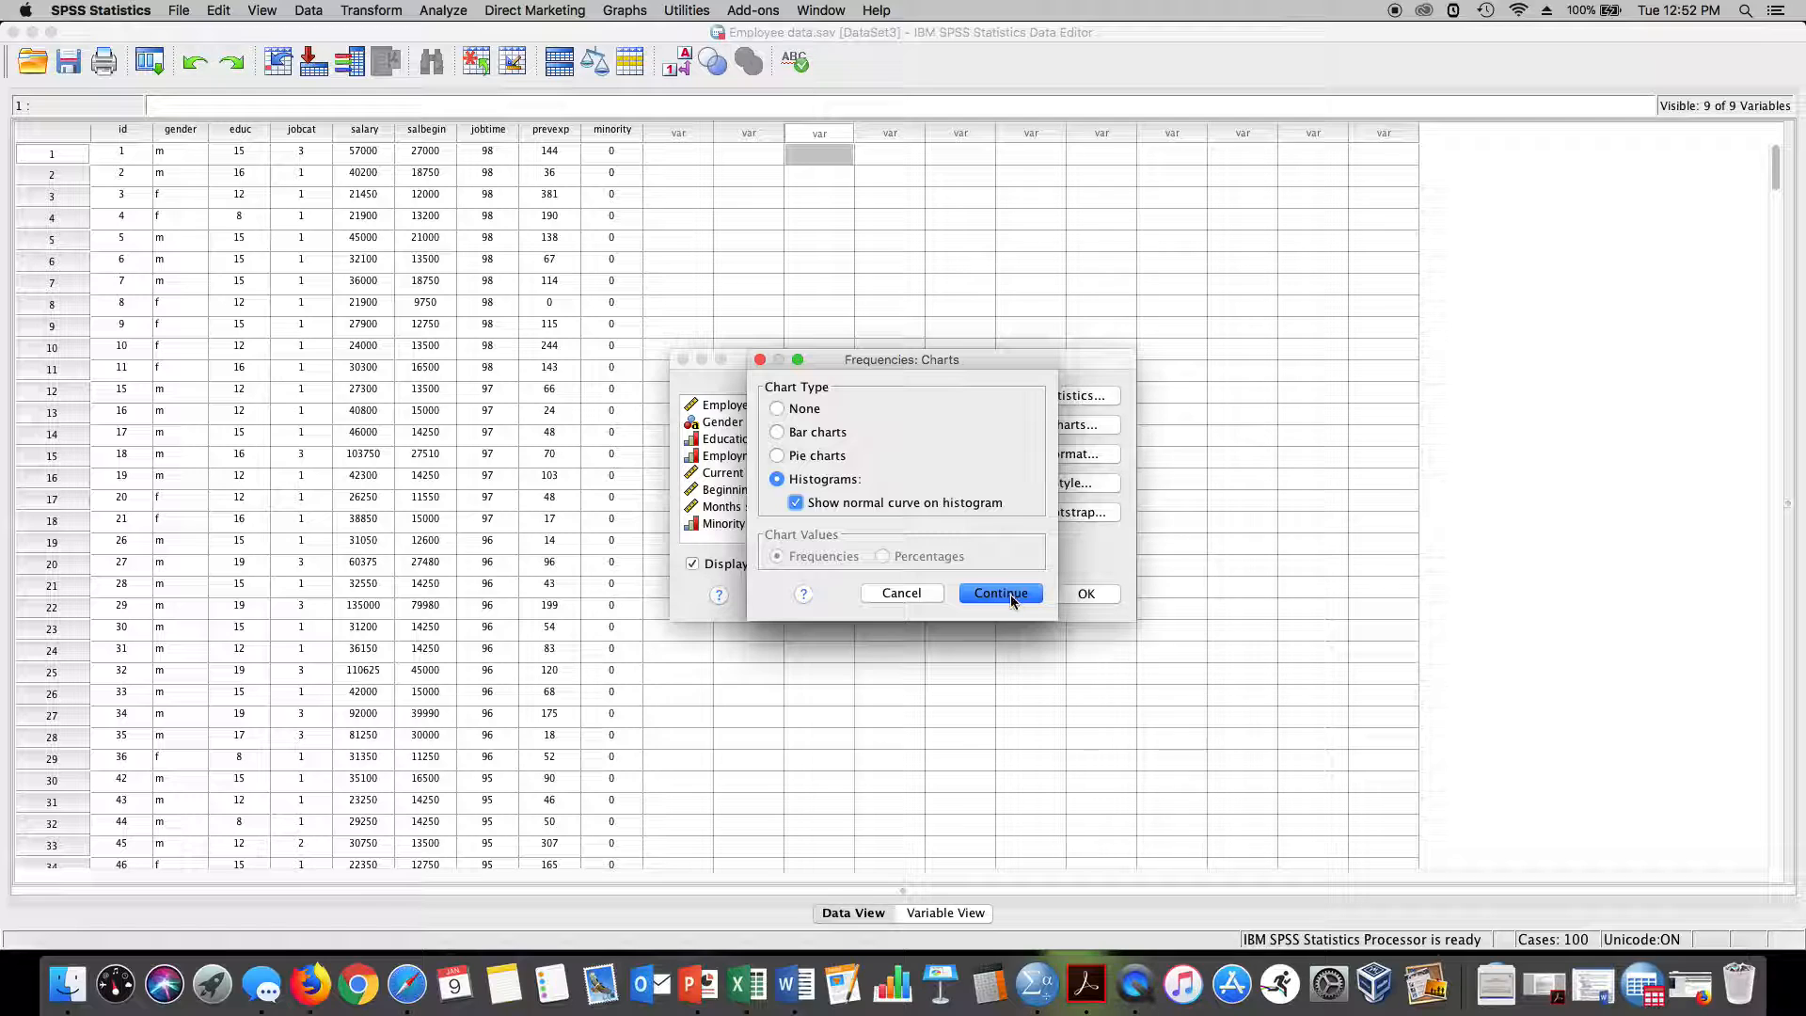
{"action": "left_click", "coordinate": [999, 594]}
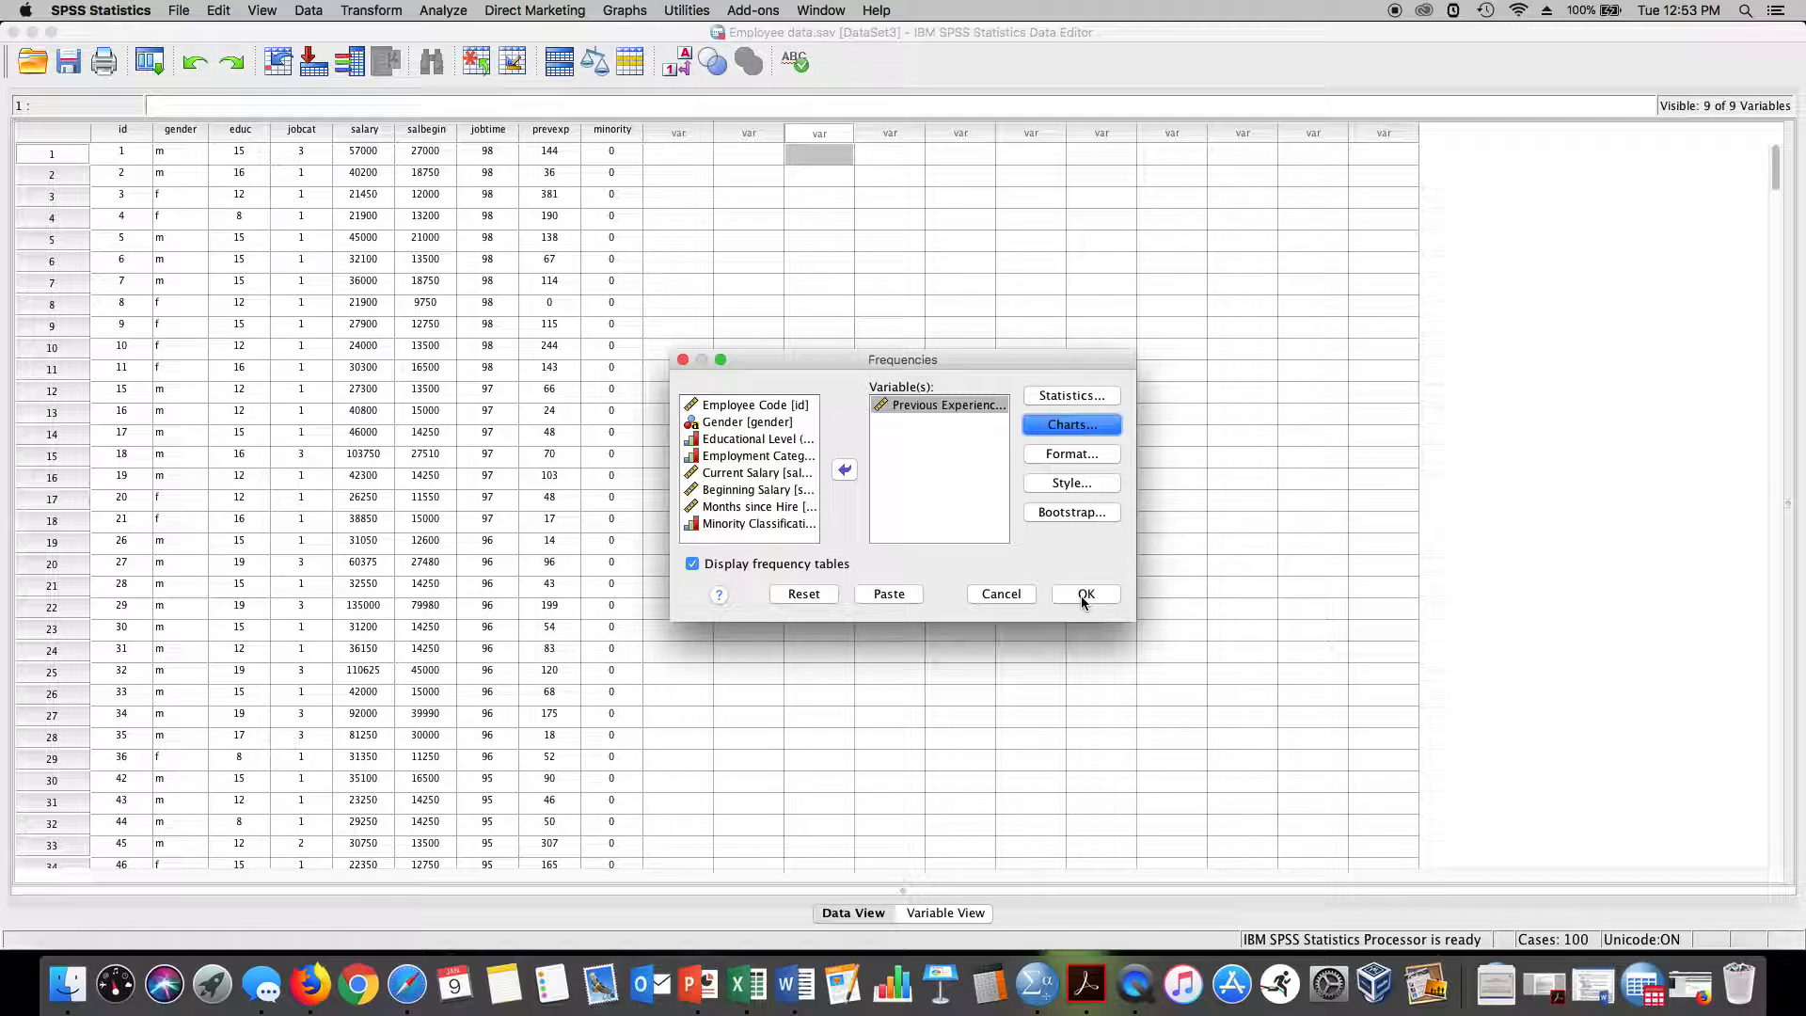
{"action": "left_click", "coordinate": [692, 563]}
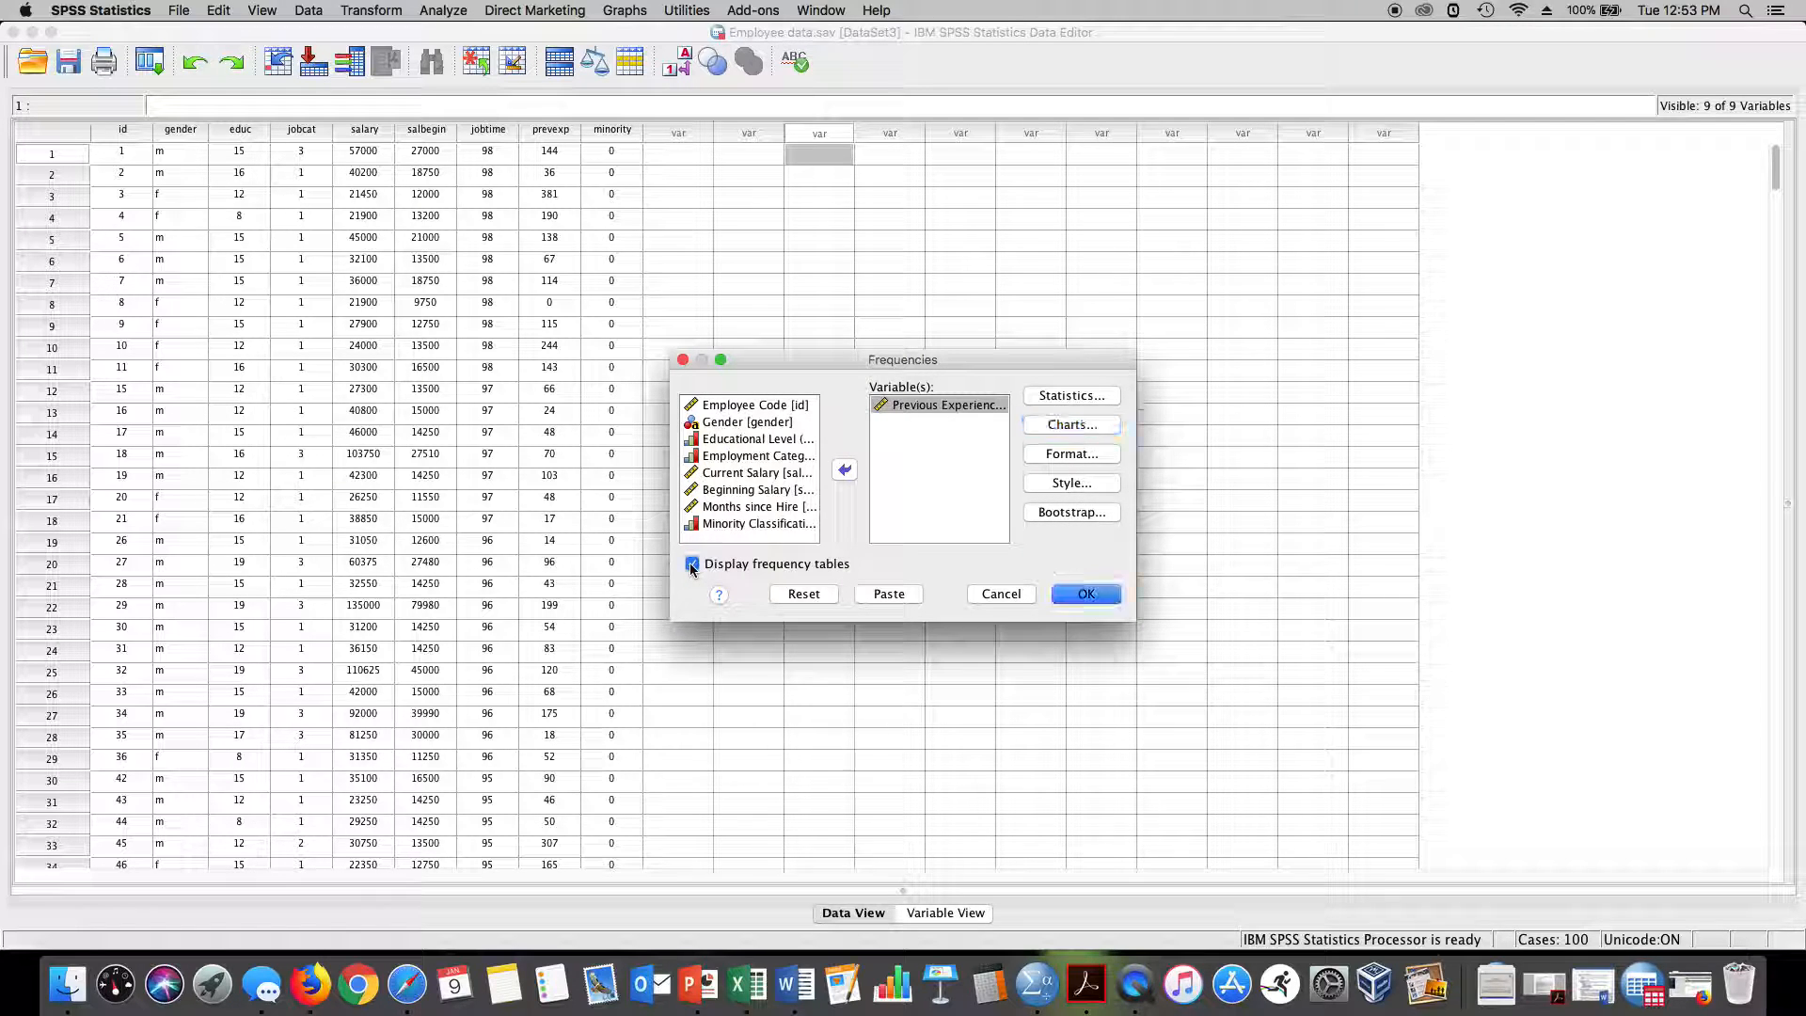
{"action": "left_click", "coordinate": [692, 563]}
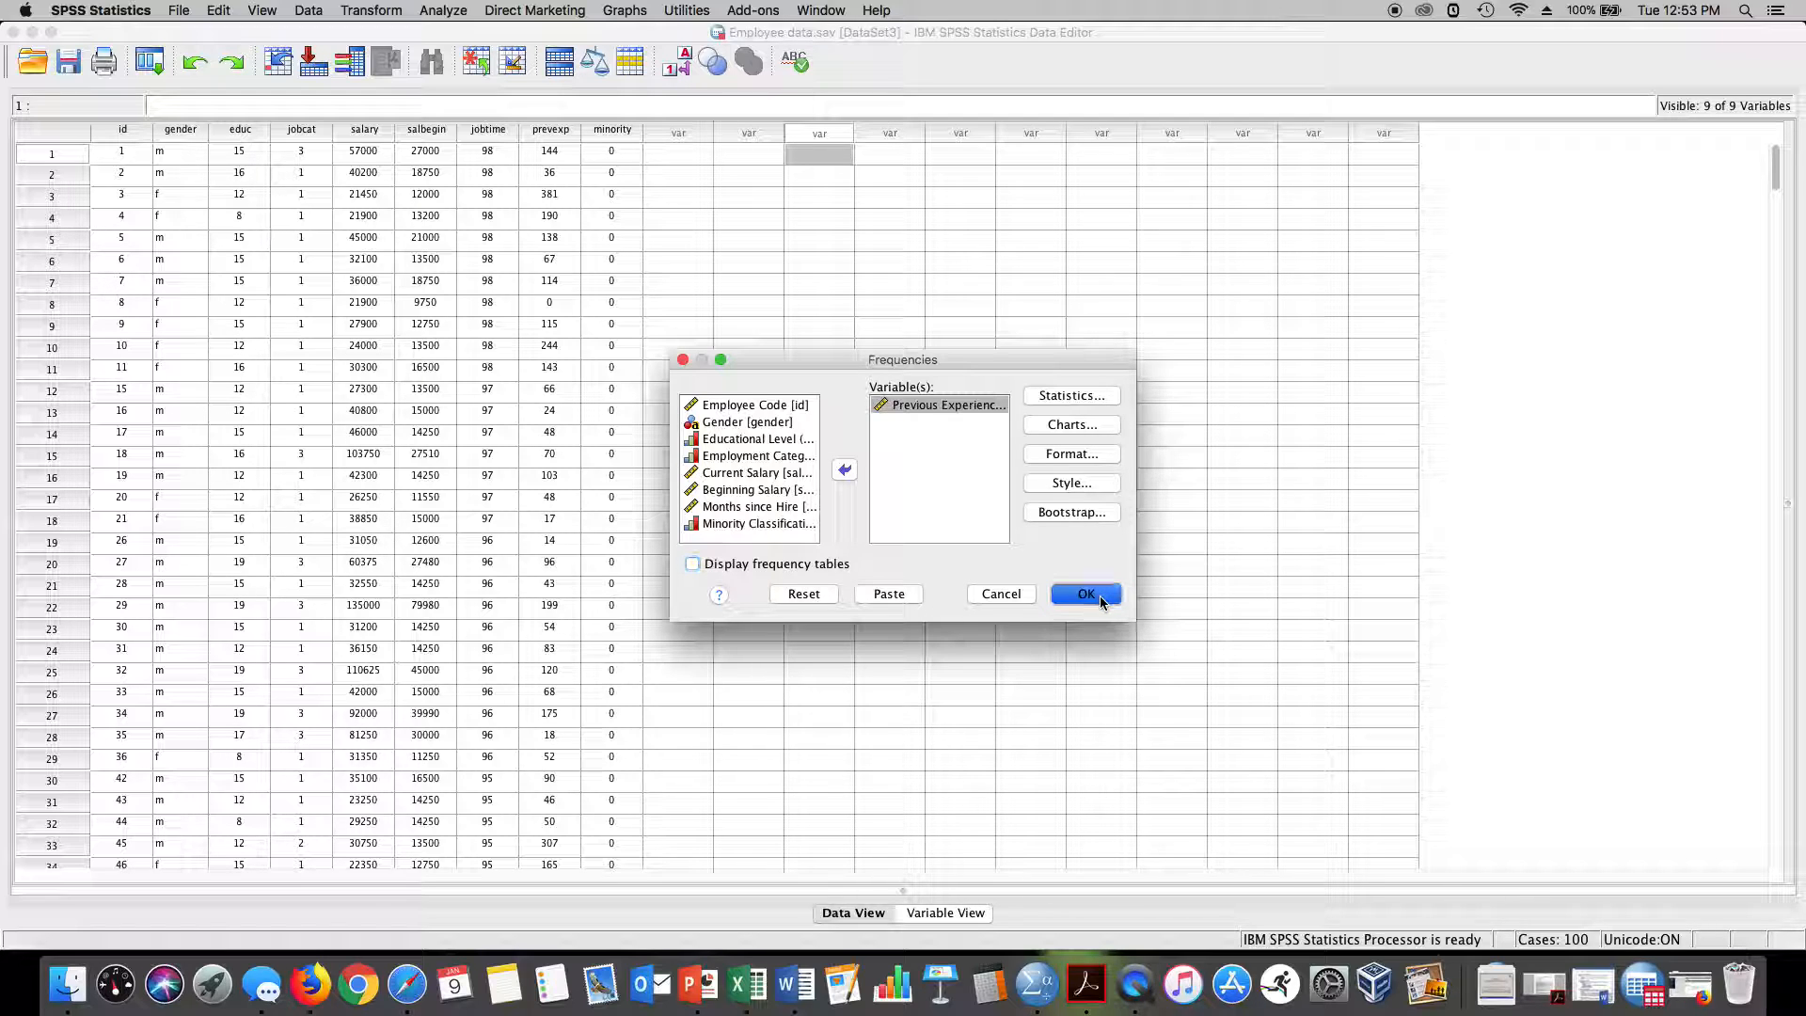
{"action": "left_click", "coordinate": [1082, 593]}
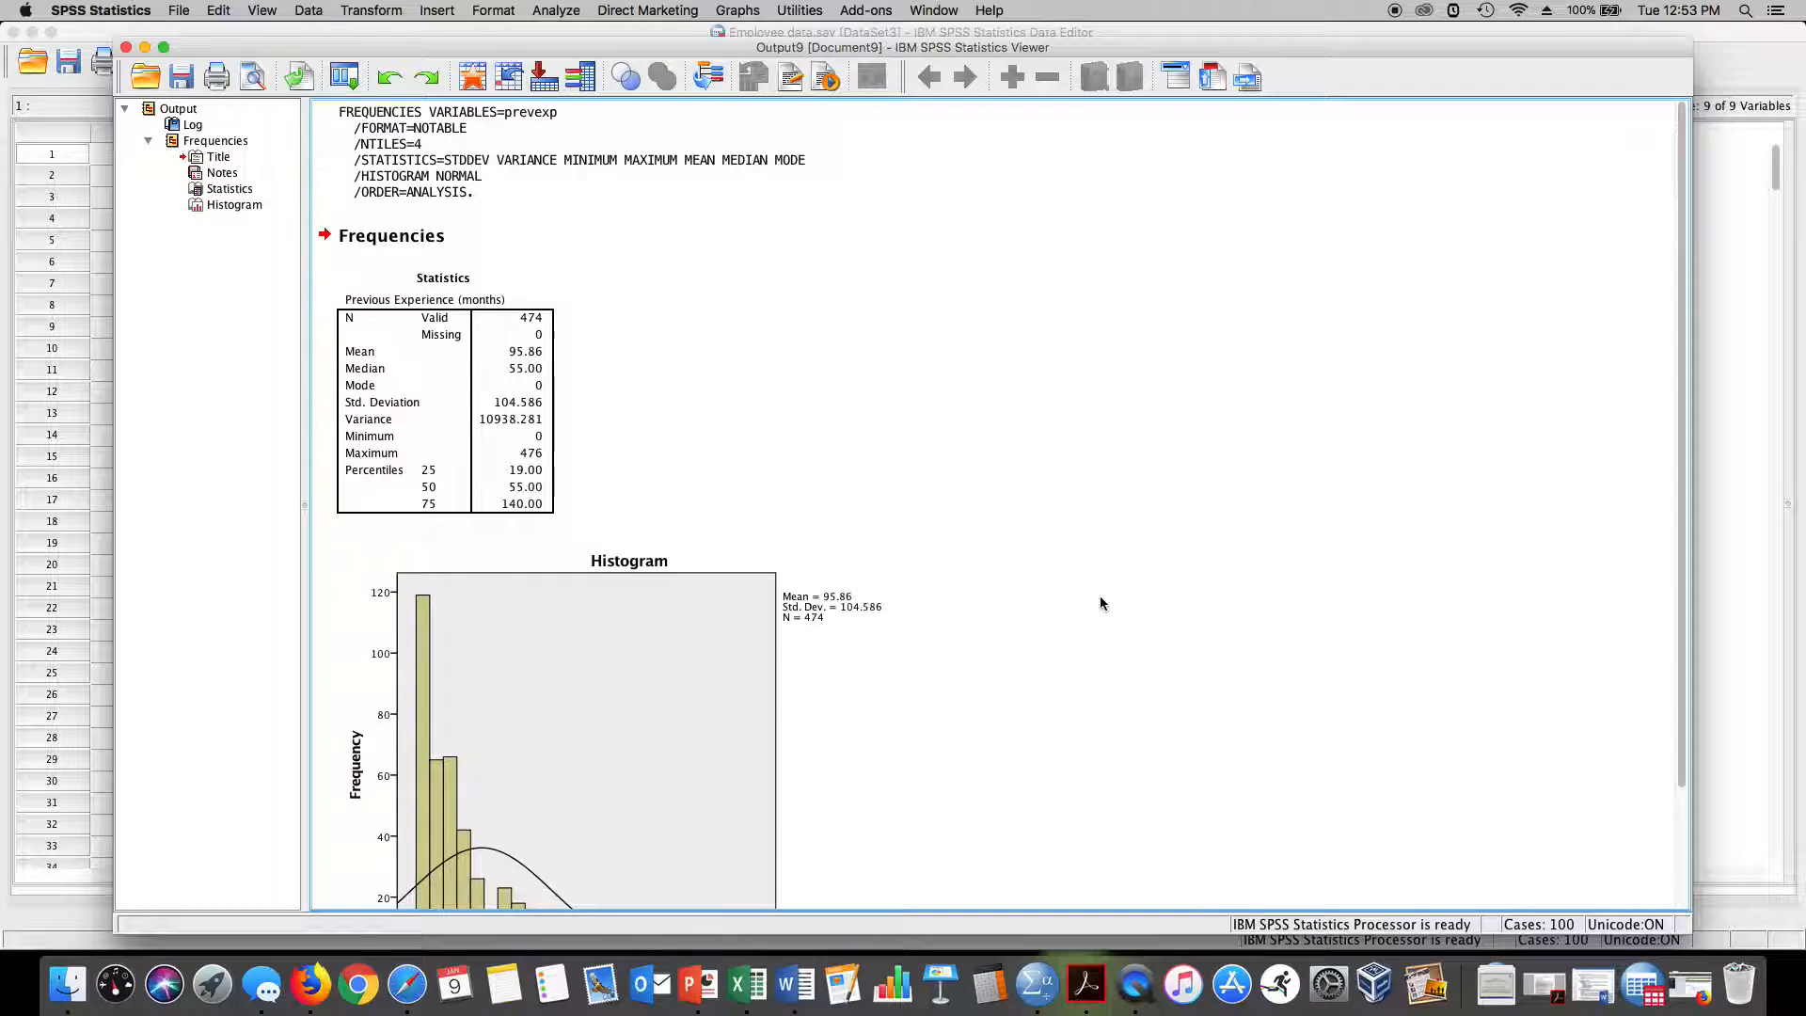
{"action": "scroll", "scroll_direction": "down", "scroll_amount": 3}
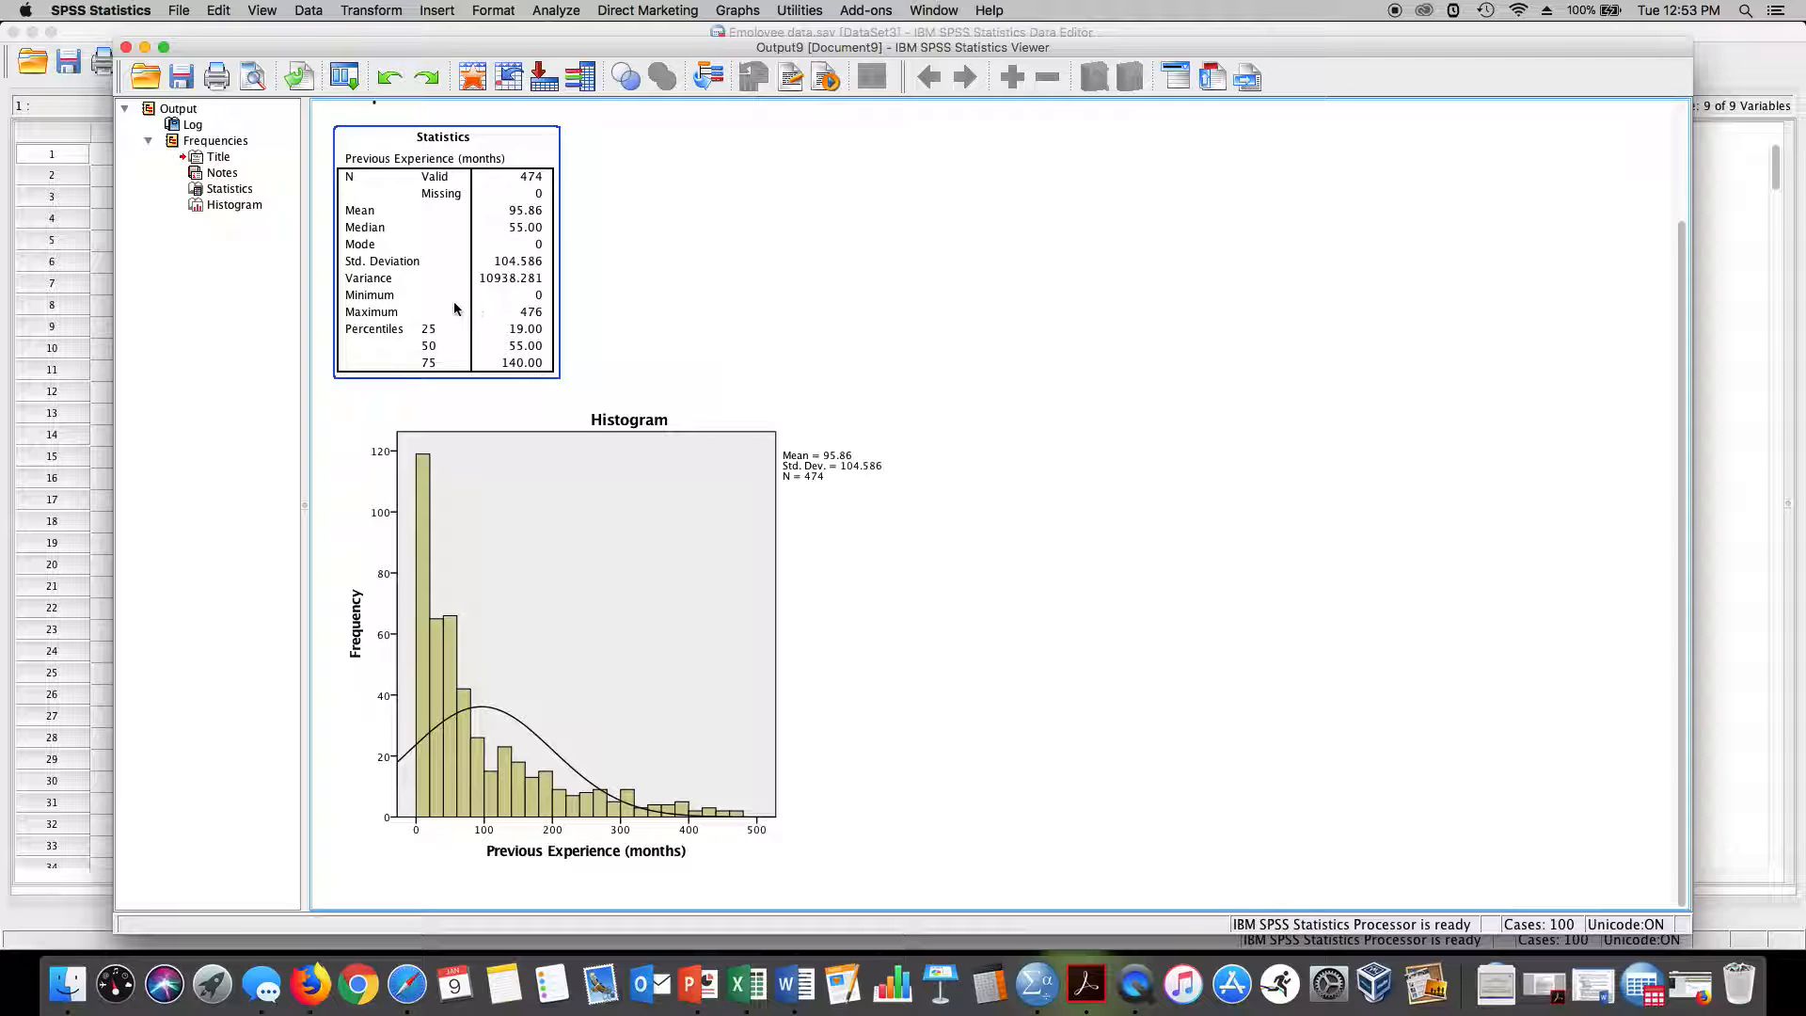
{"action": "mouse_move", "coordinate": [539, 308]}
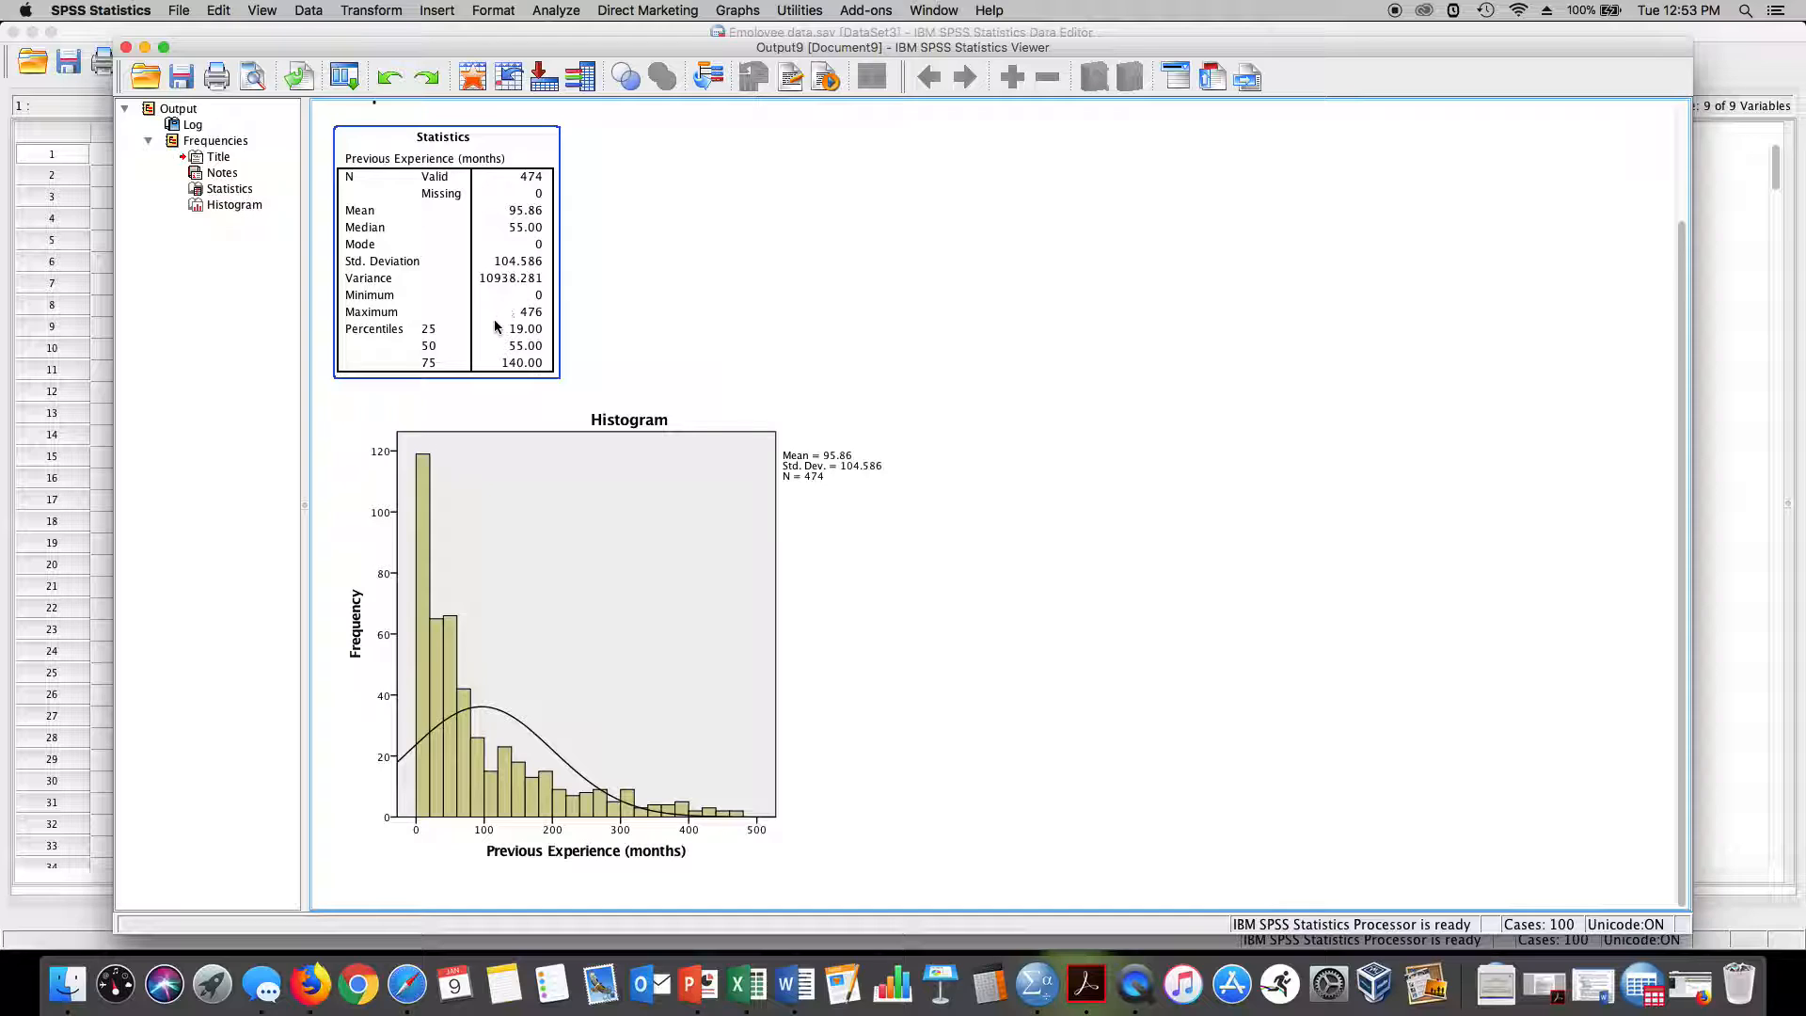
{"action": "mouse_move", "coordinate": [527, 311]}
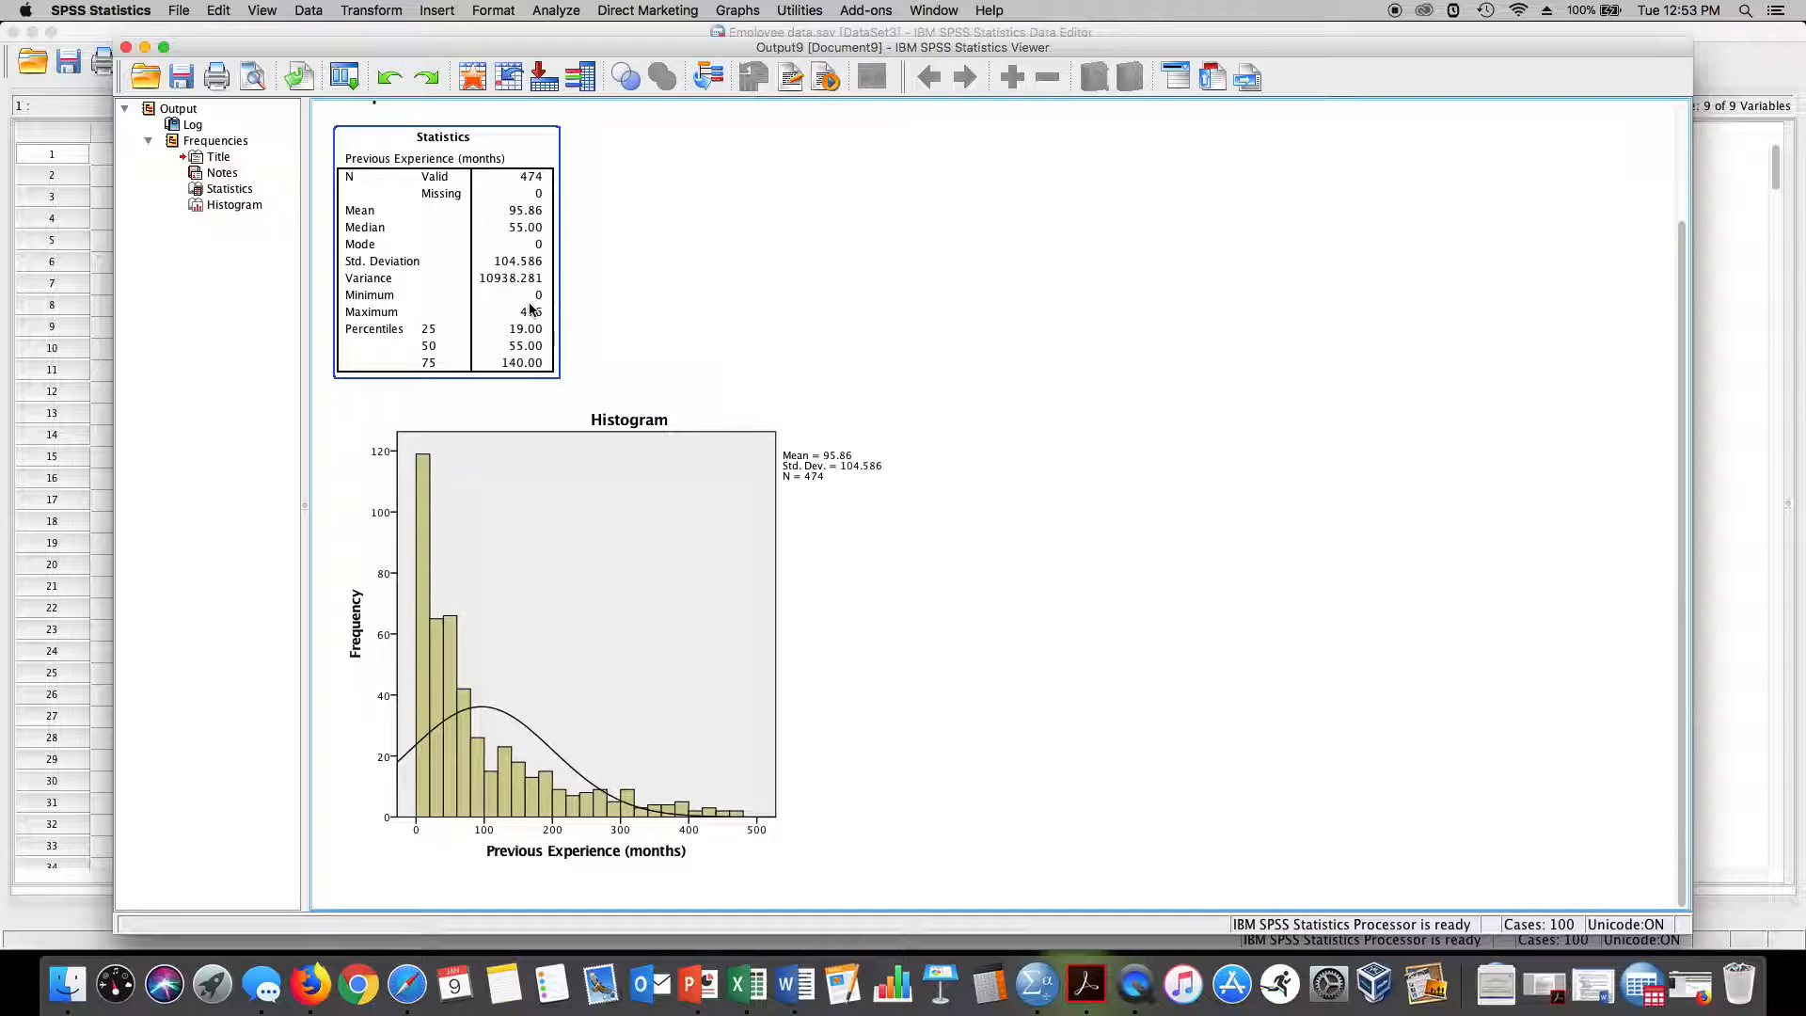
{"action": "mouse_move", "coordinate": [523, 317]}
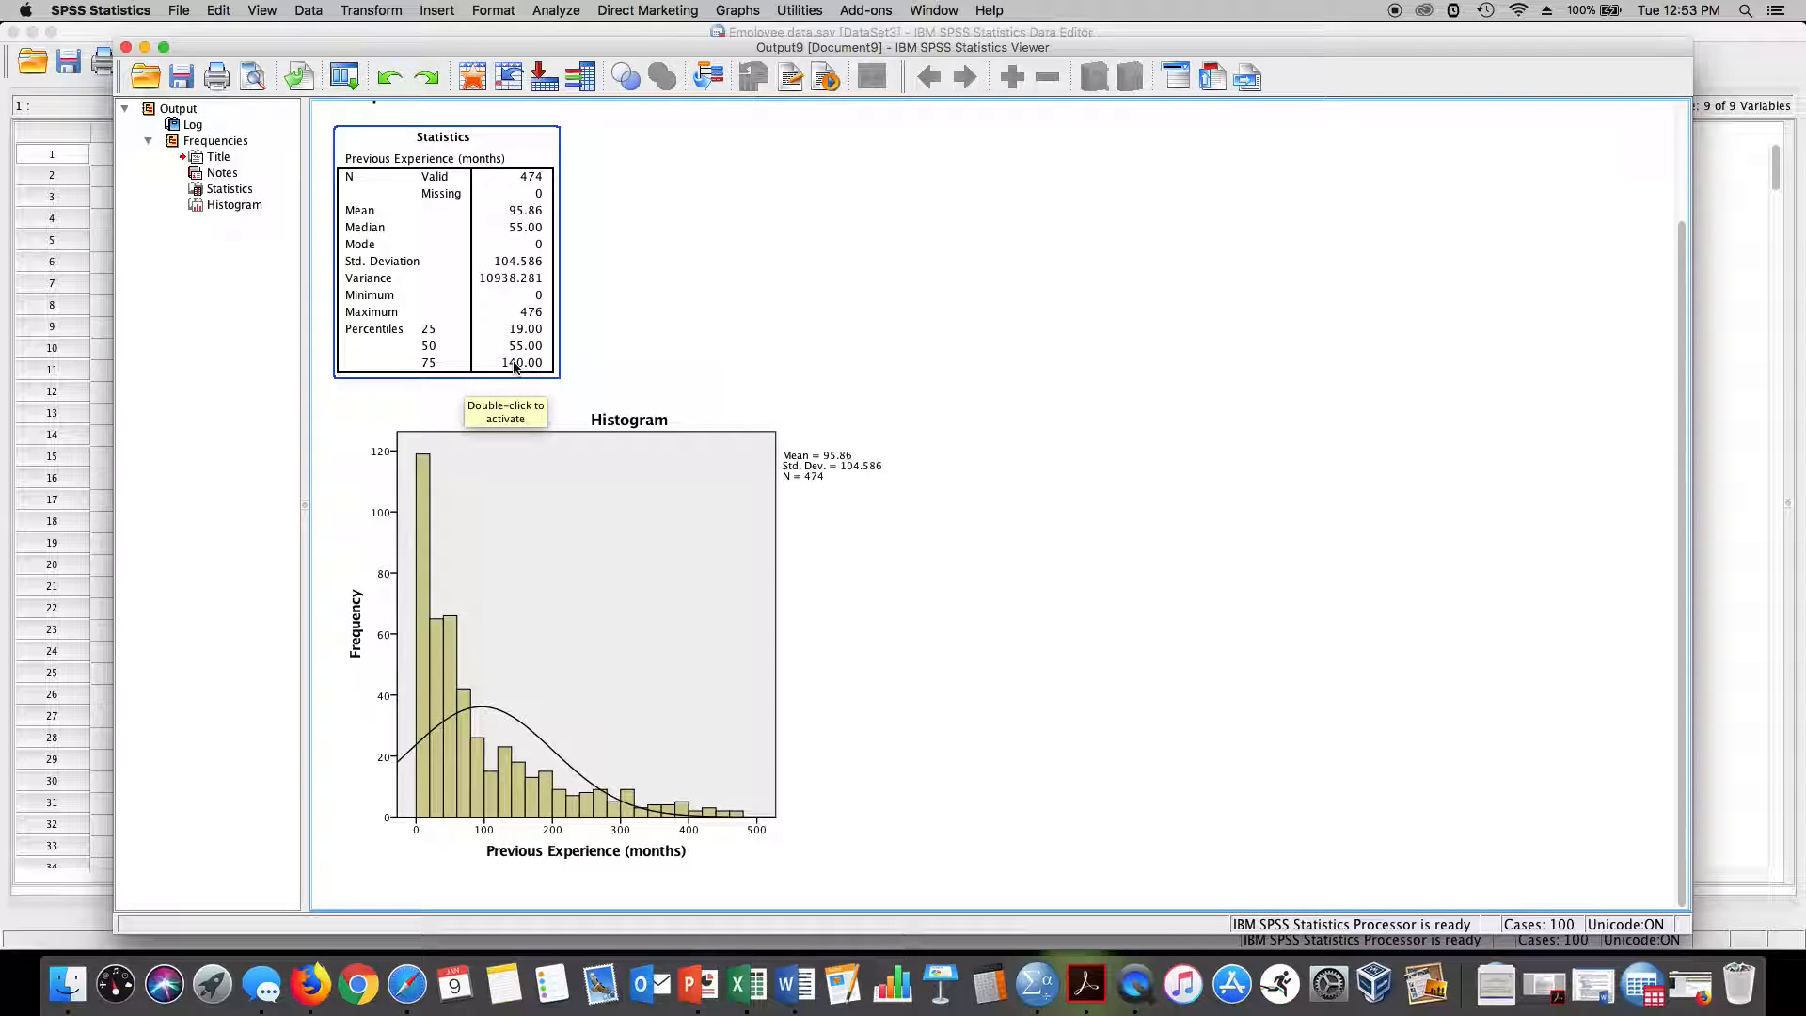
{"action": "mouse_move", "coordinate": [447, 344]}
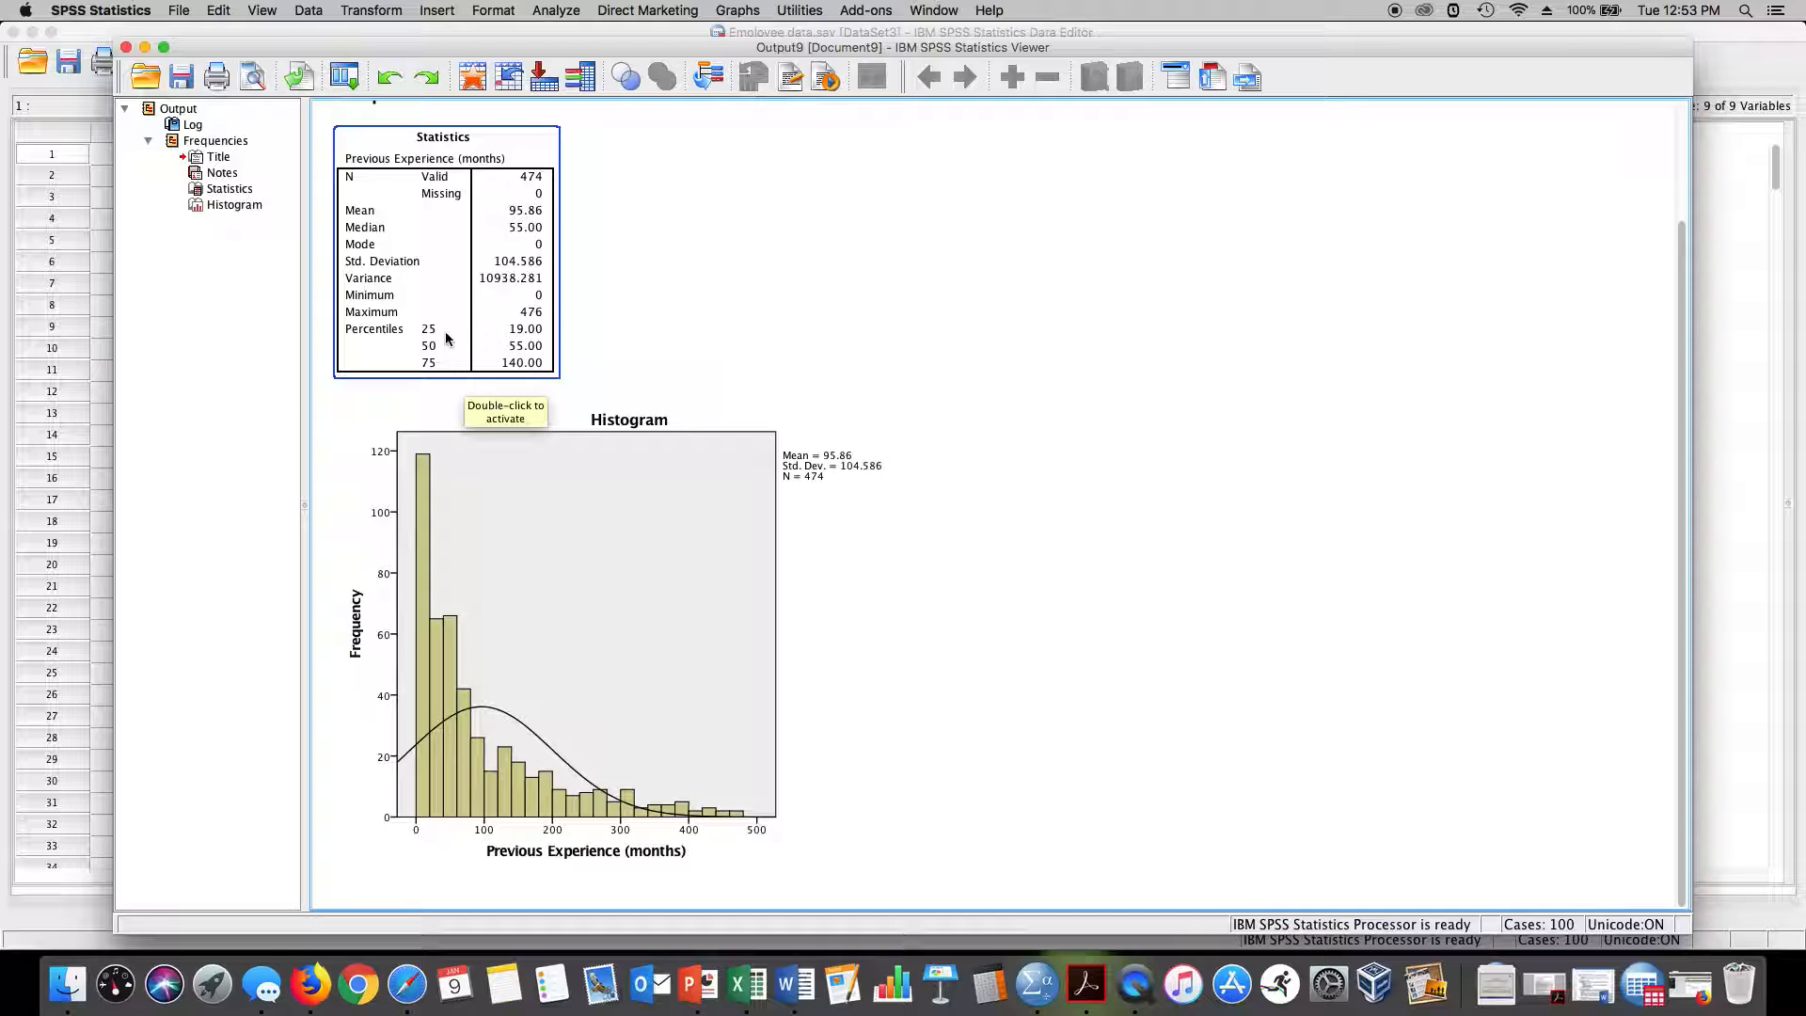
{"action": "mouse_move", "coordinate": [518, 333]}
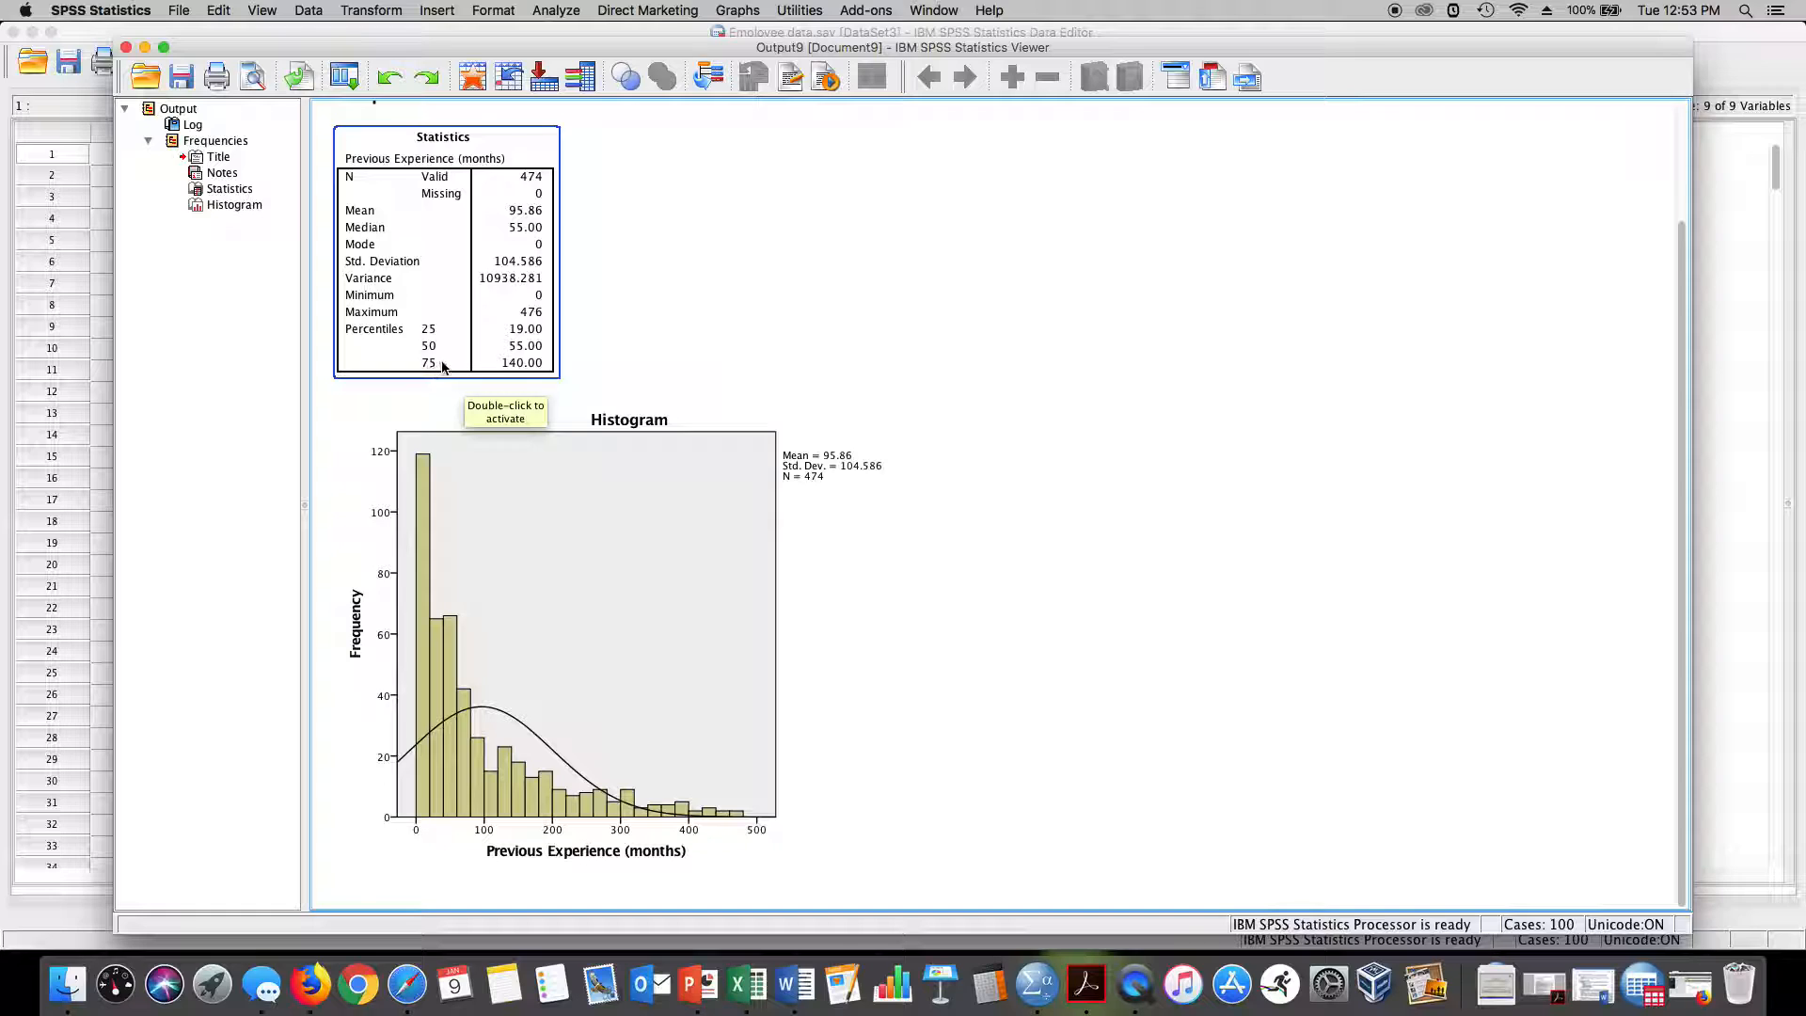
{"action": "mouse_move", "coordinate": [504, 372]}
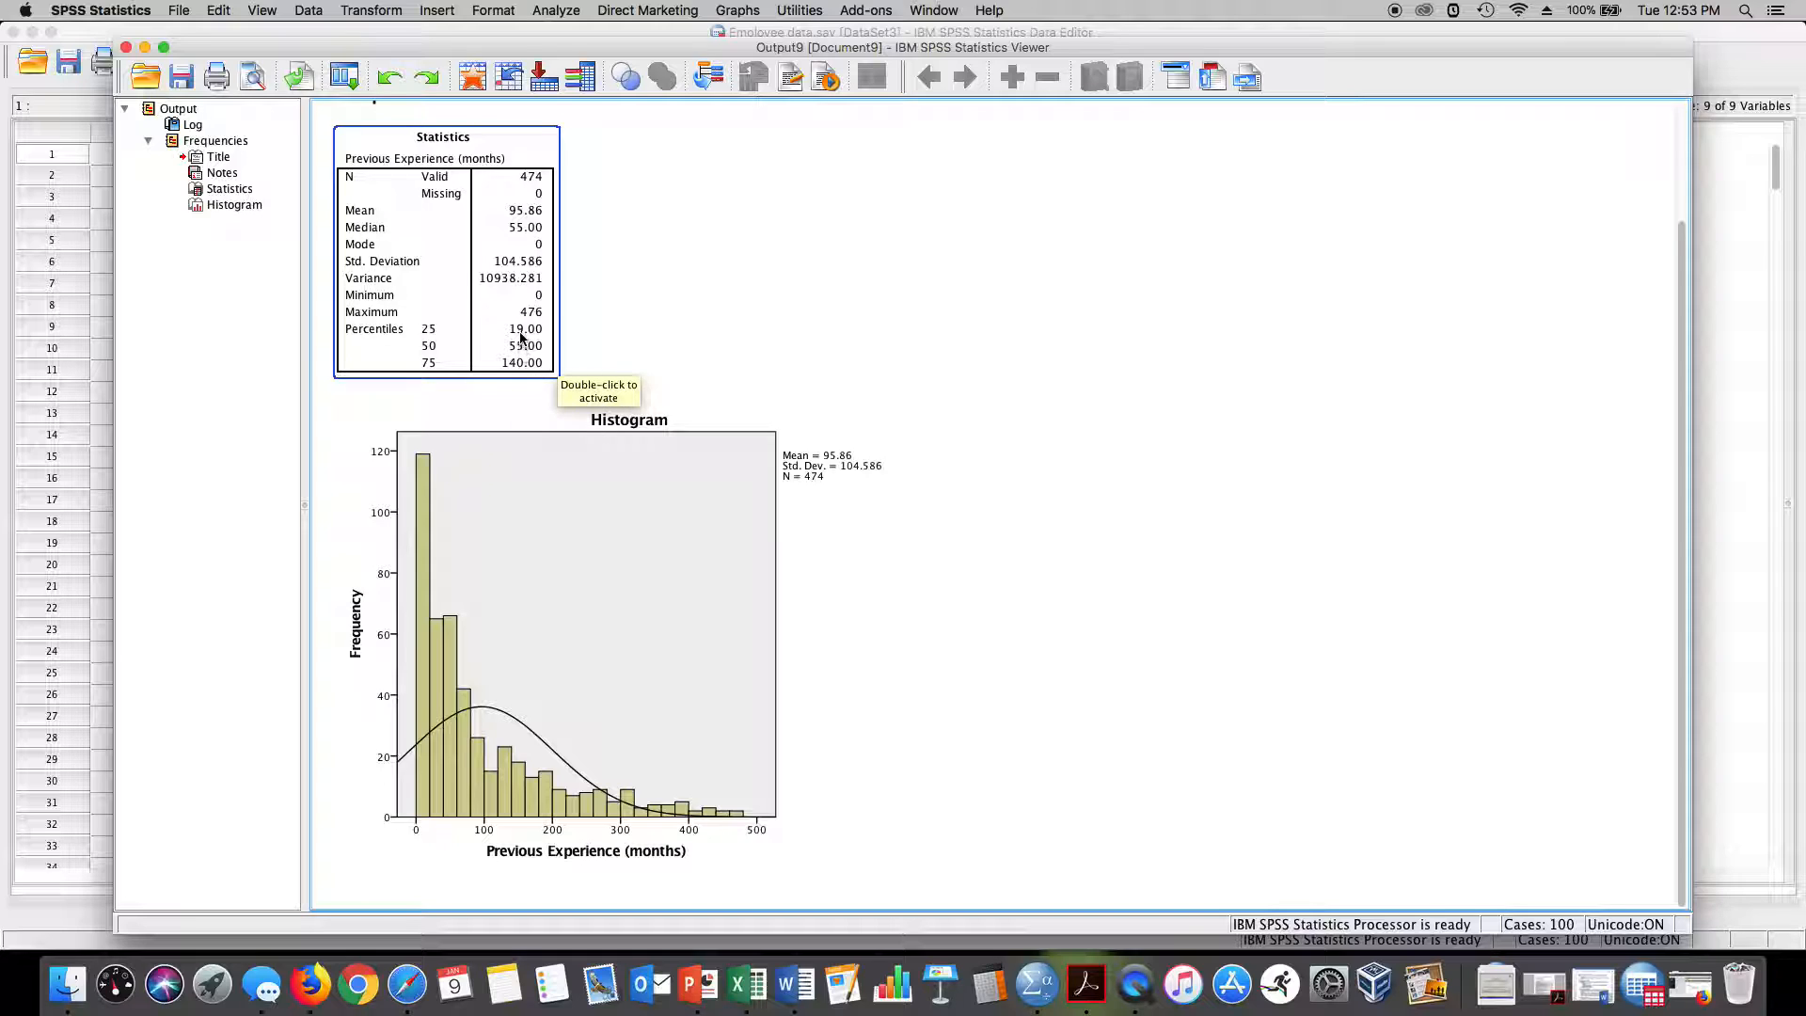
{"action": "mouse_move", "coordinate": [699, 394]}
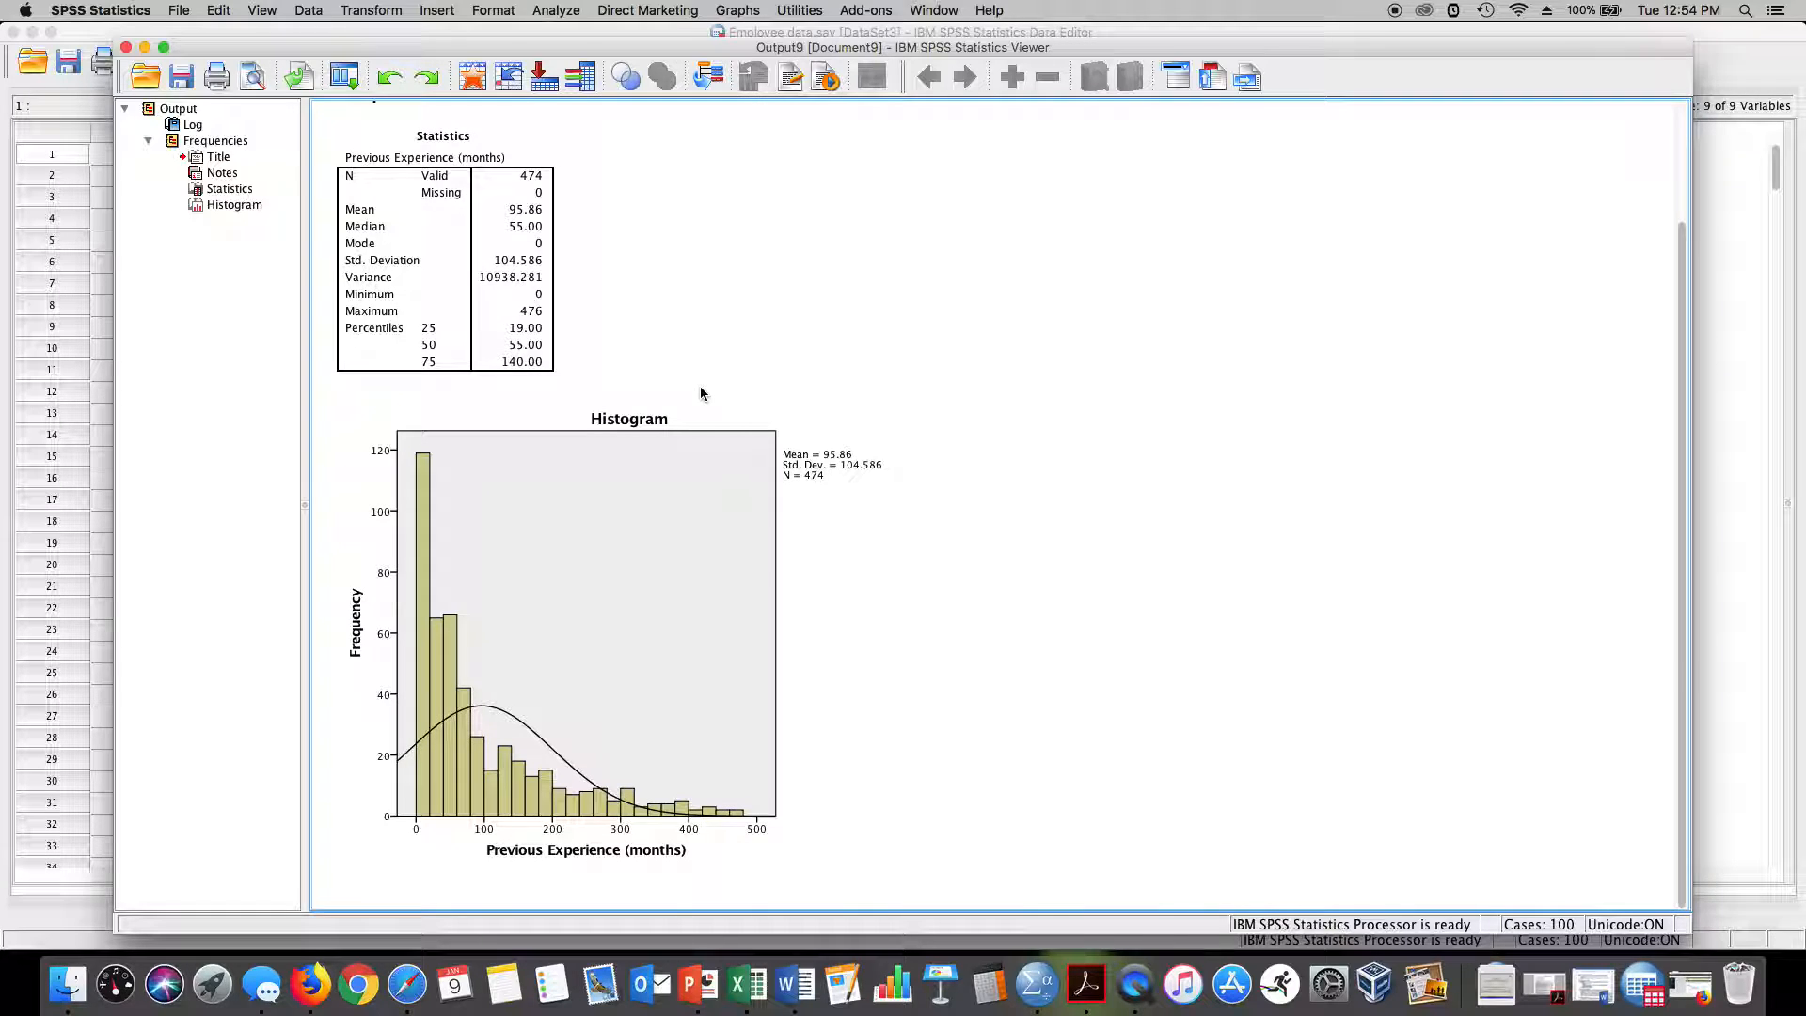
{"action": "mouse_move", "coordinate": [731, 378]}
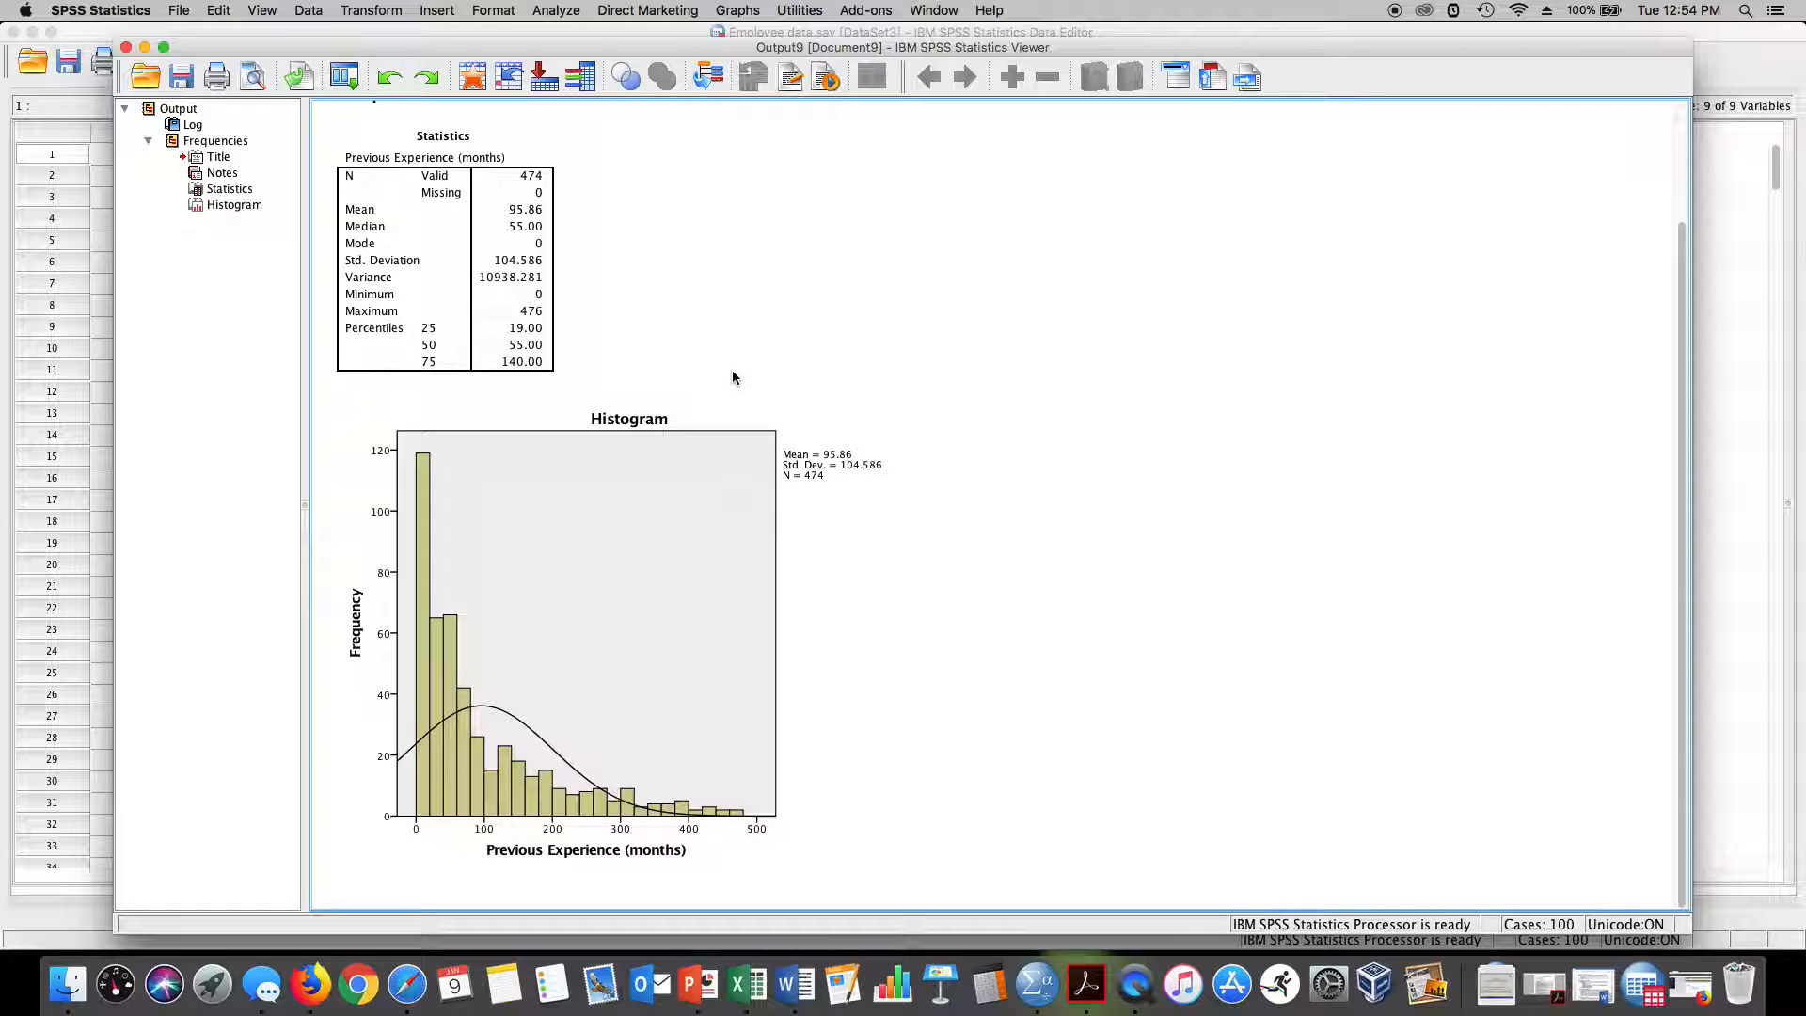
{"action": "mouse_move", "coordinate": [262, 106]}
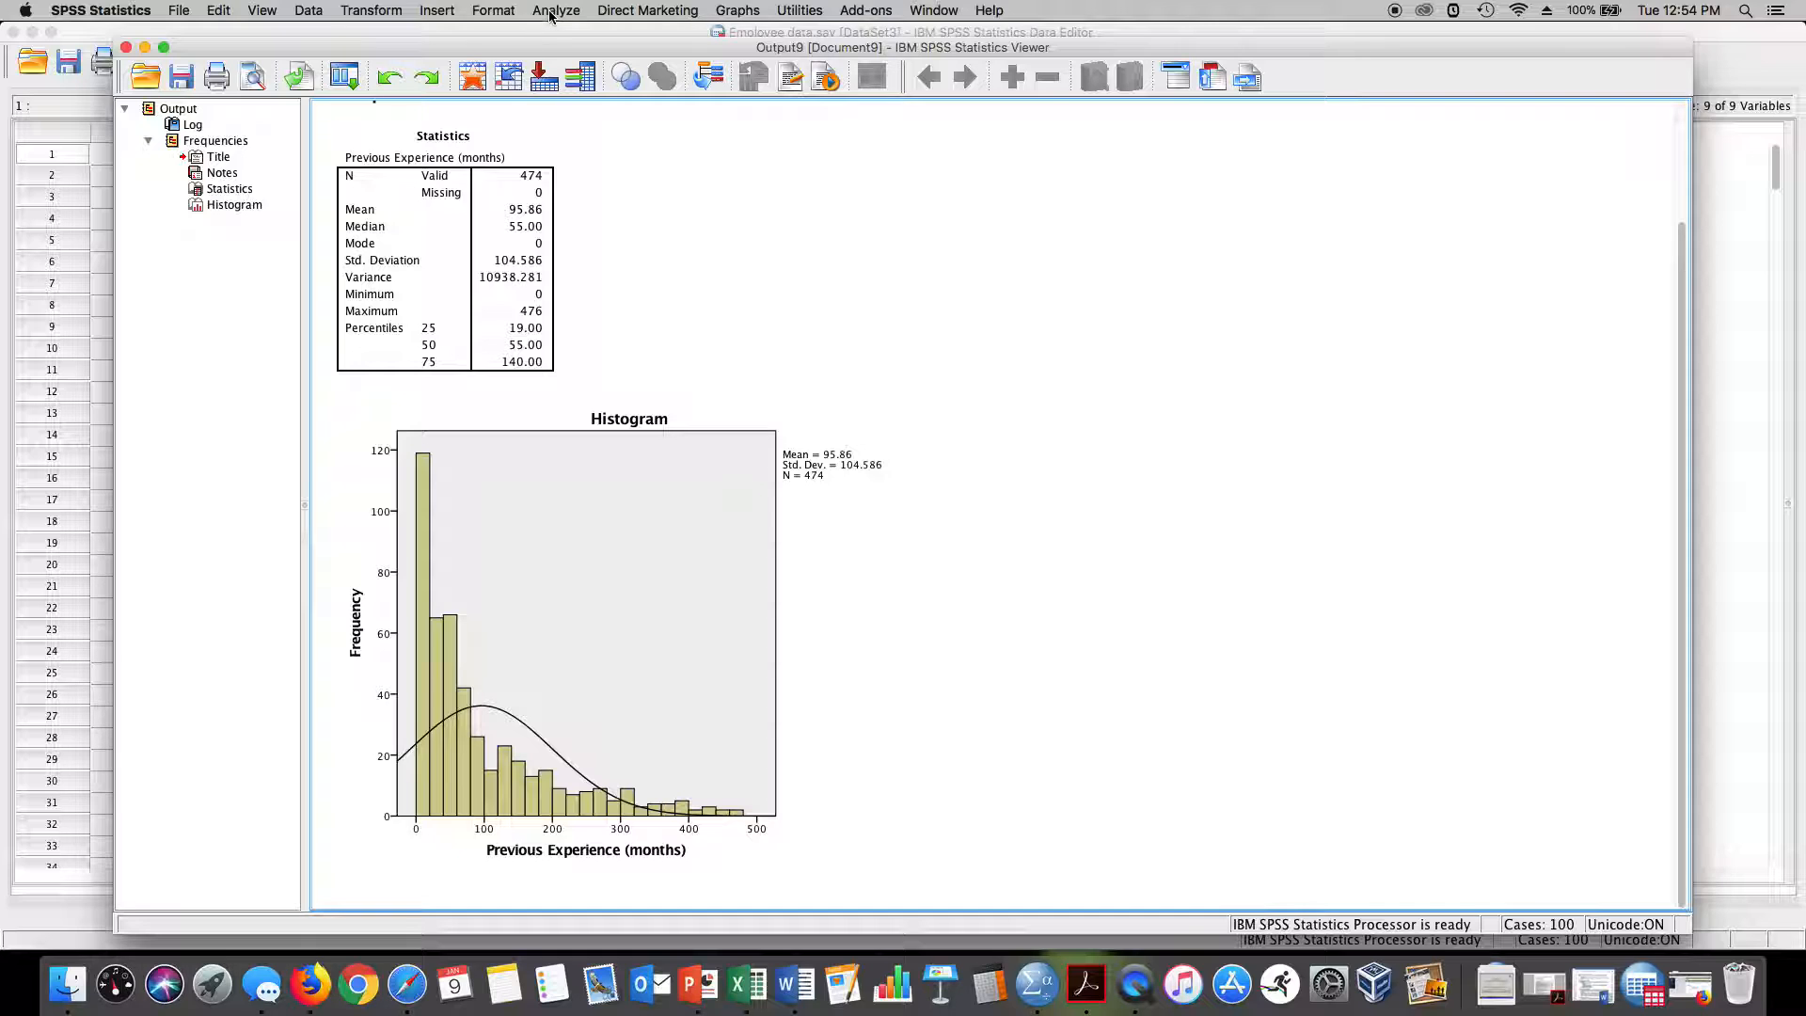
- Open Analyze > Descriptive Statistics > Explore
{"action": "left_click", "coordinate": [555, 10]}
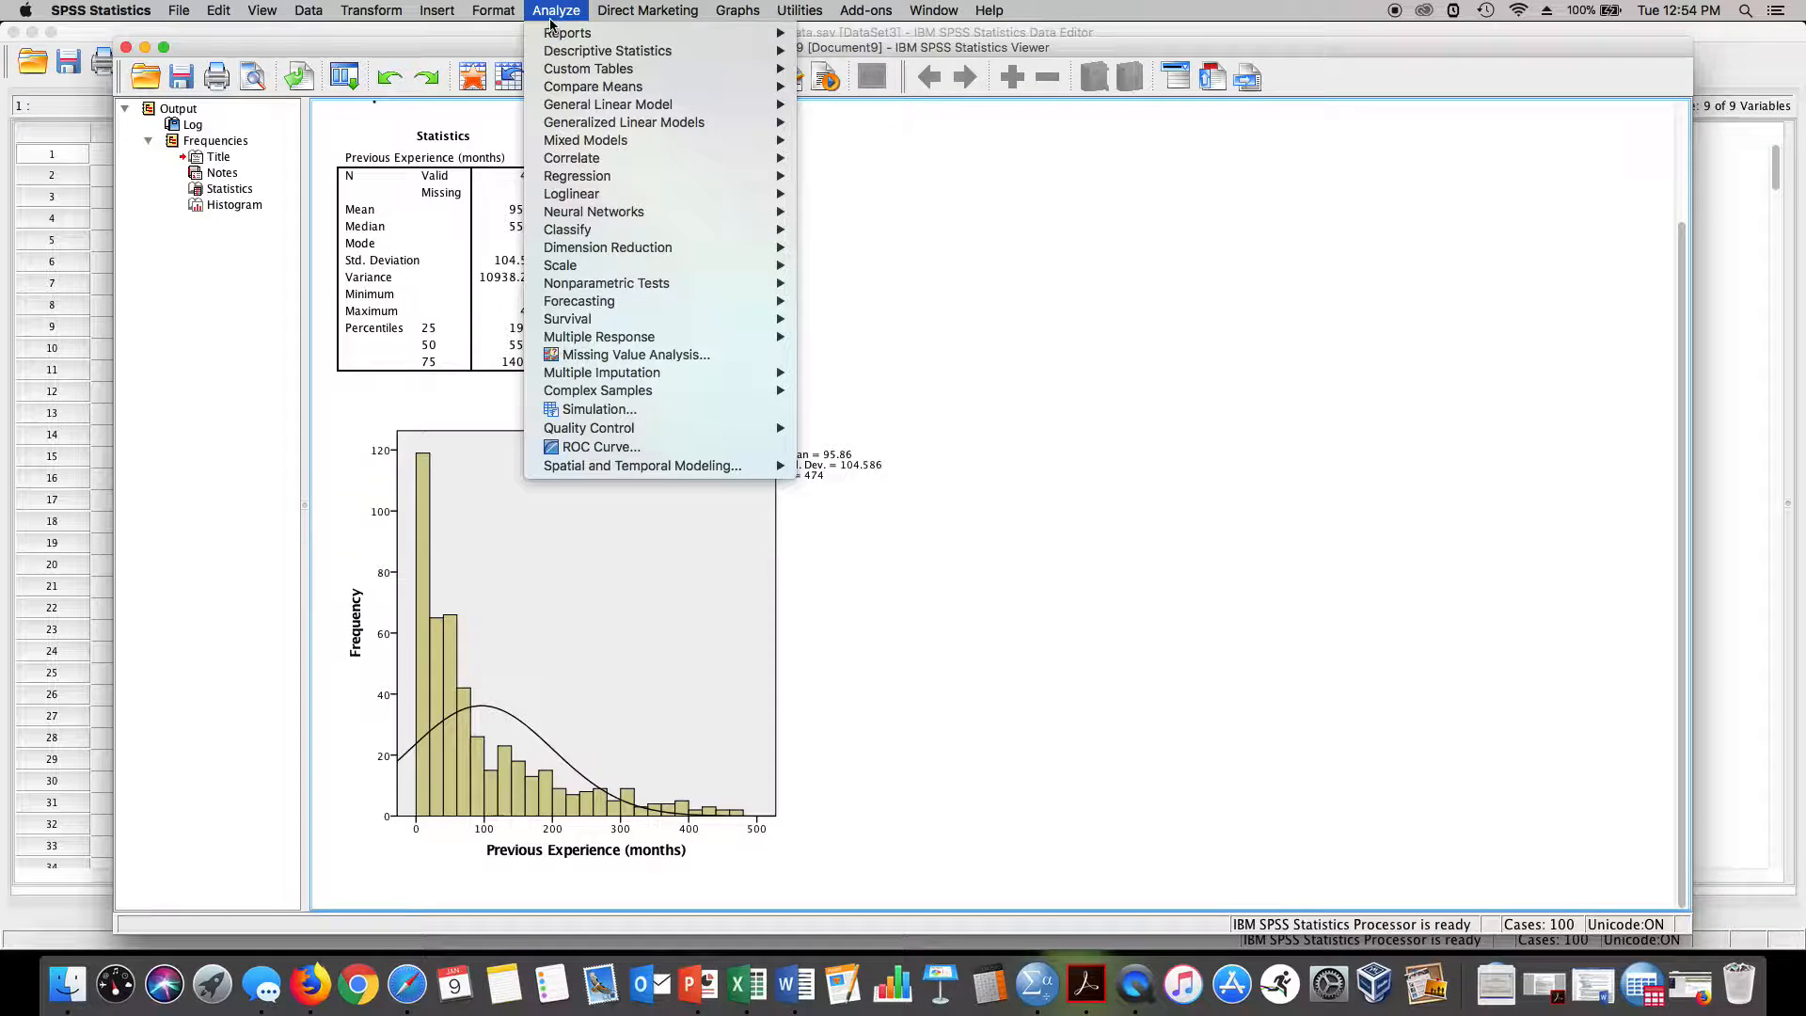
{"action": "mouse_move", "coordinate": [607, 51]}
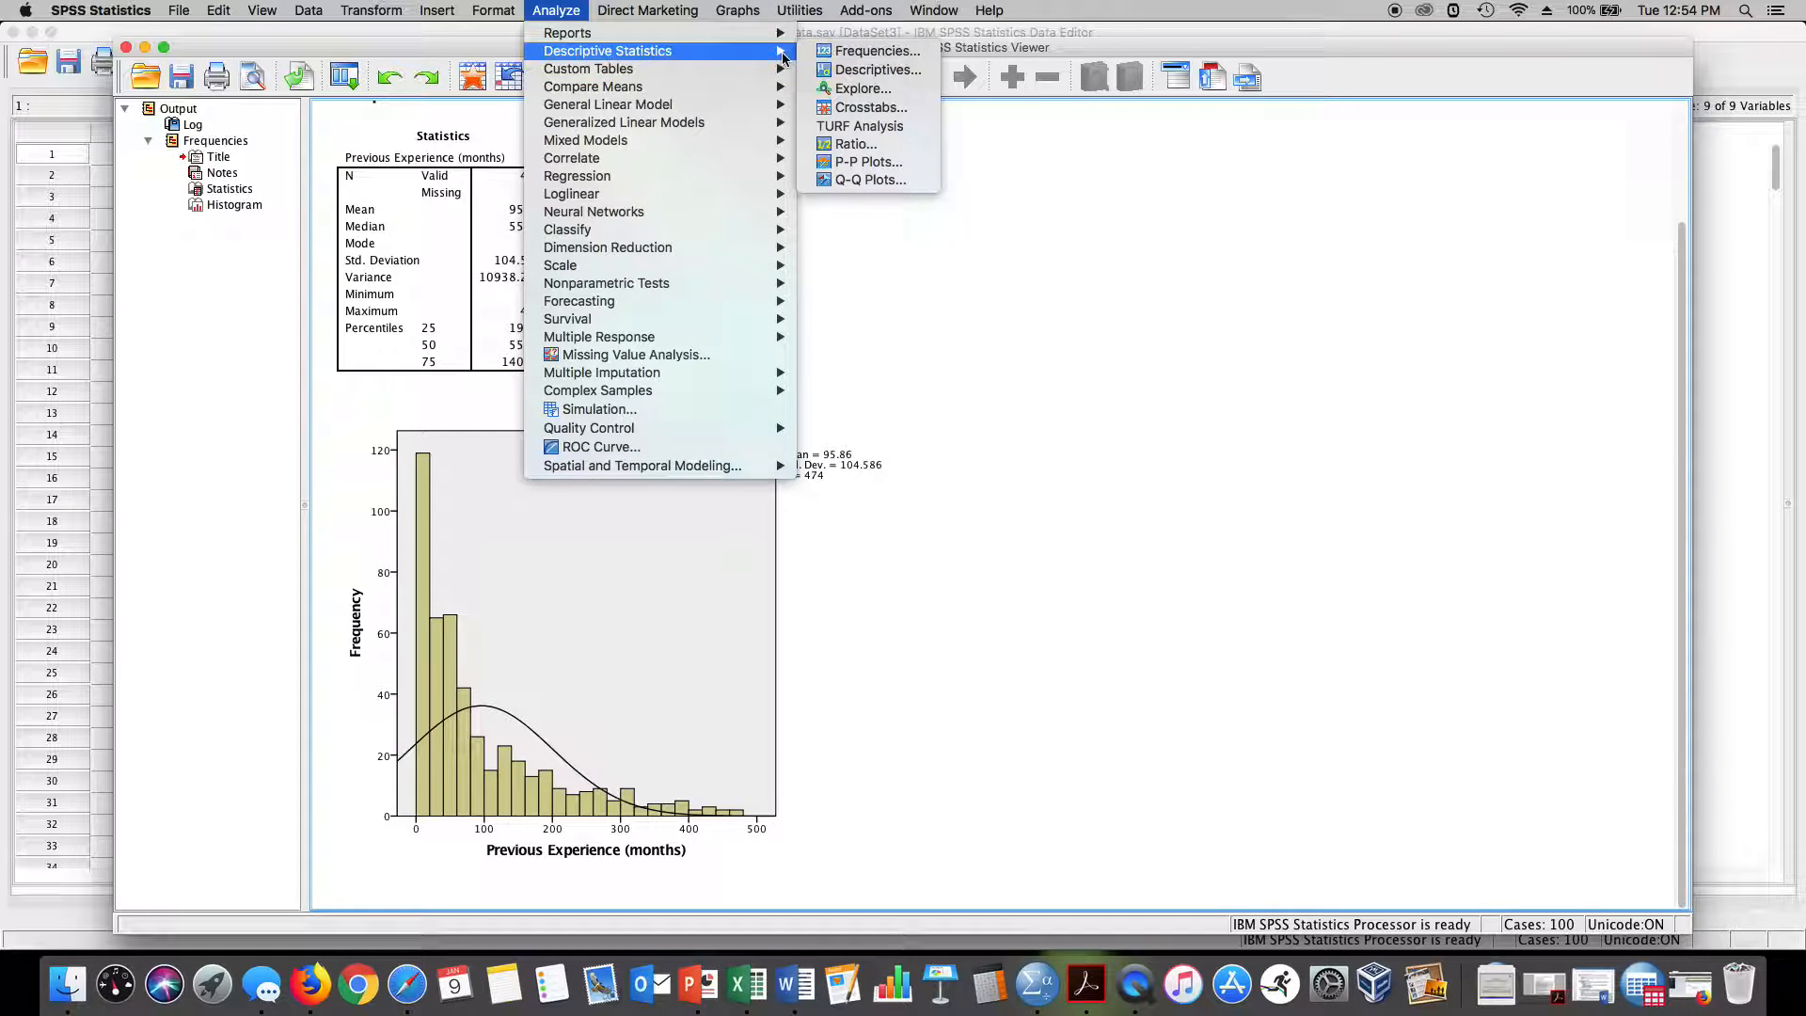
{"action": "left_click", "coordinate": [863, 88]}
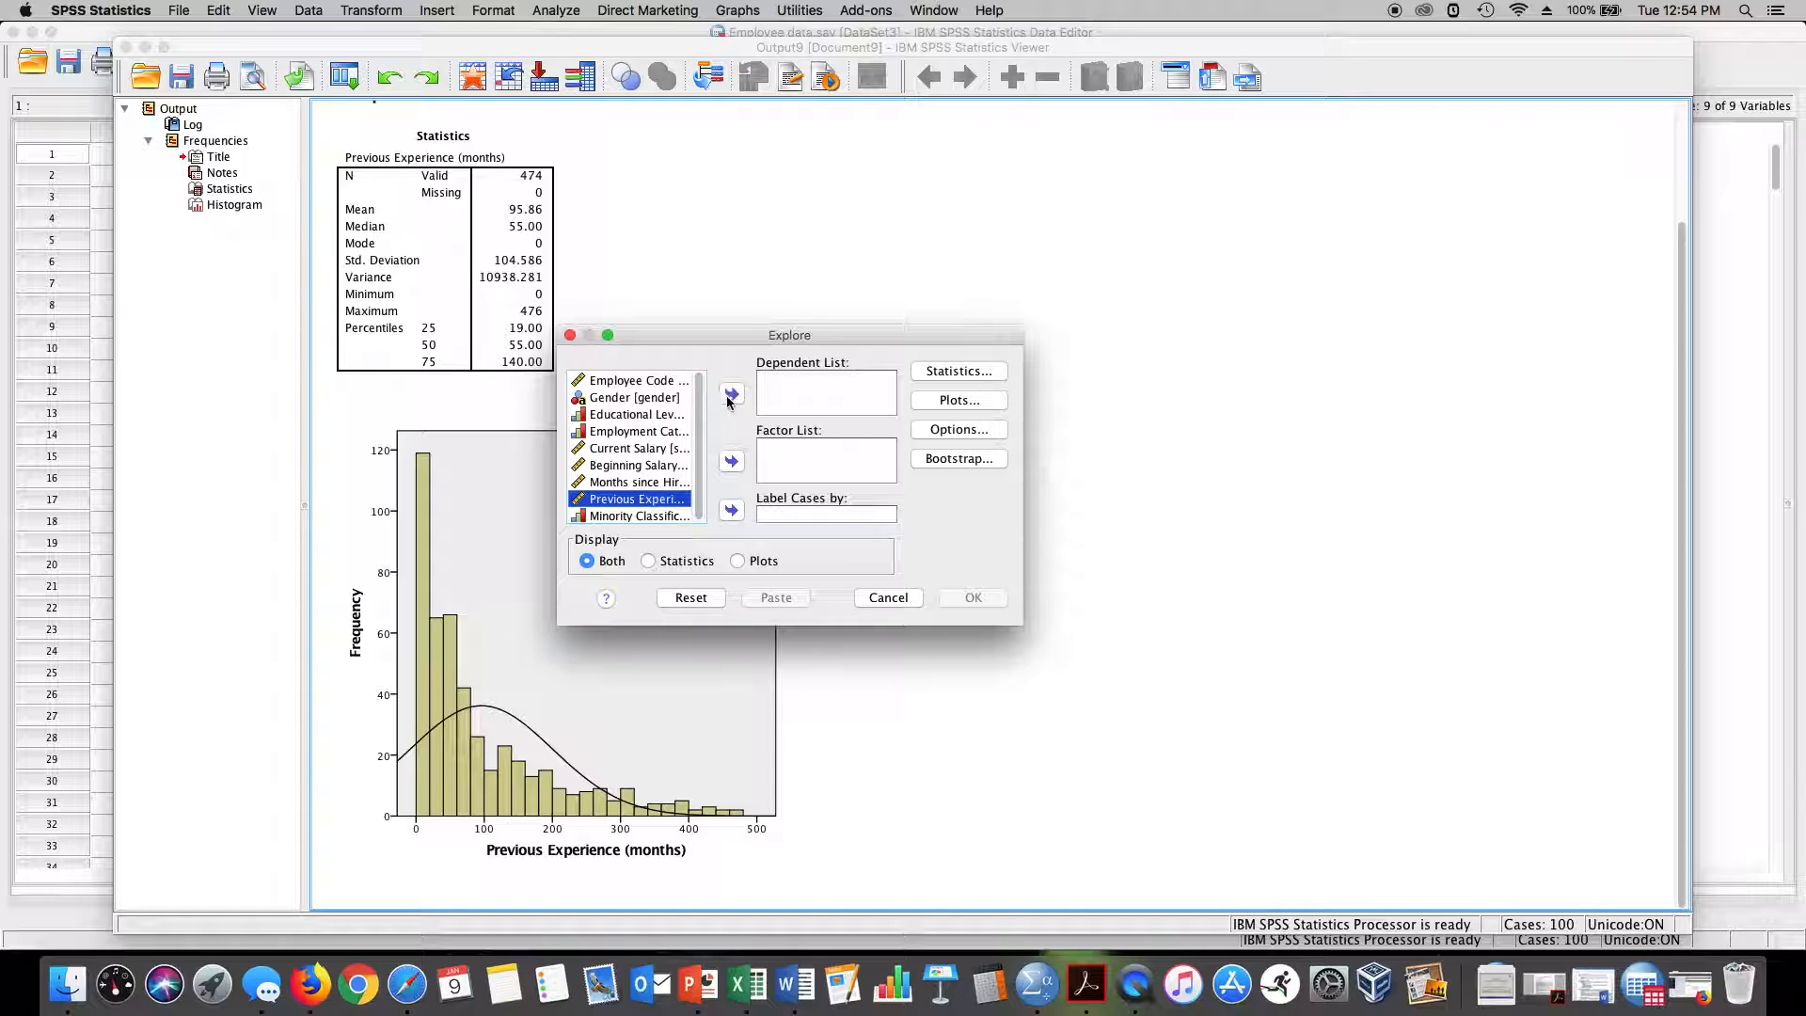
- Make Previous Experience the dependent variable and keep Descriptives in Statistics
{"action": "left_click", "coordinate": [732, 394]}
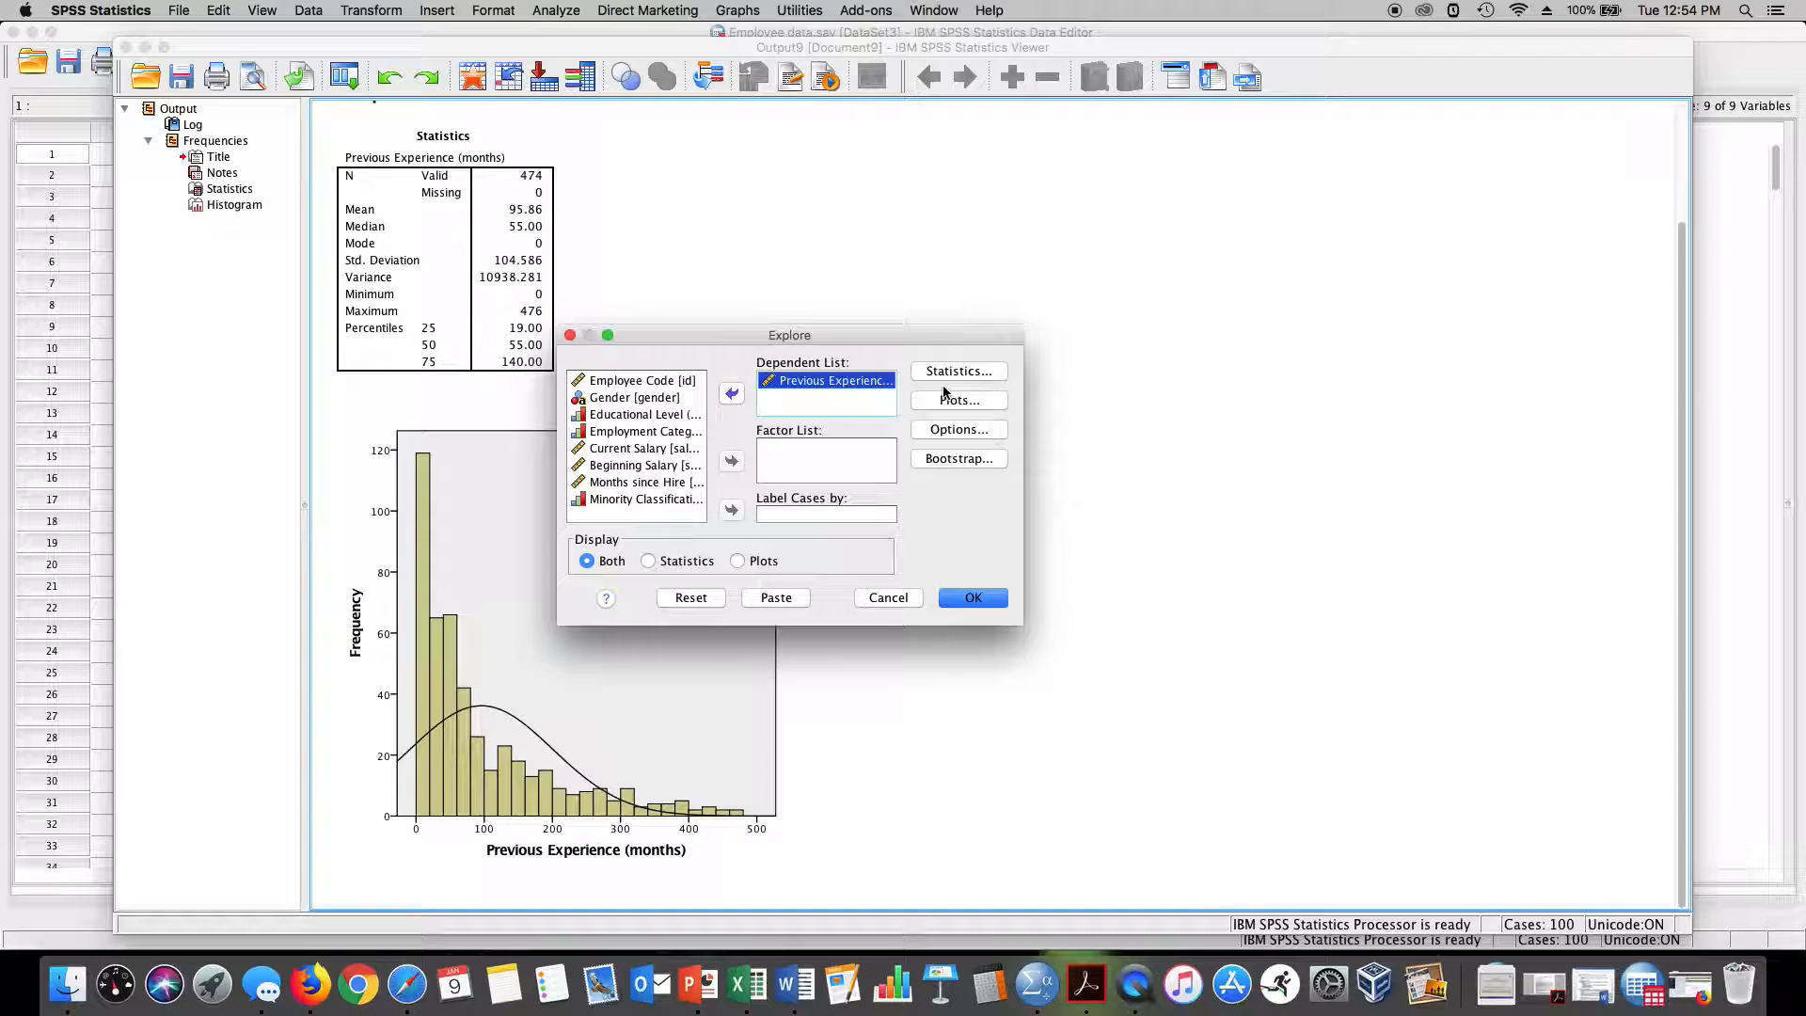
{"action": "left_click", "coordinate": [957, 370]}
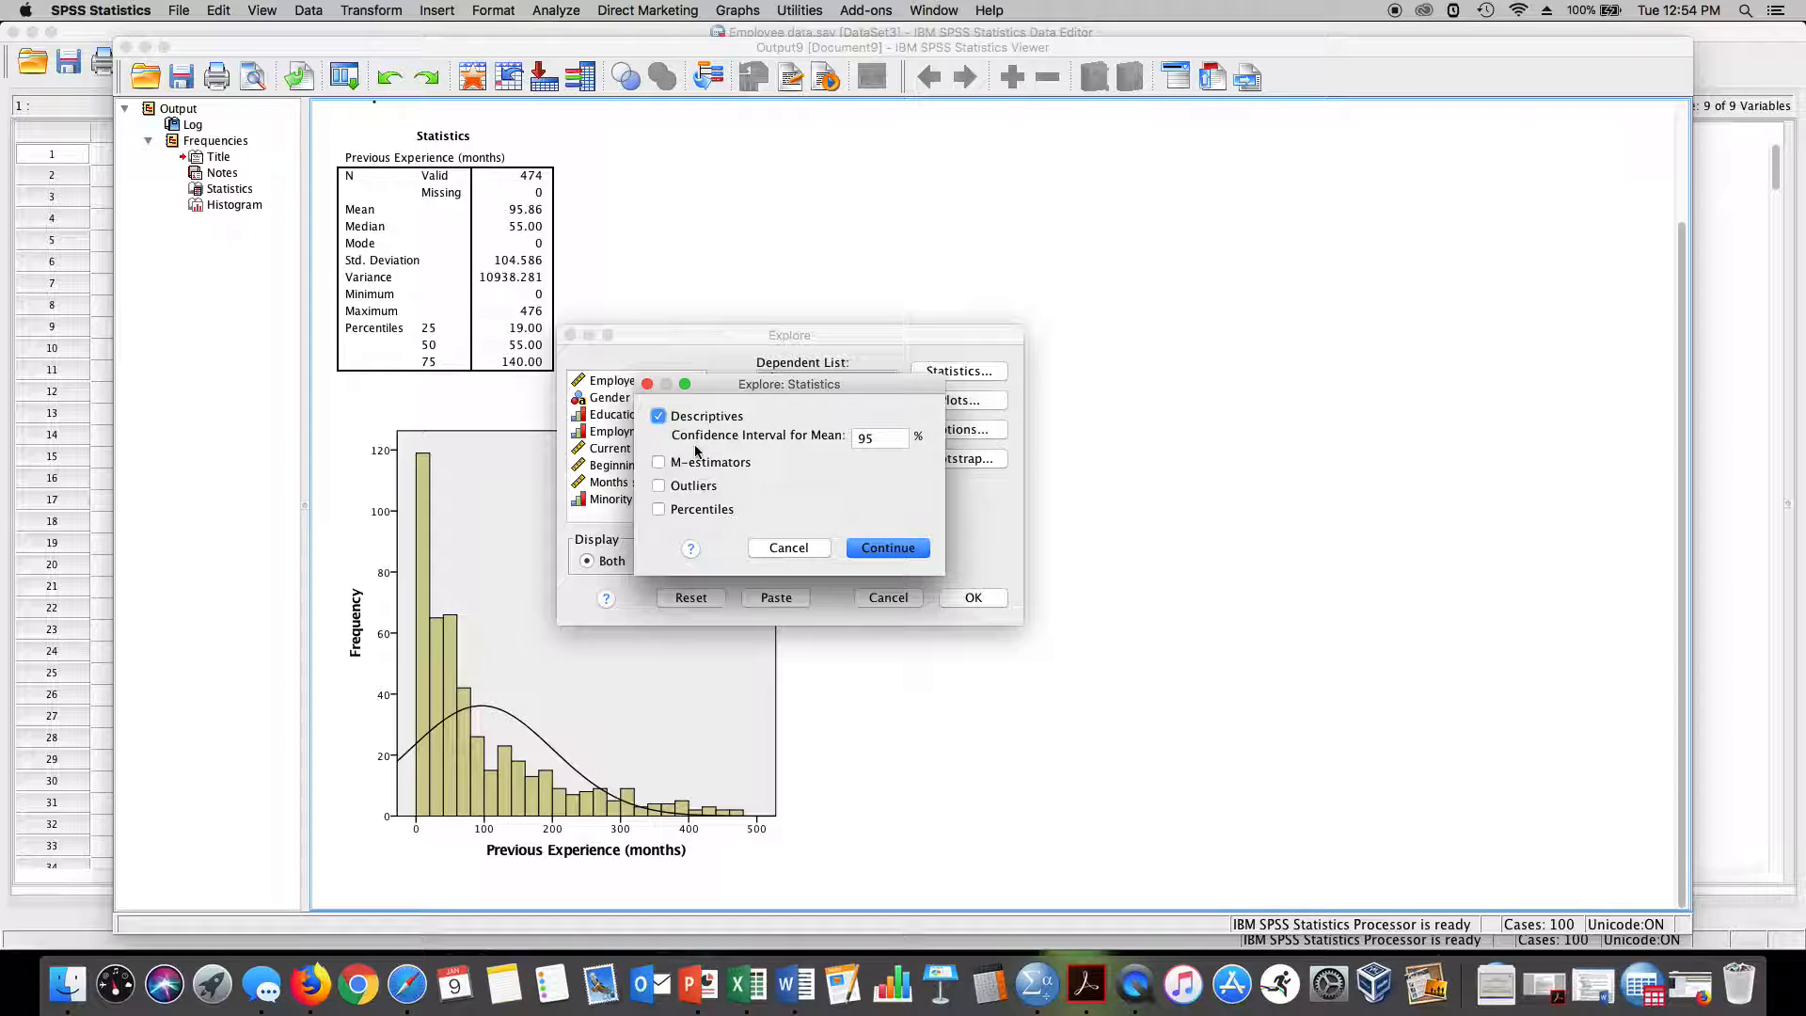
{"action": "mouse_move", "coordinate": [887, 547]}
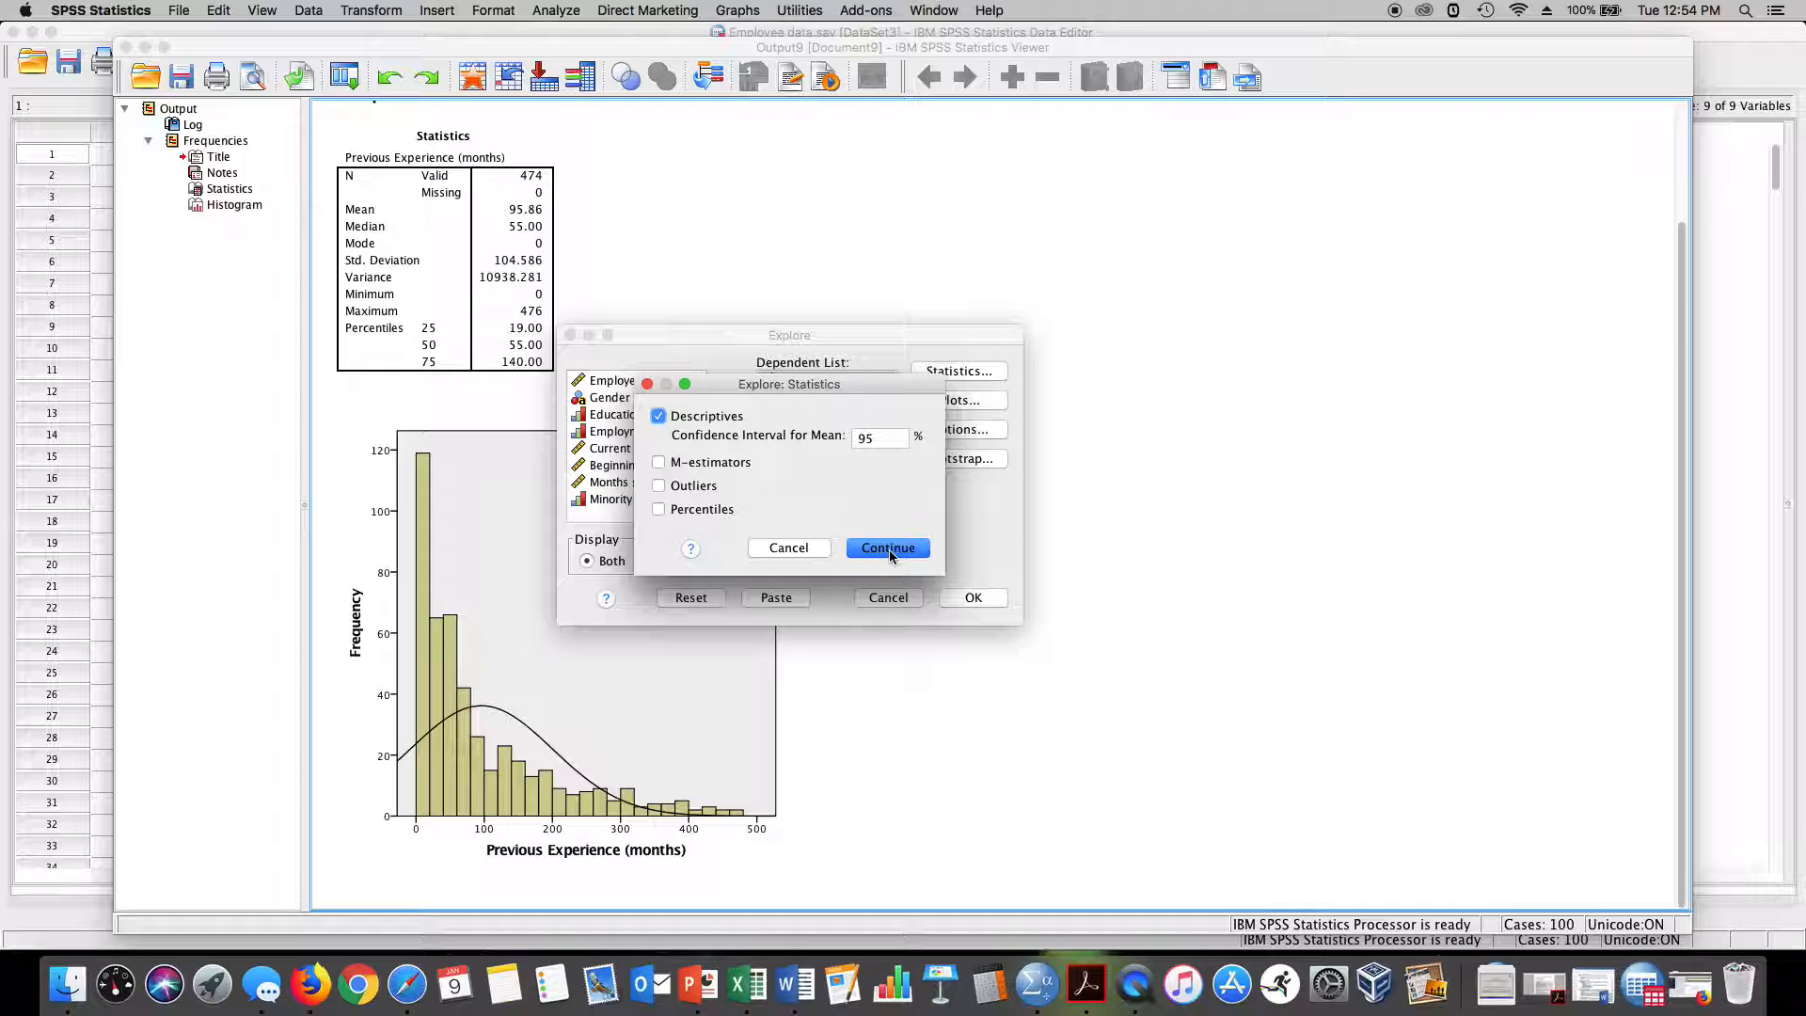
{"action": "left_click", "coordinate": [888, 547]}
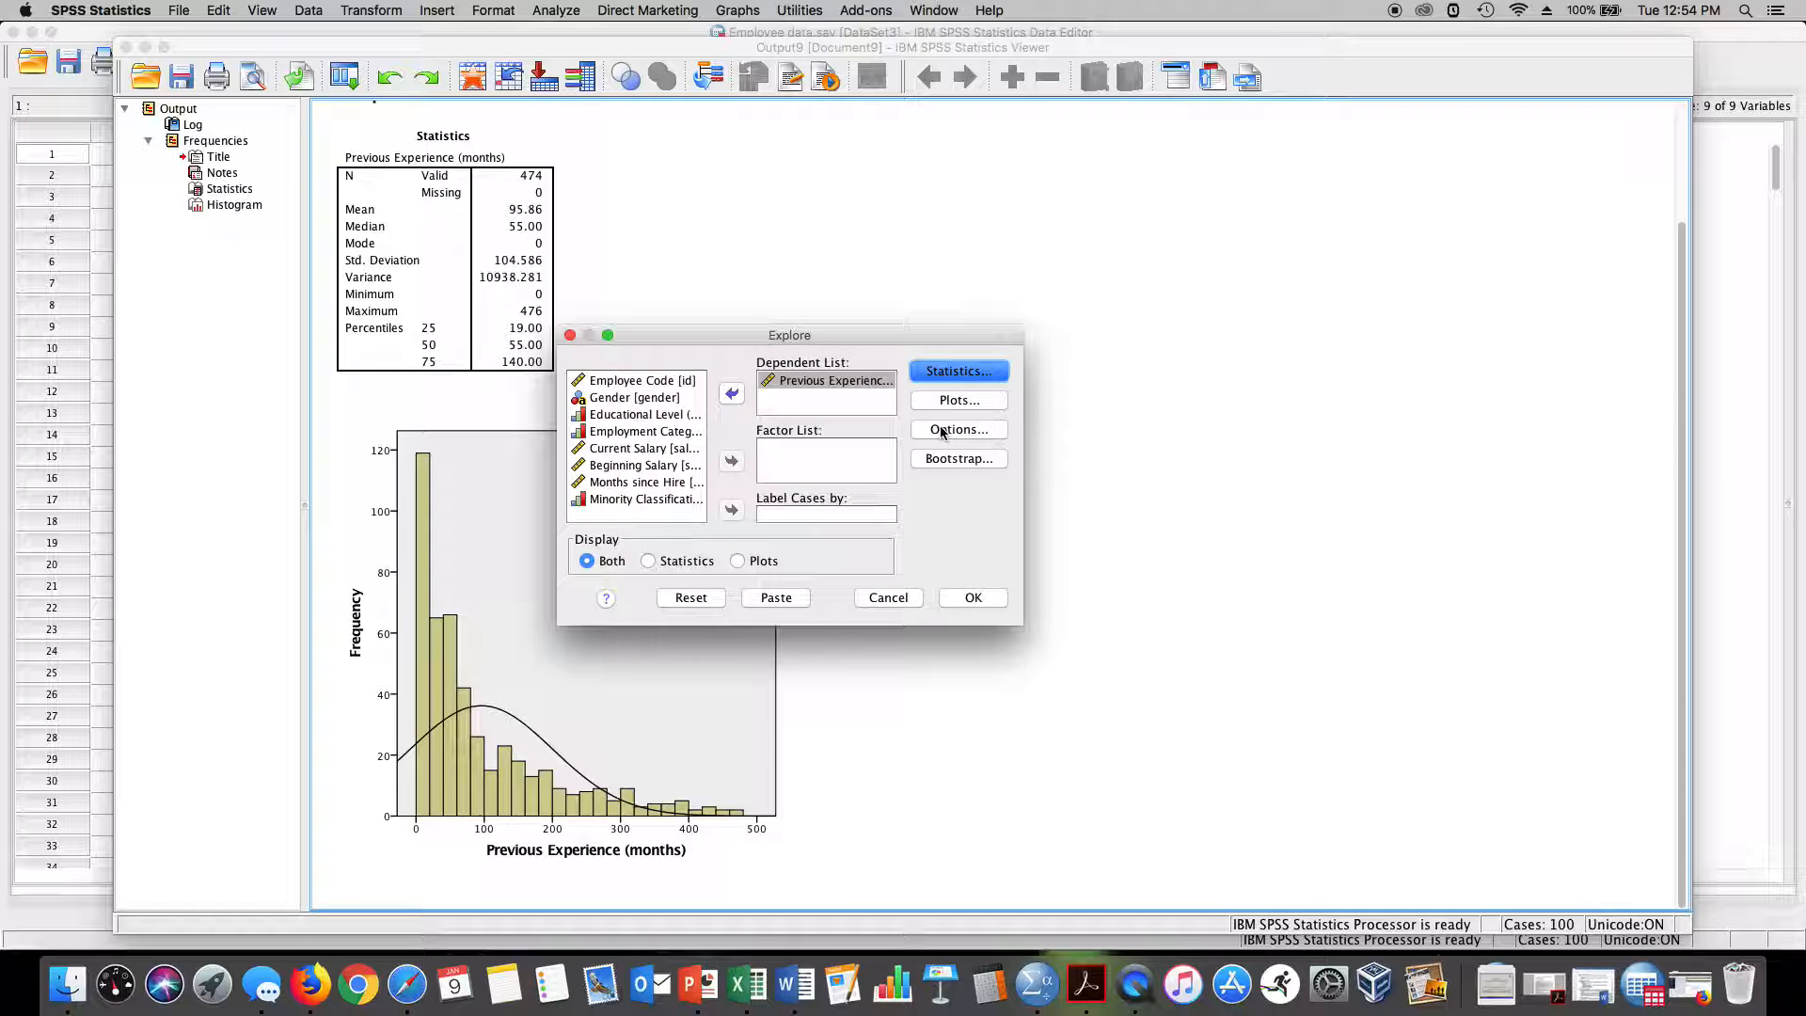
- Replace stem-and-leaf with a histogram and add normality plots with tests
{"action": "left_click", "coordinate": [958, 399]}
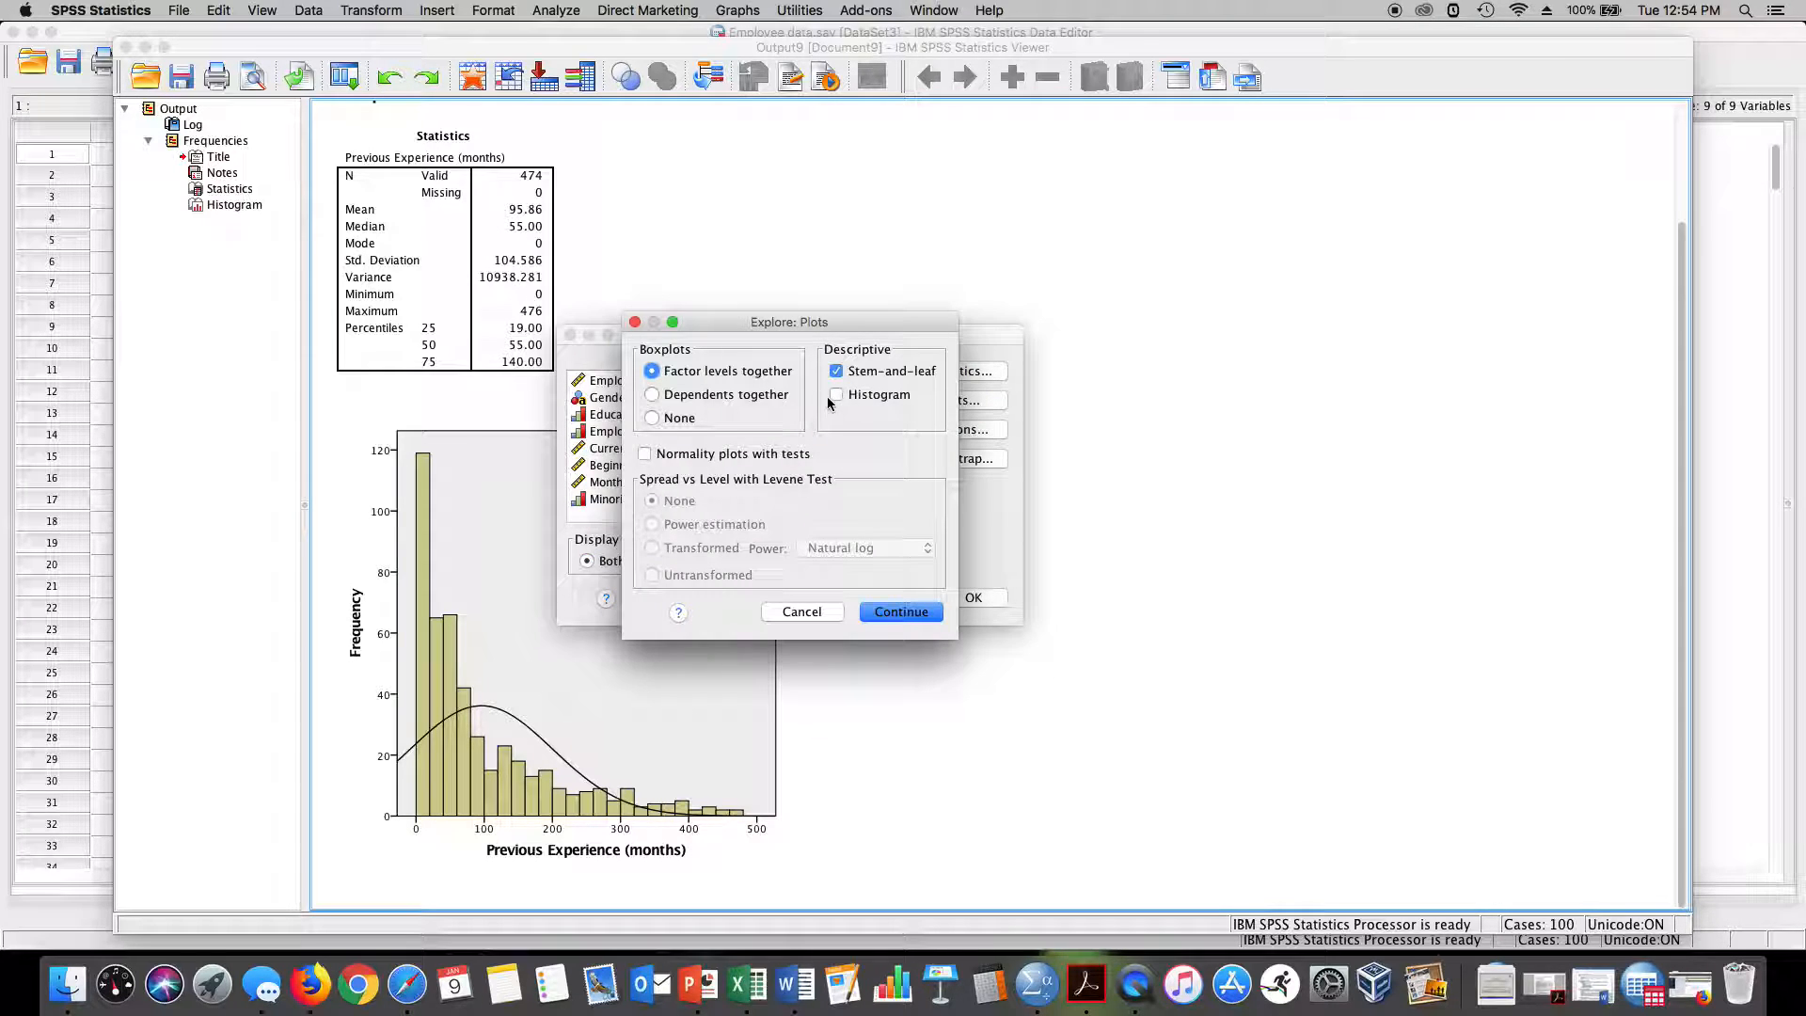
{"action": "left_click", "coordinate": [836, 369]}
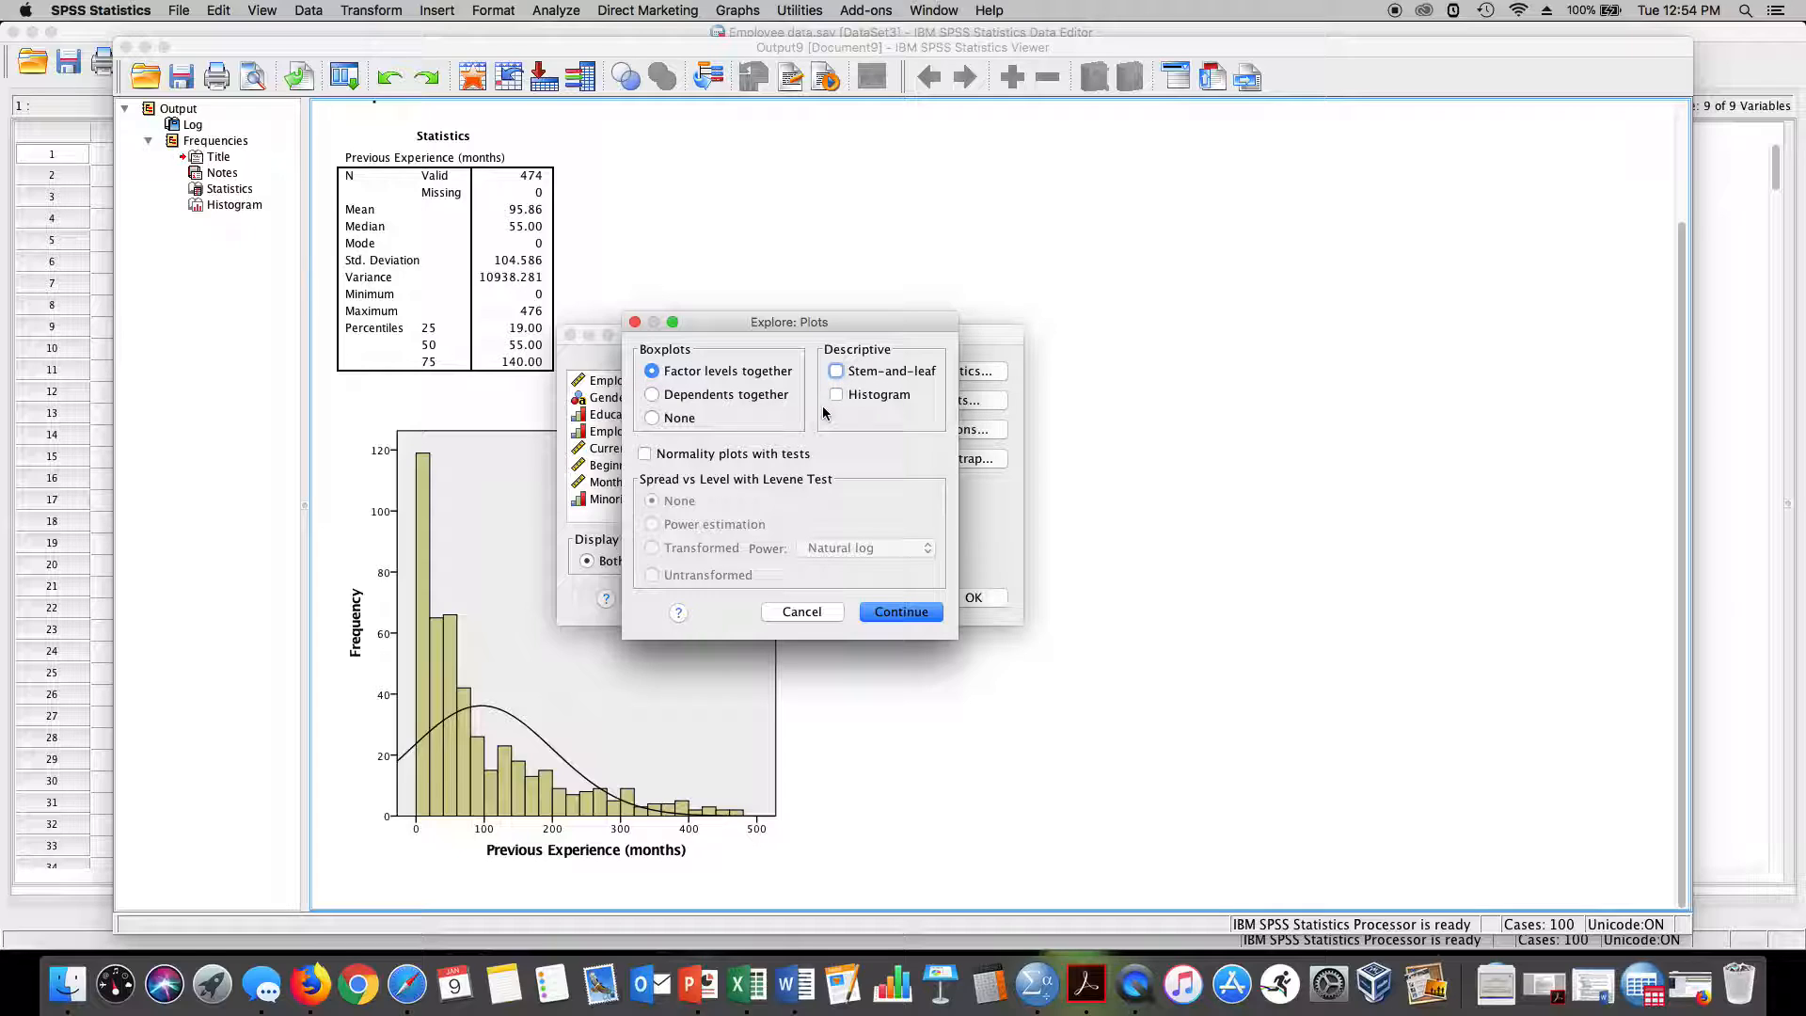
{"action": "left_click", "coordinate": [836, 394]}
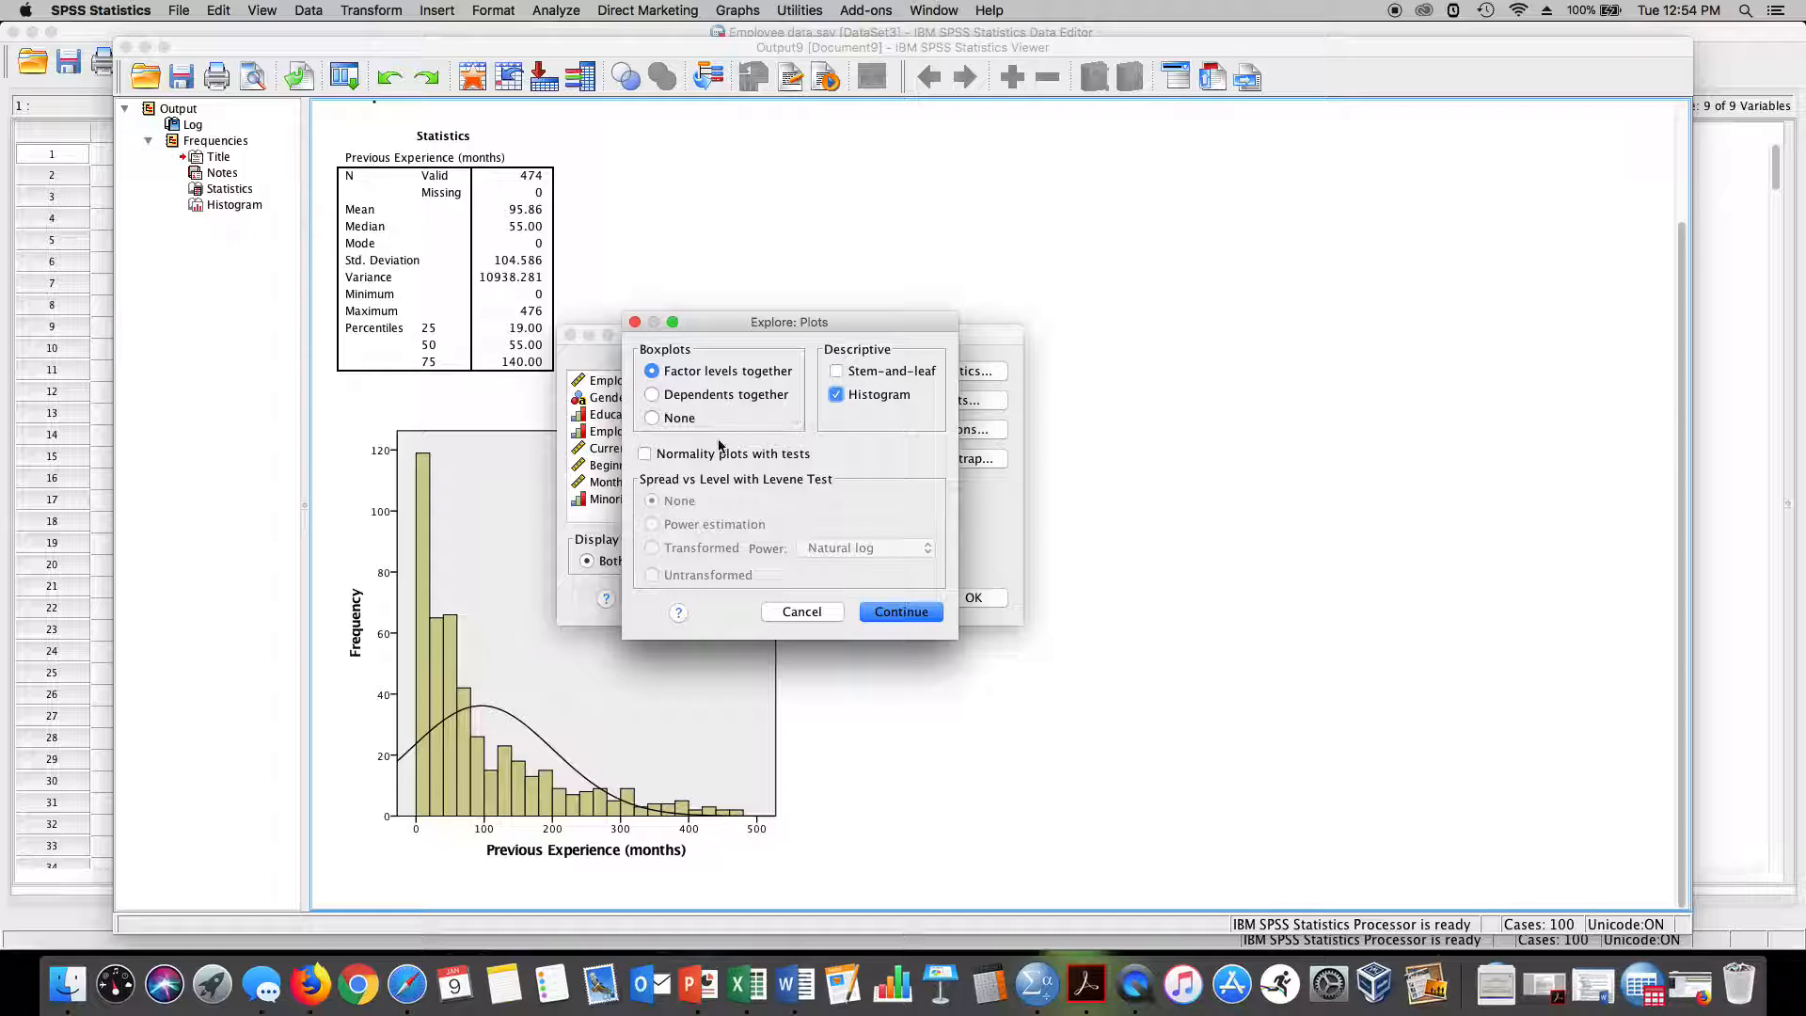
{"action": "left_click", "coordinate": [645, 452]}
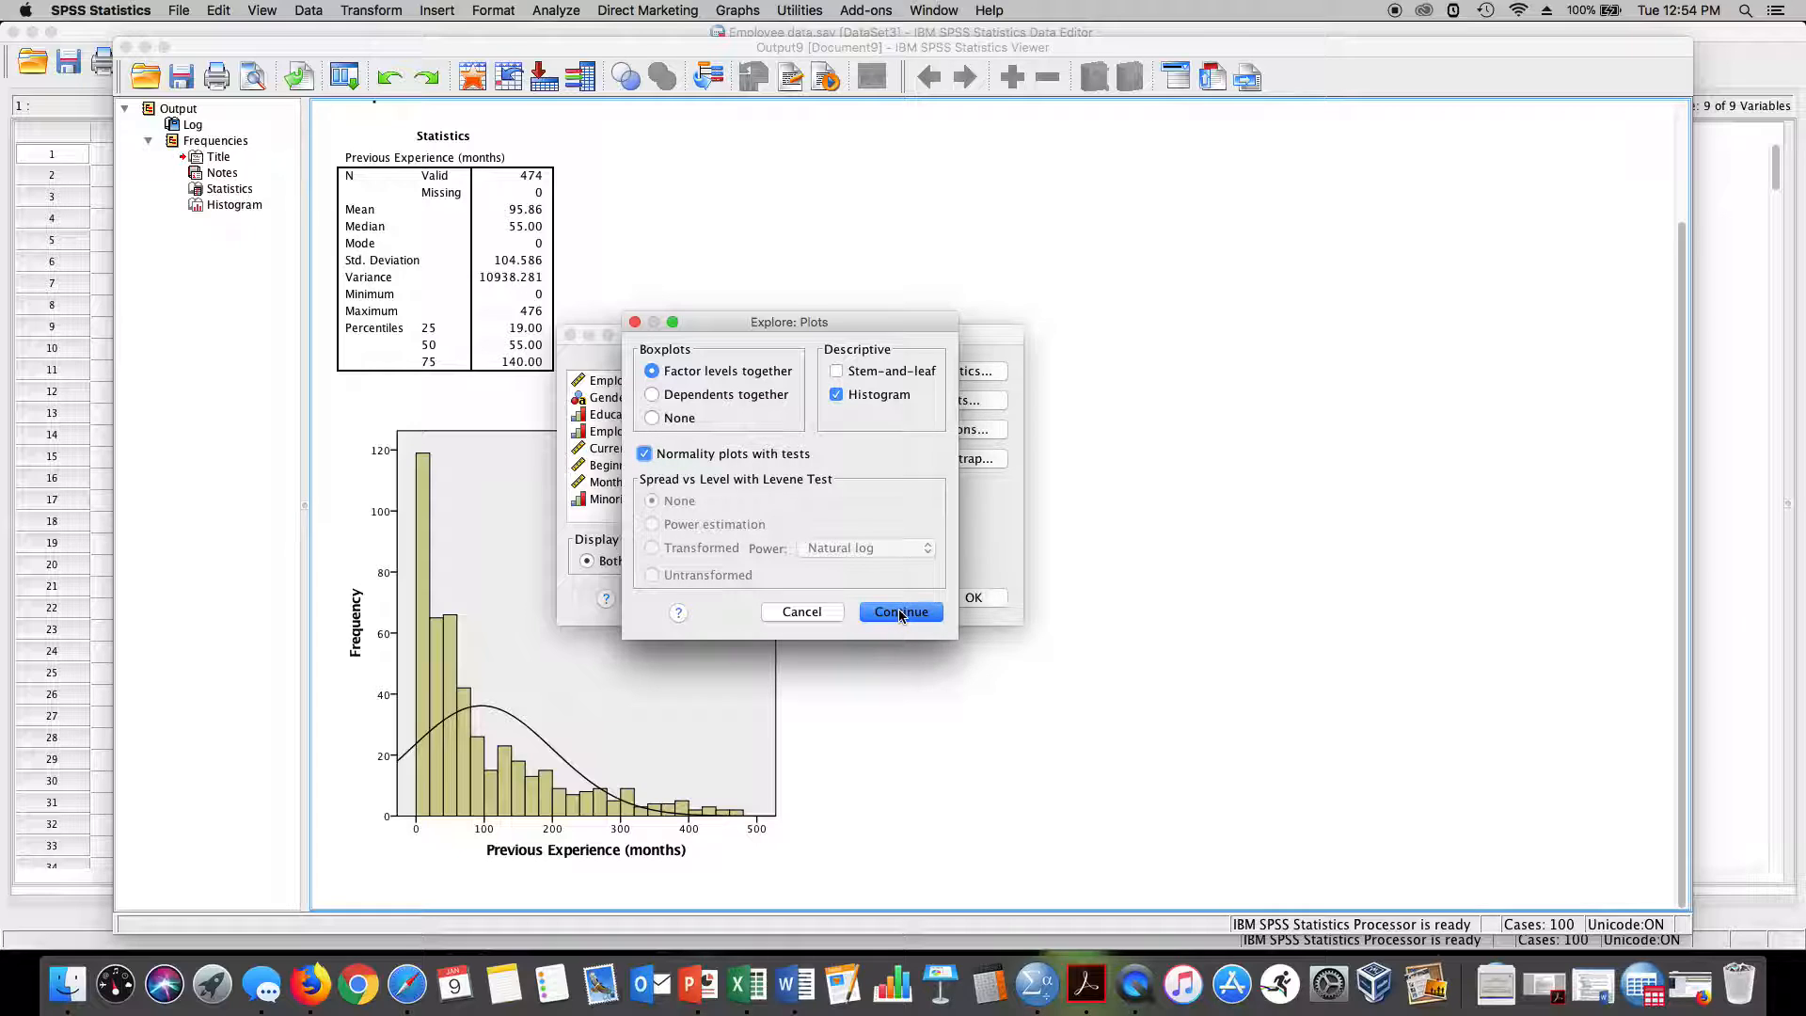
{"action": "left_click", "coordinate": [899, 612]}
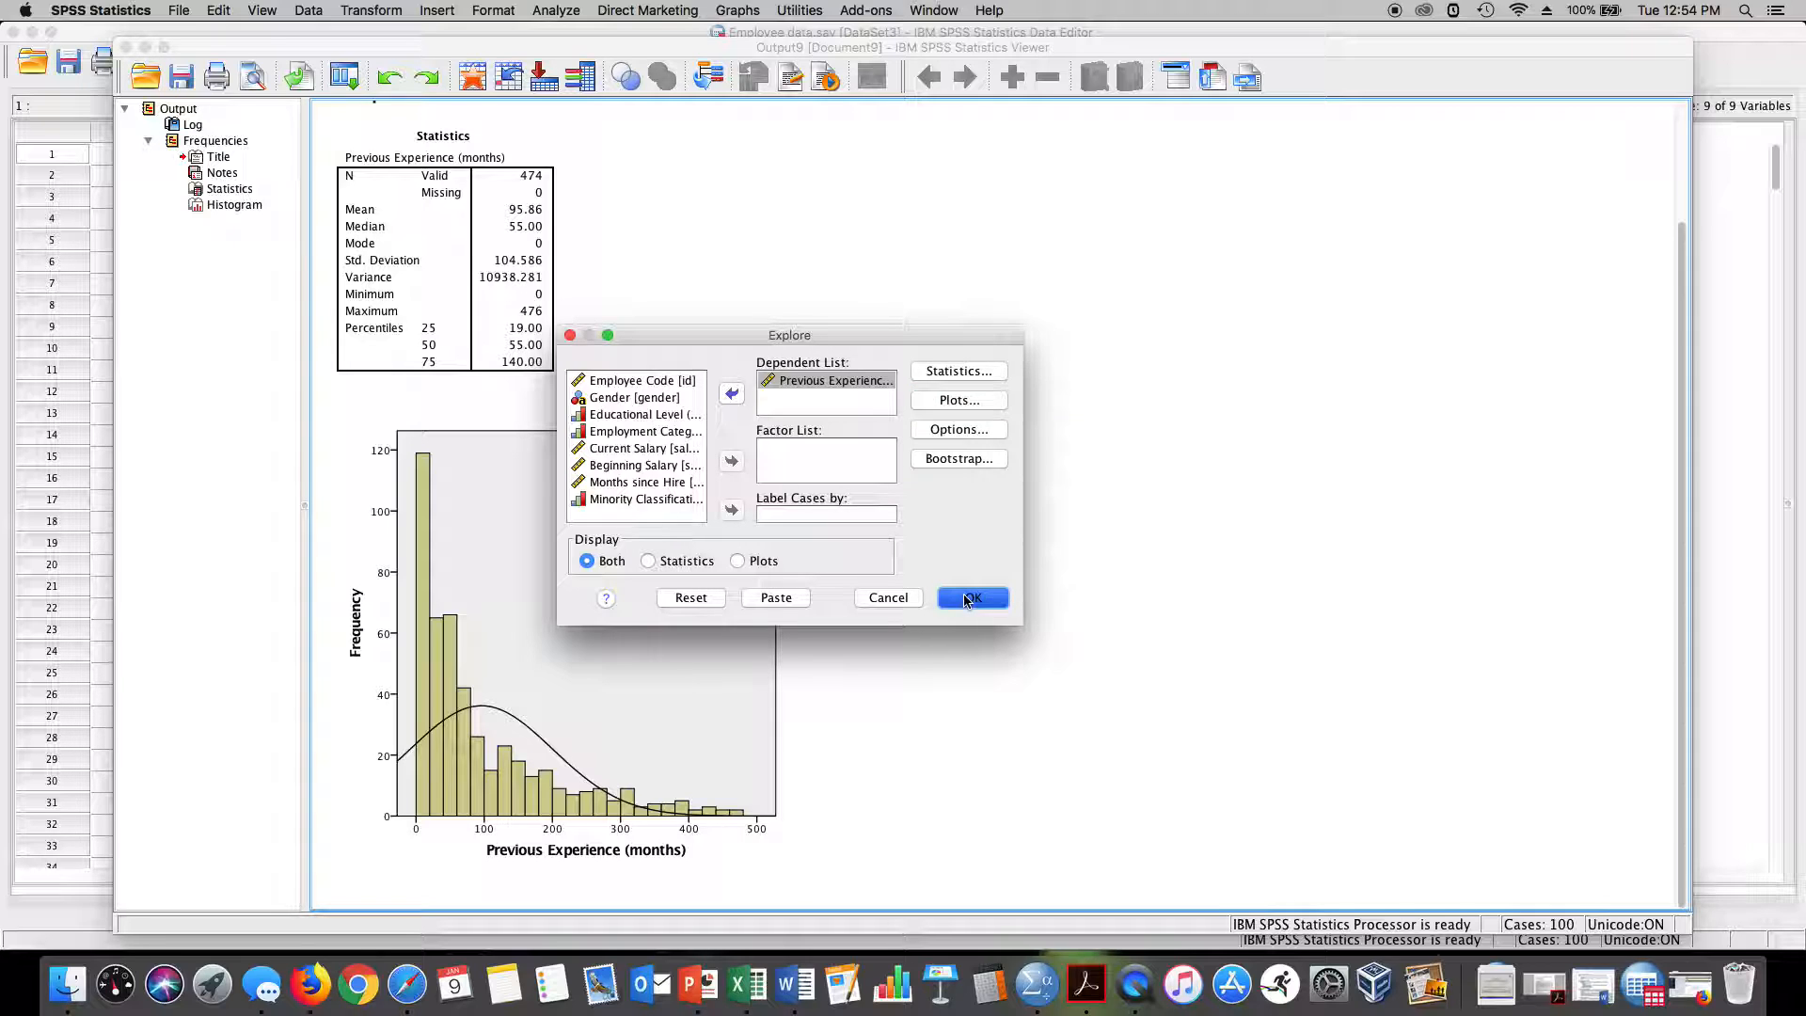
{"action": "left_click", "coordinate": [971, 598]}
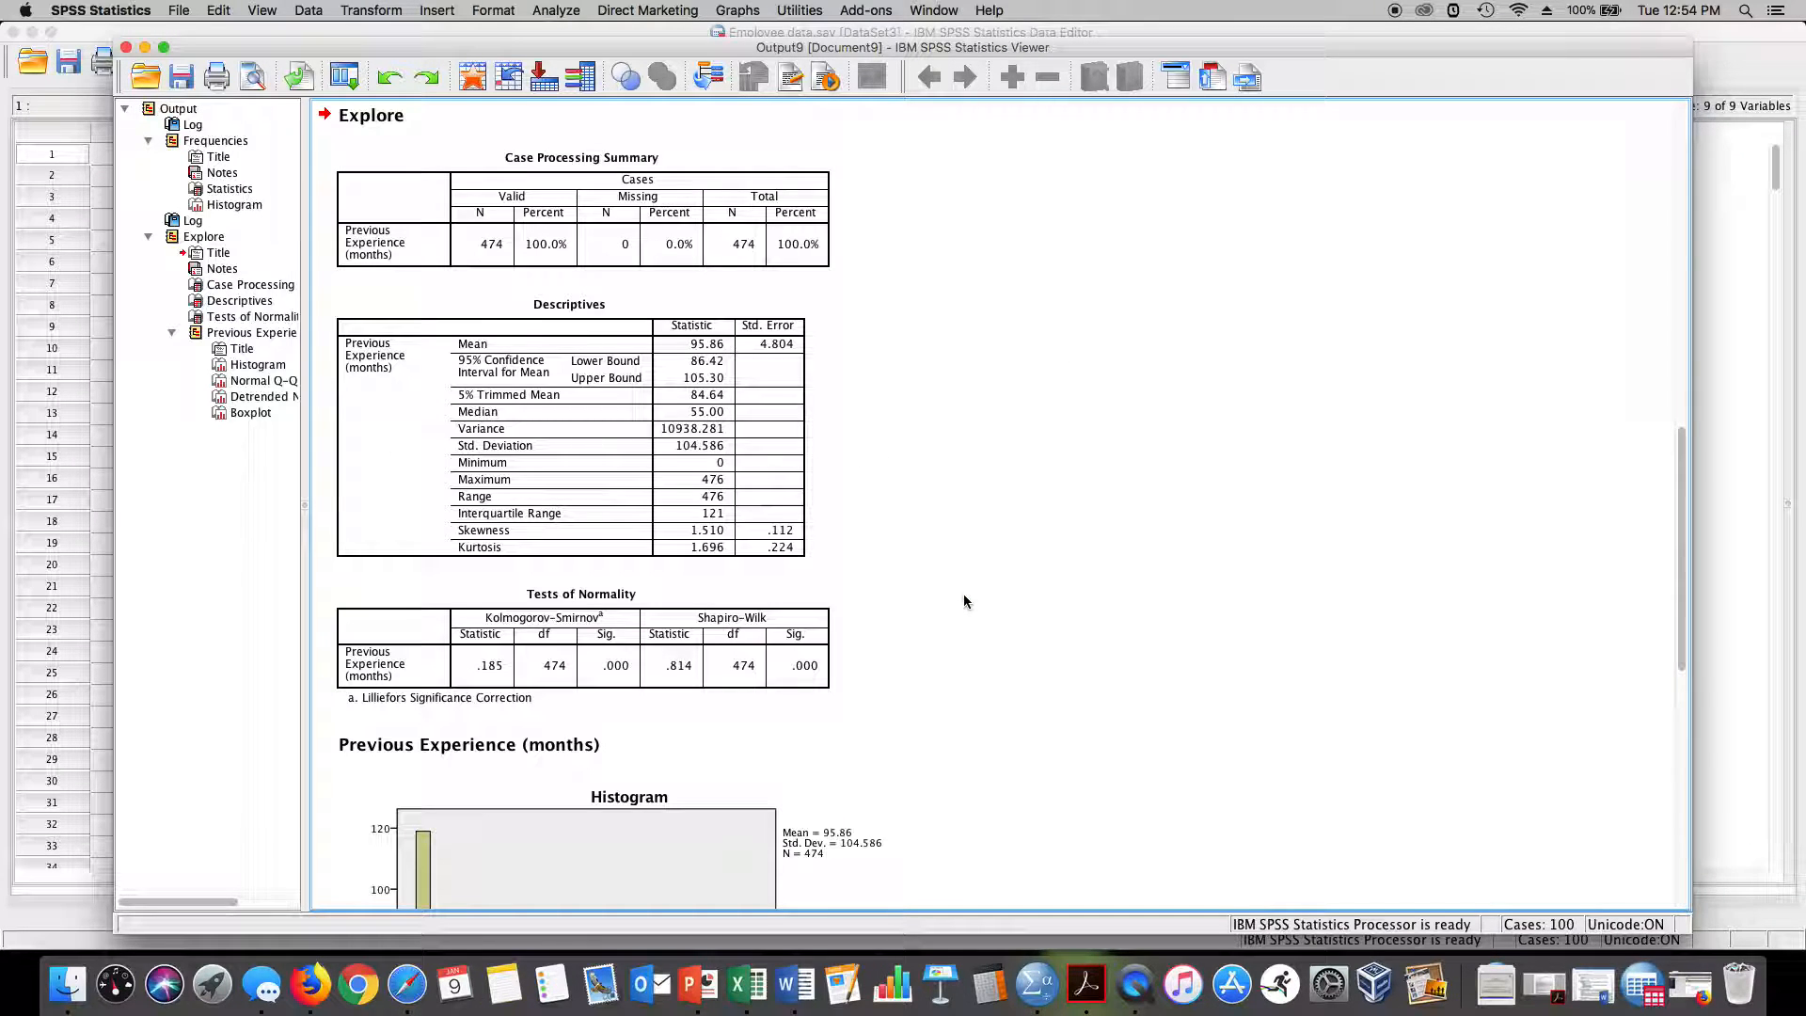
{"action": "mouse_move", "coordinate": [858, 487]}
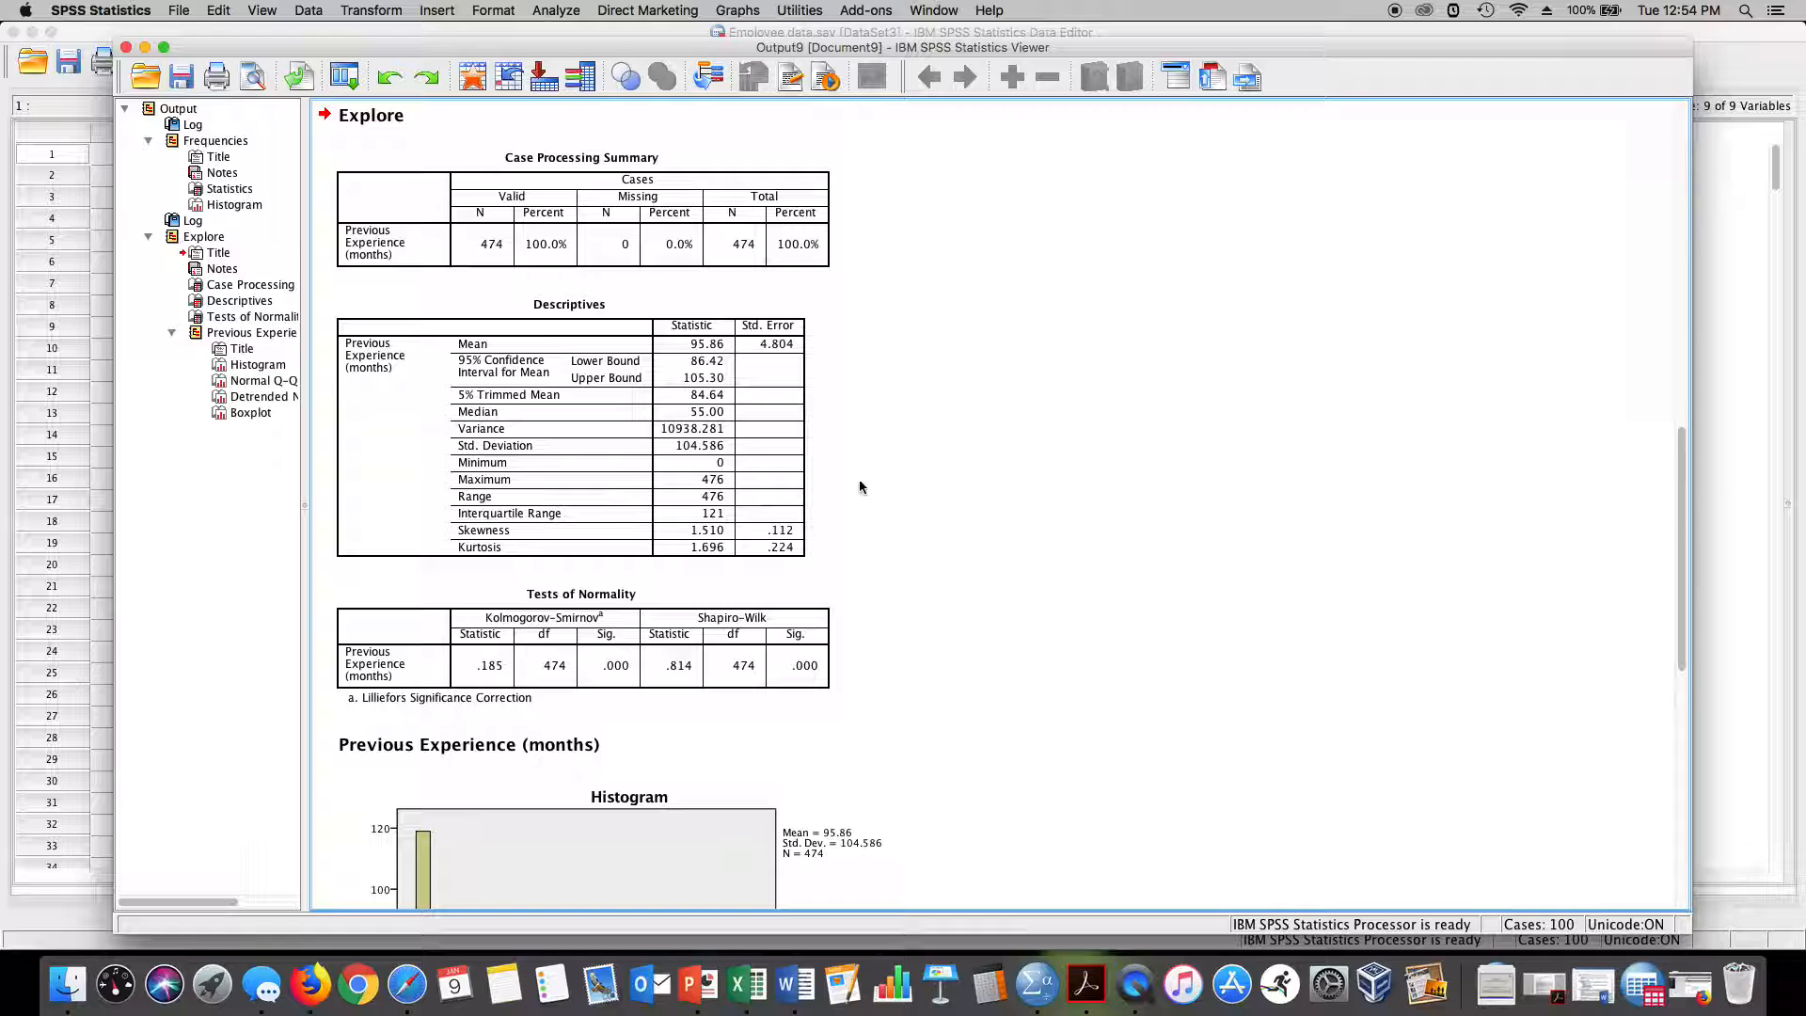
{"action": "left_click", "coordinate": [569, 432]}
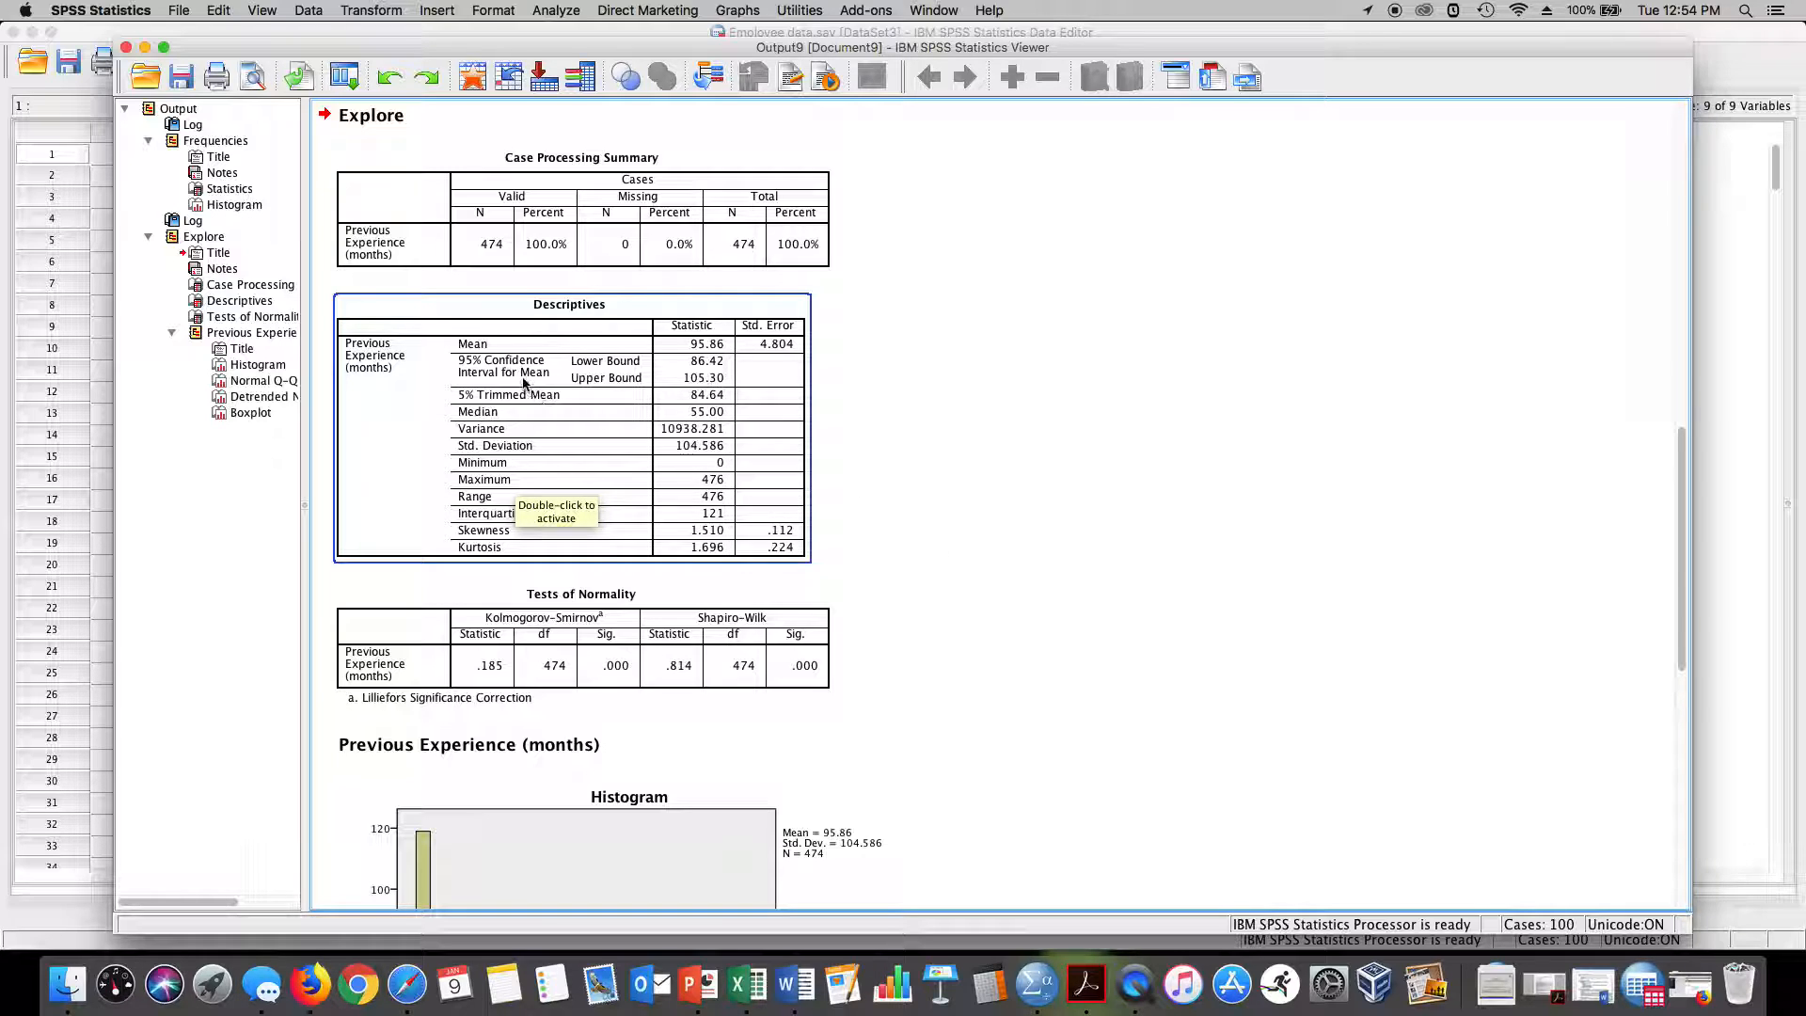
{"action": "mouse_move", "coordinate": [522, 418]}
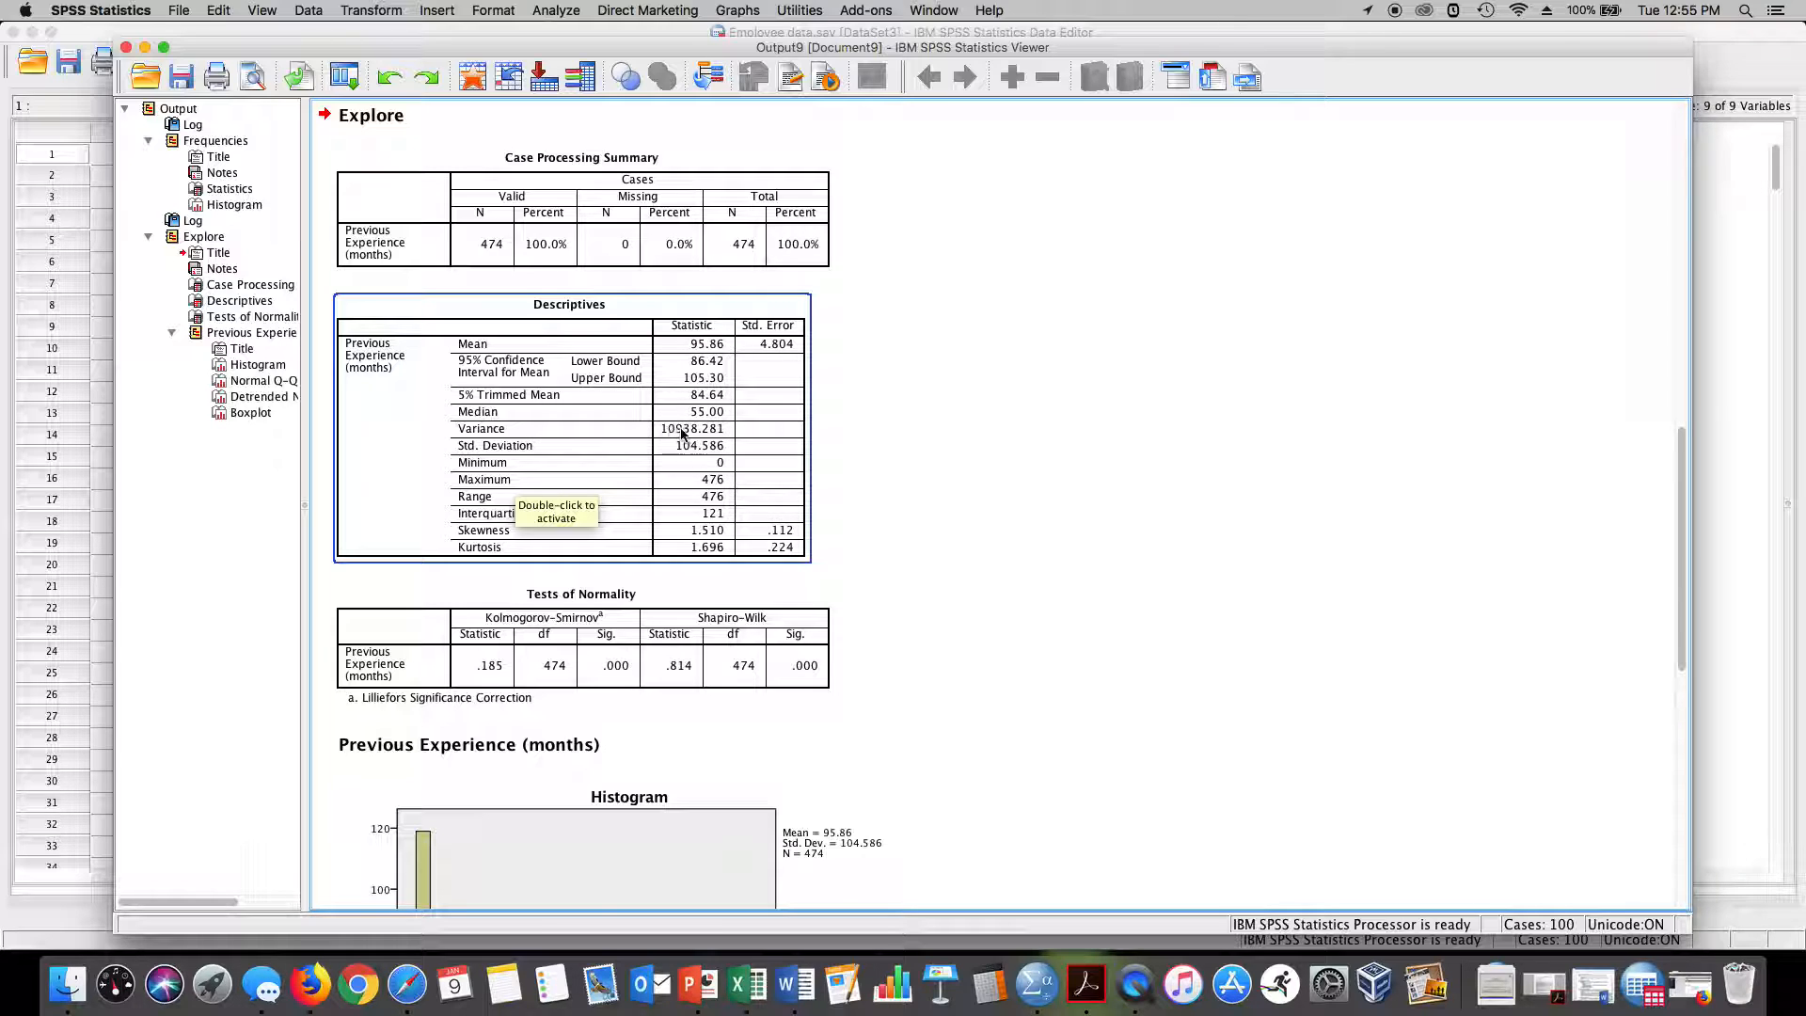
{"action": "mouse_move", "coordinate": [694, 450]}
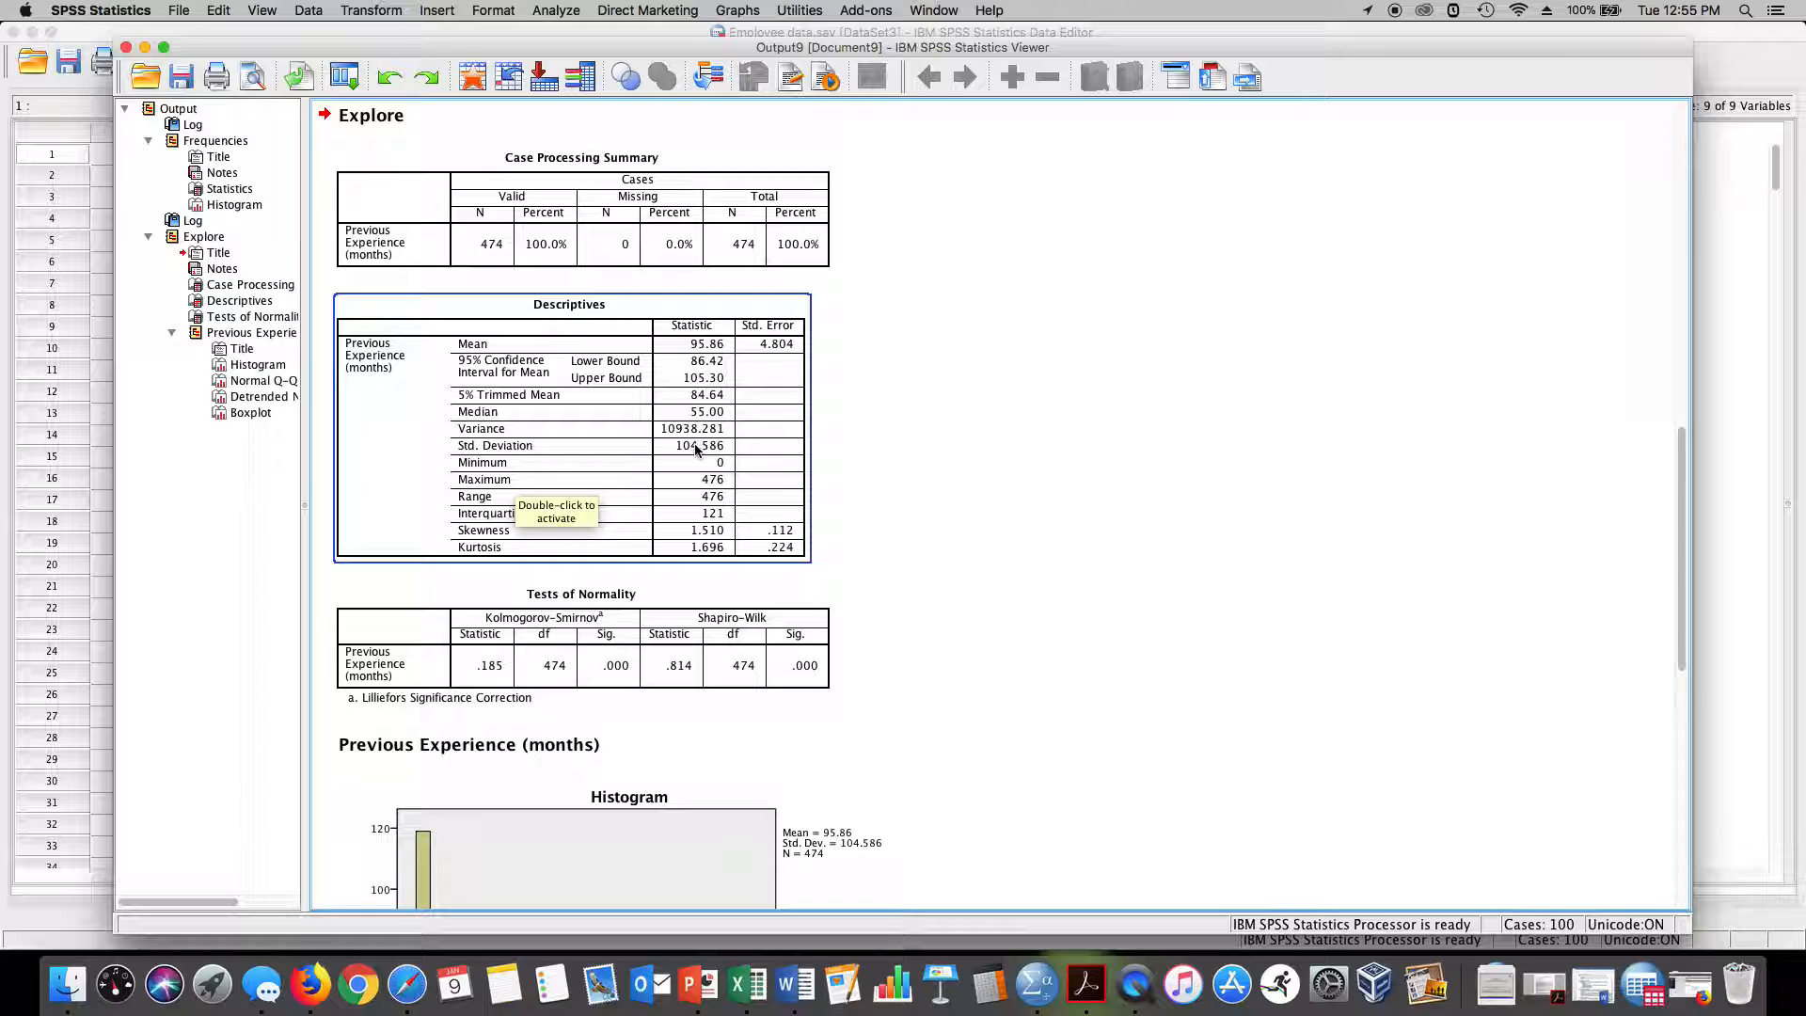
{"action": "mouse_move", "coordinate": [769, 533]}
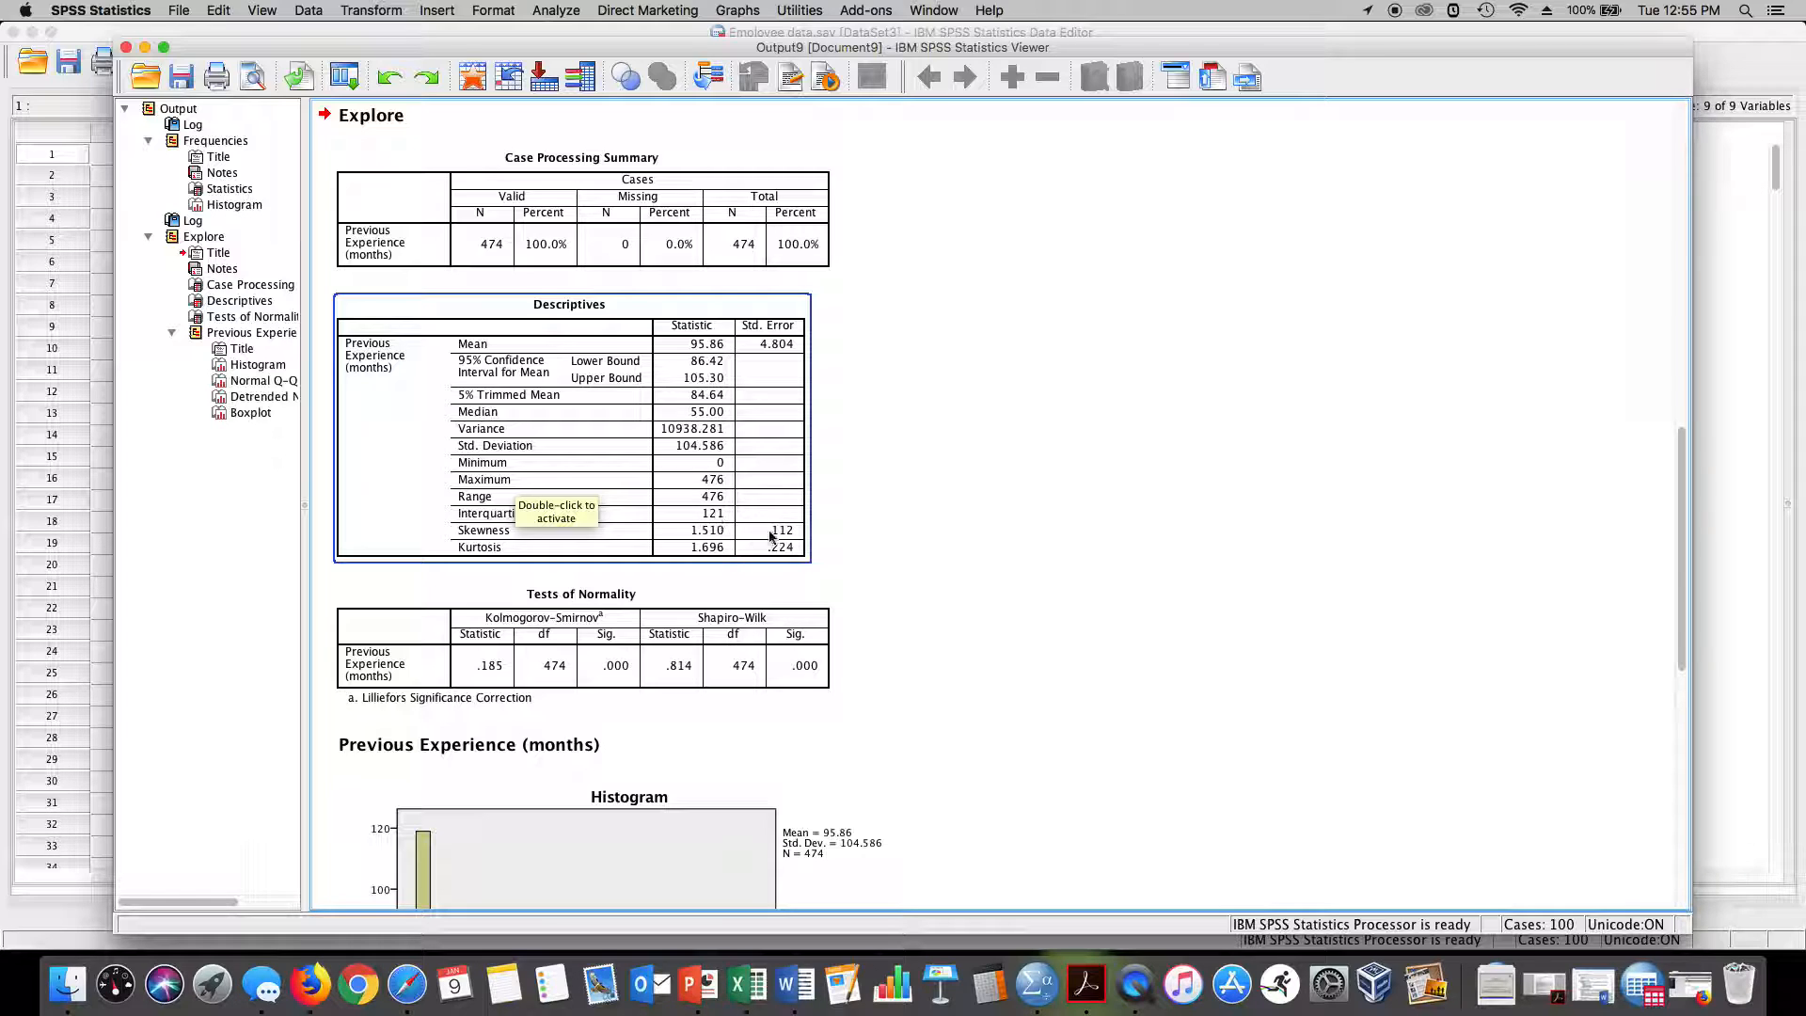
{"action": "mouse_move", "coordinate": [723, 518]}
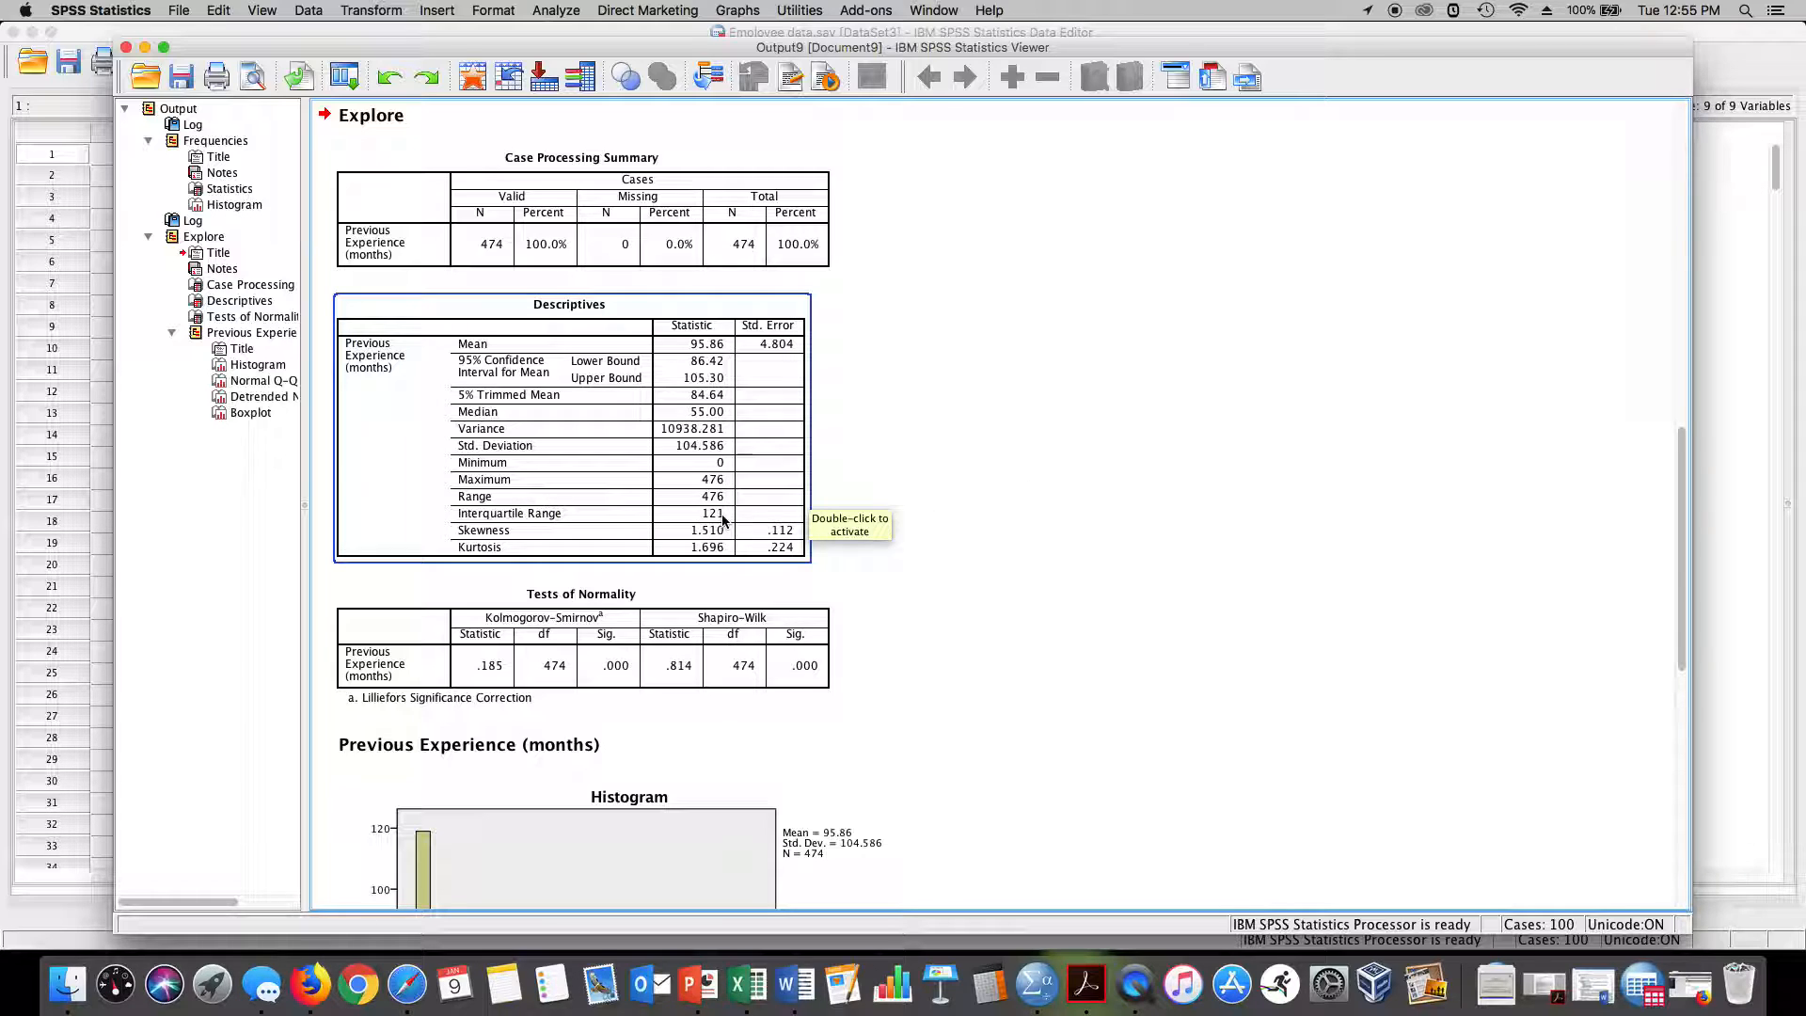
- Scroll the Output Viewer down to the Previous Experience boxplot
{"action": "scroll", "scroll_direction": "down", "scroll_amount": 3}
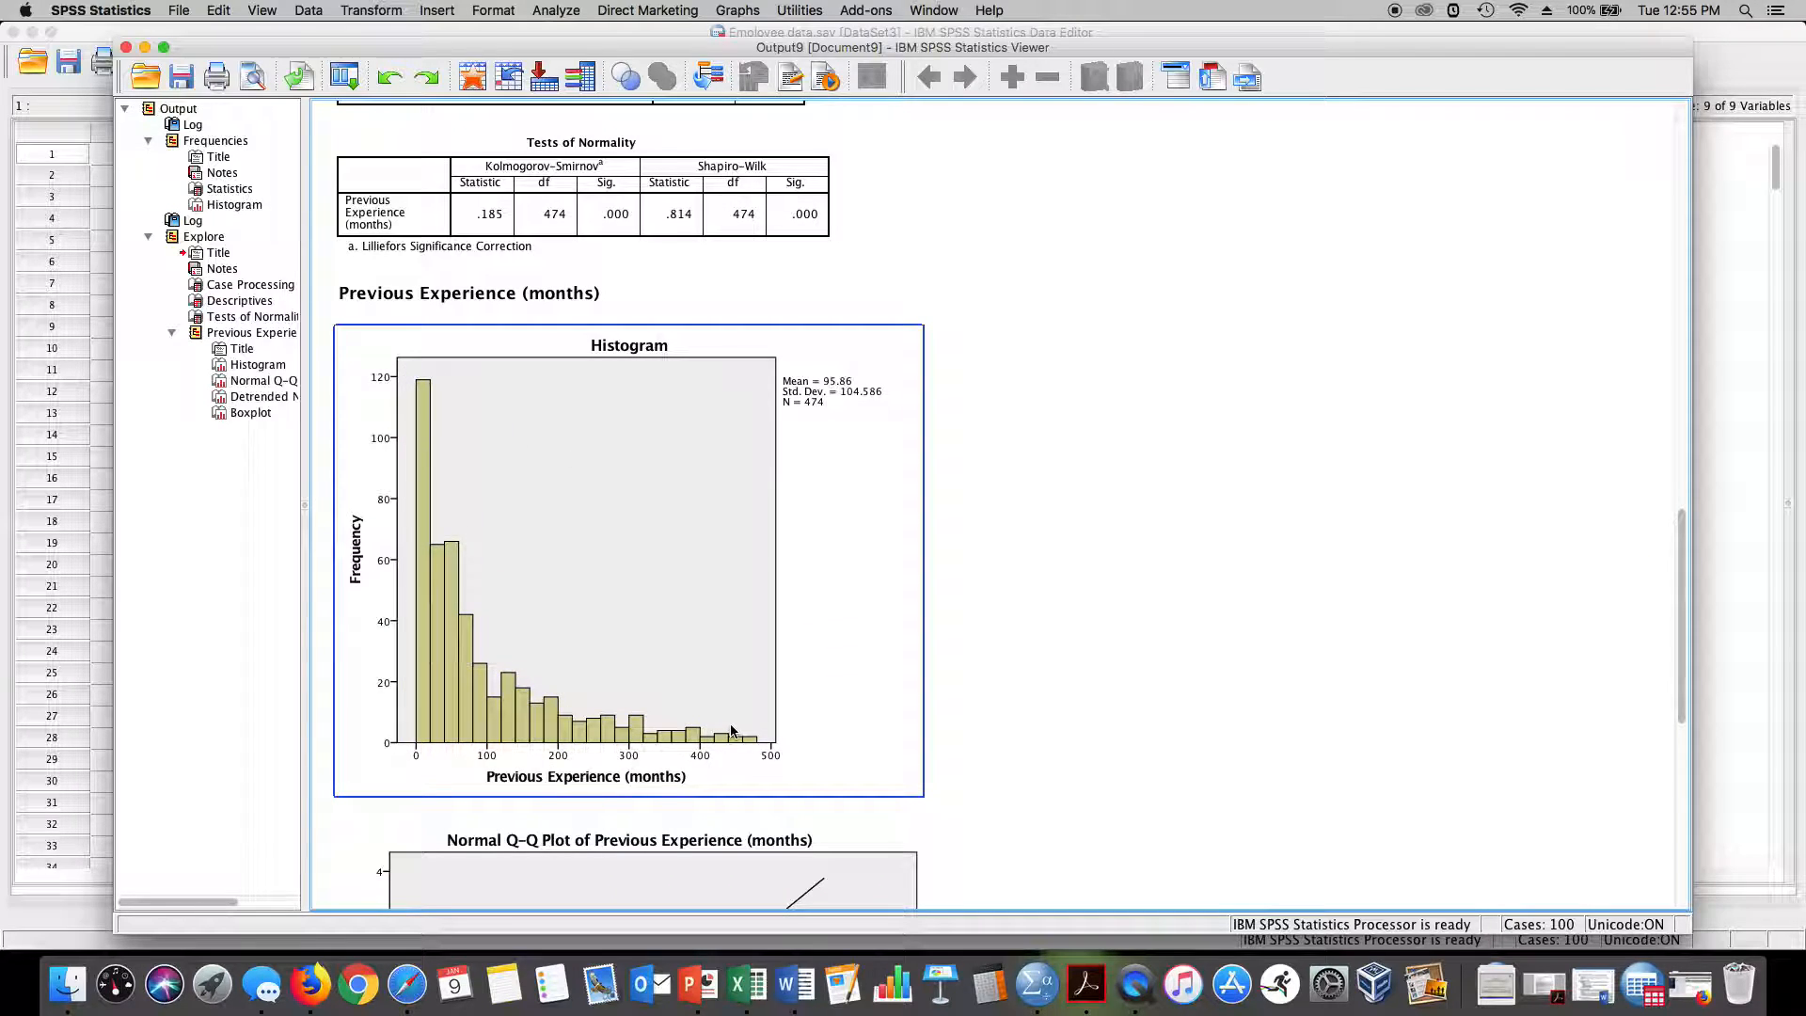
{"action": "scroll", "scroll_direction": "down", "scroll_amount": 3}
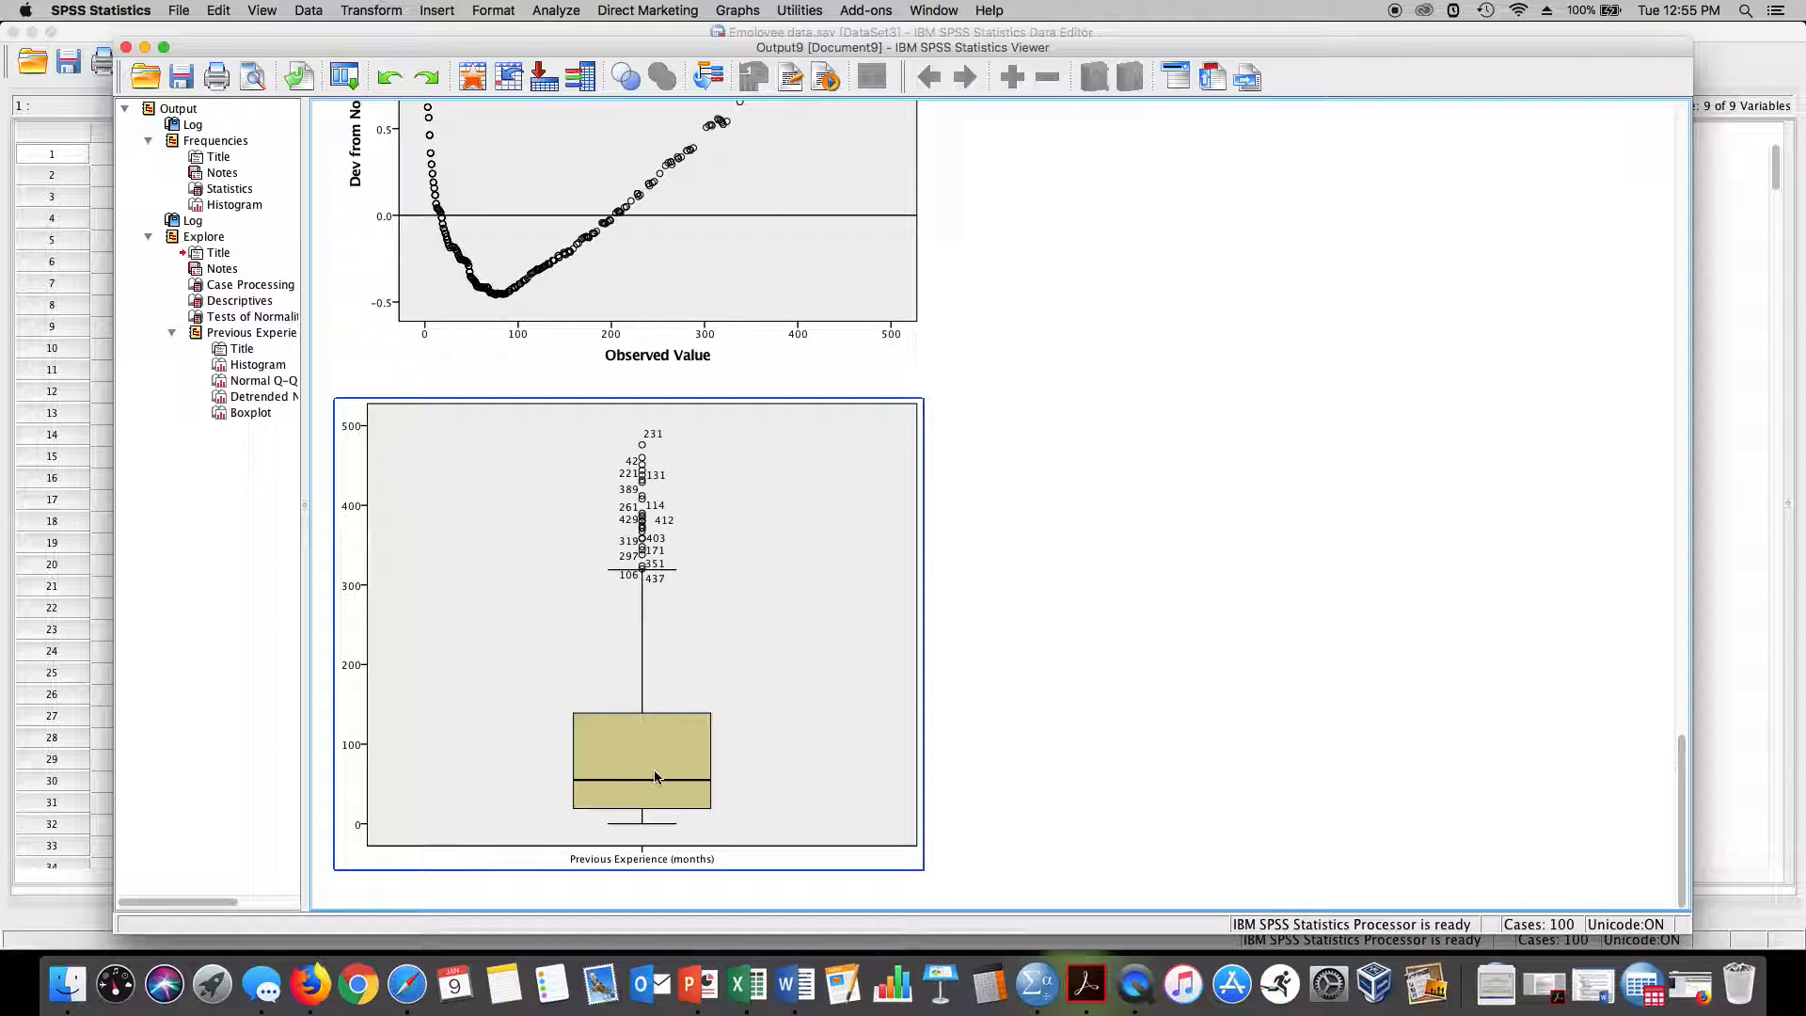
{"action": "mouse_move", "coordinate": [641, 765]}
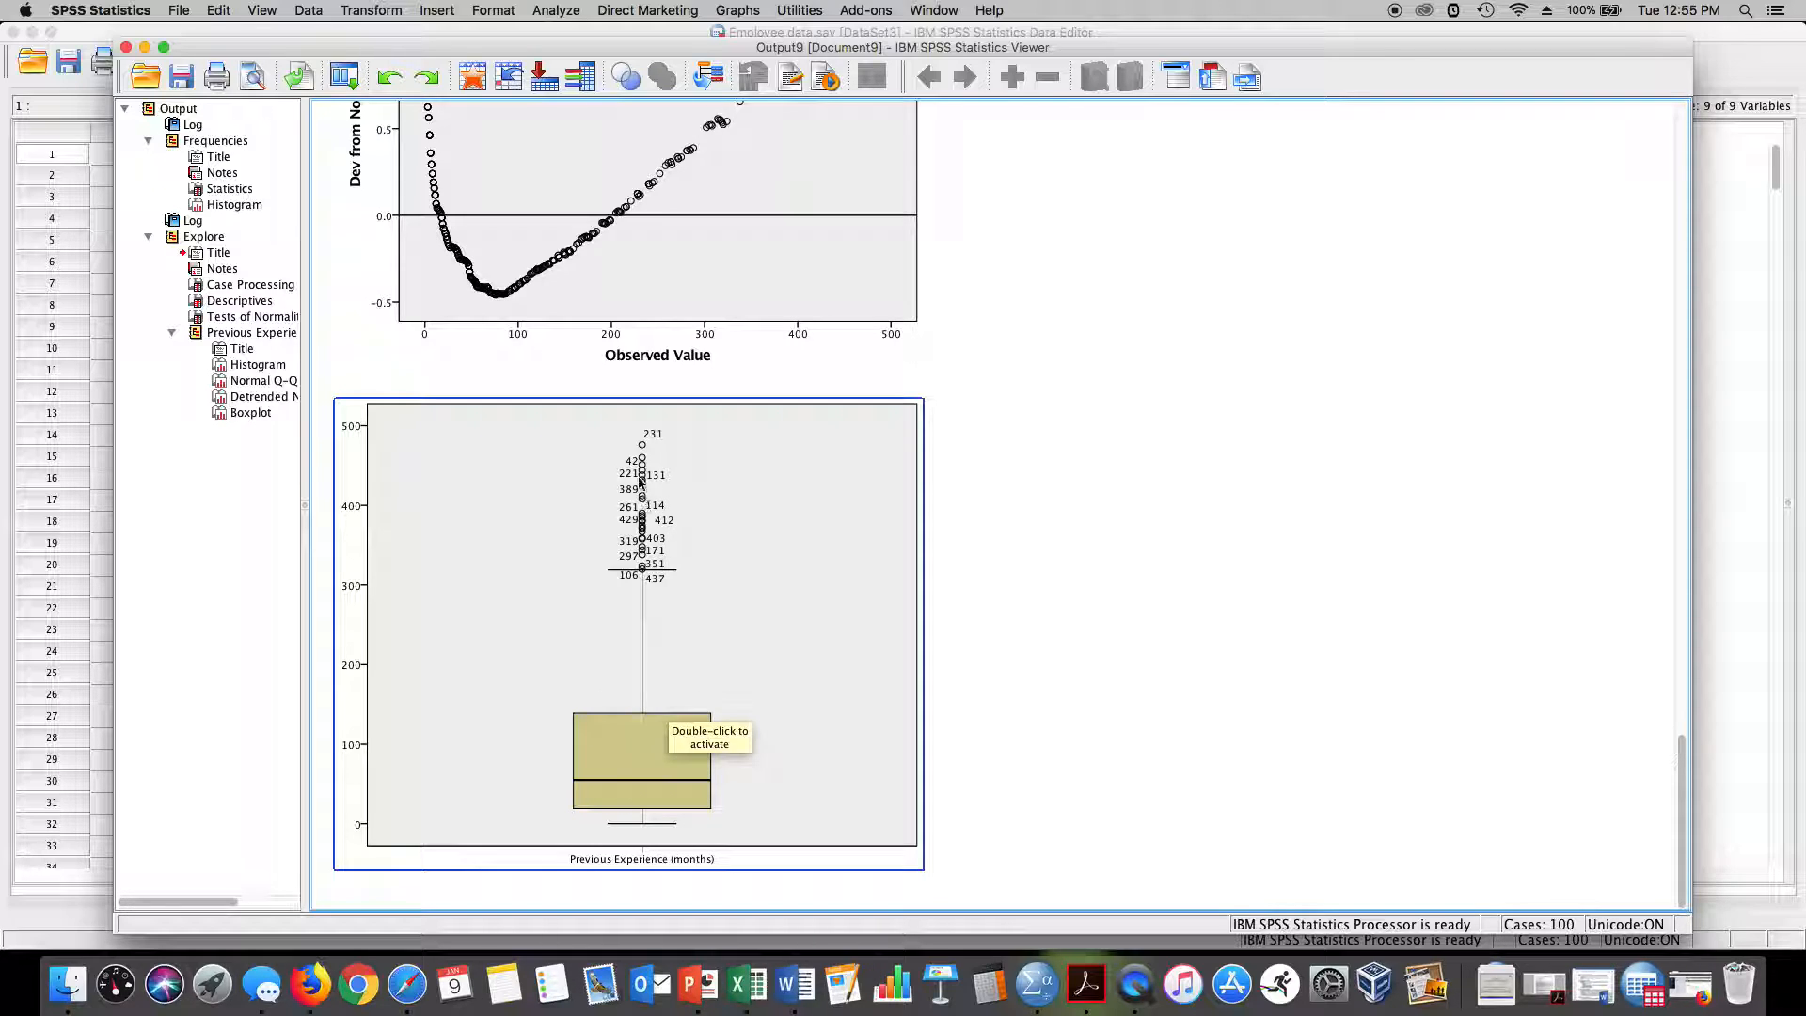
{"action": "mouse_move", "coordinate": [631, 575]}
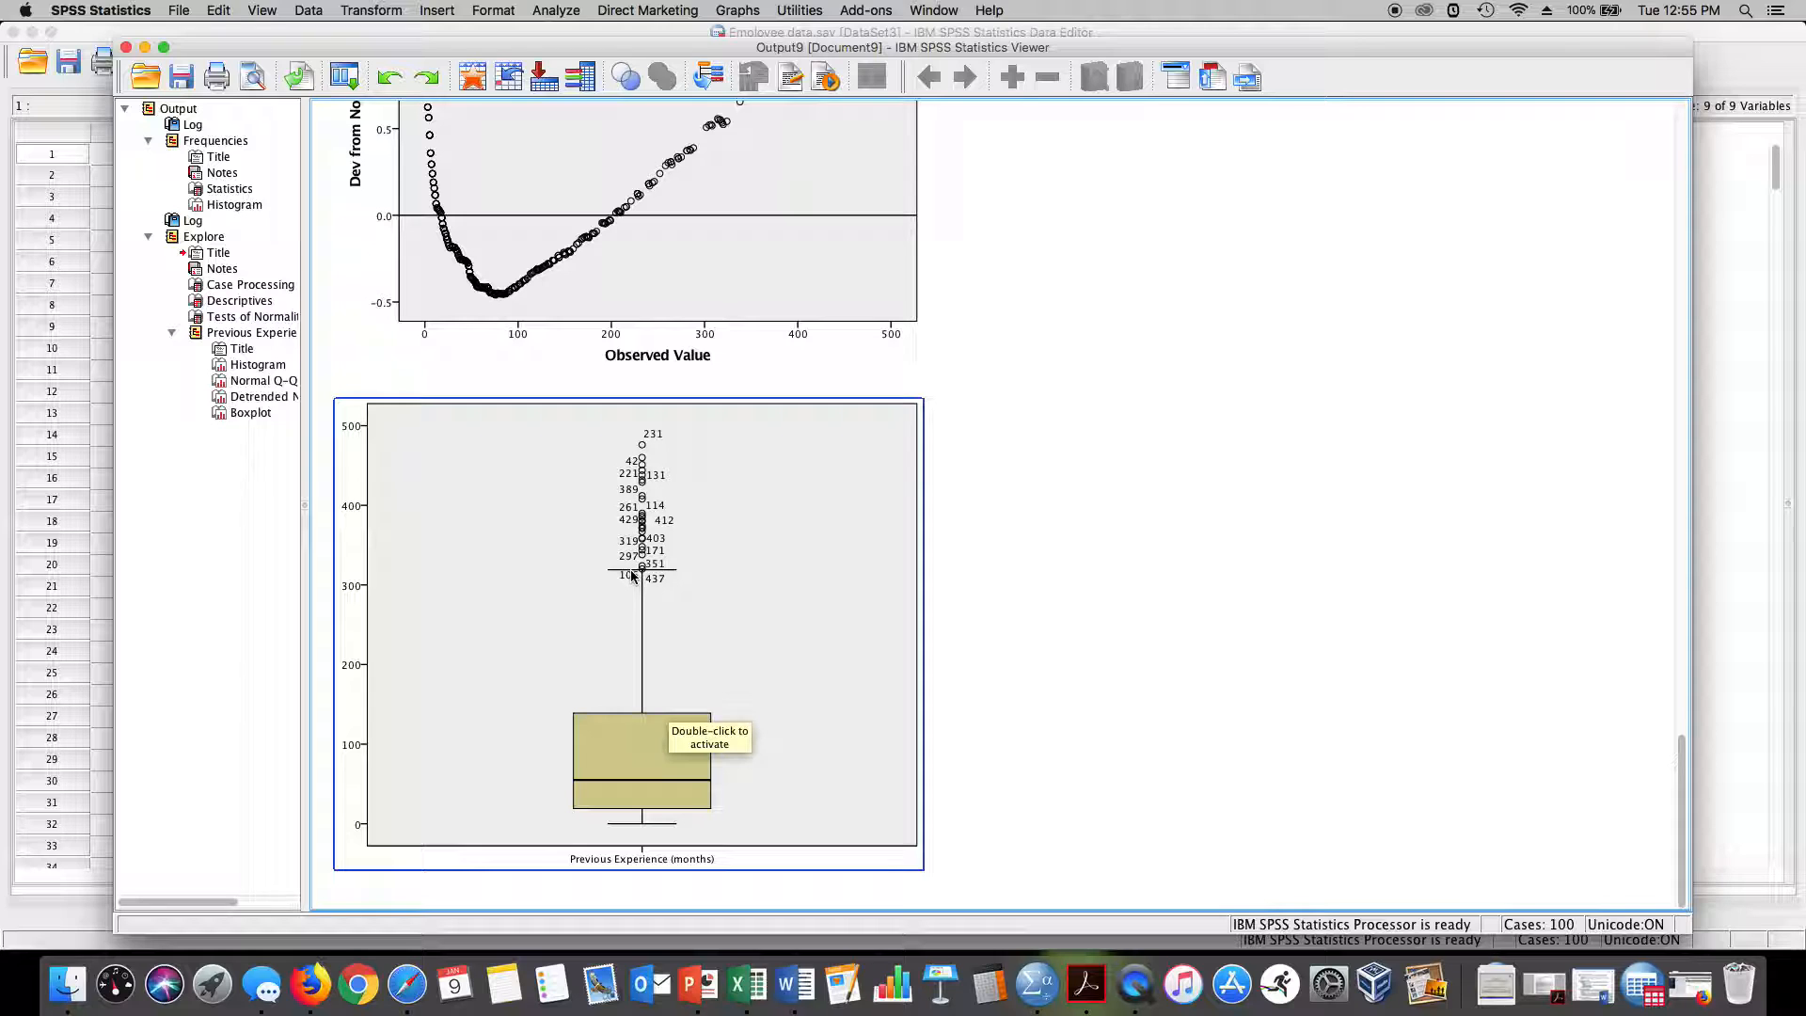
{"action": "mouse_move", "coordinate": [691, 842]}
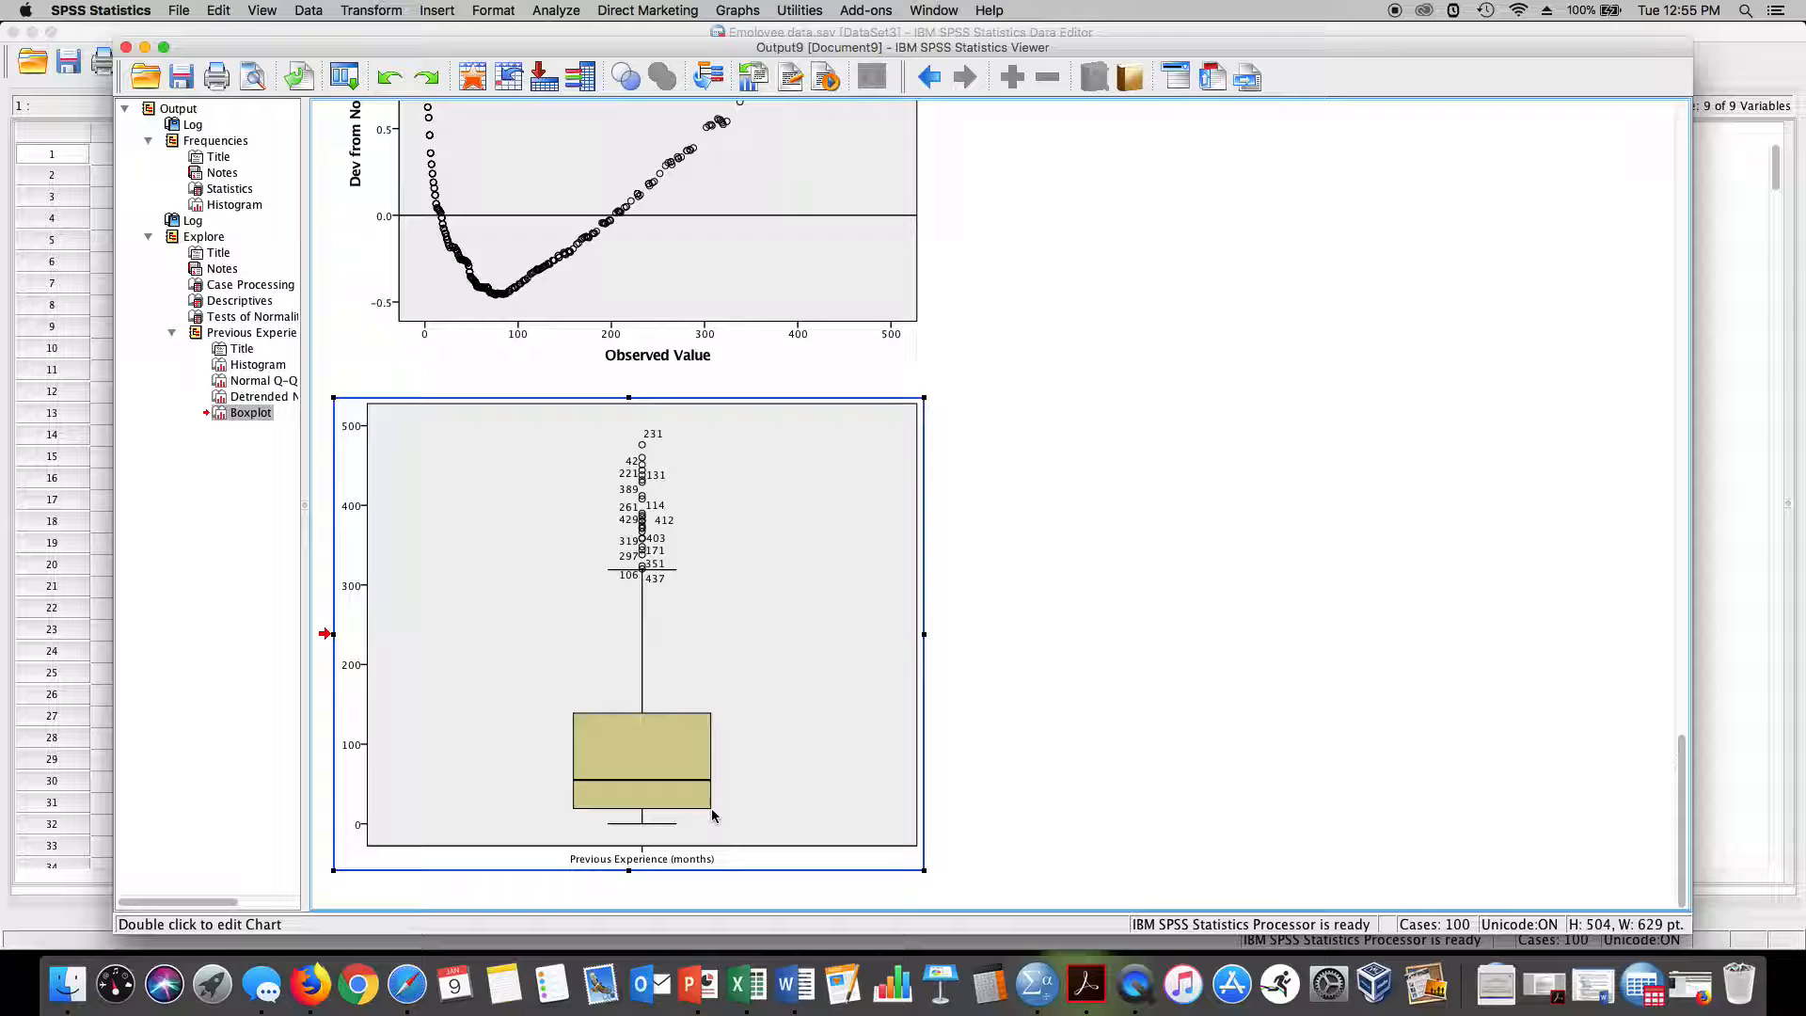
{"action": "mouse_move", "coordinate": [712, 815]}
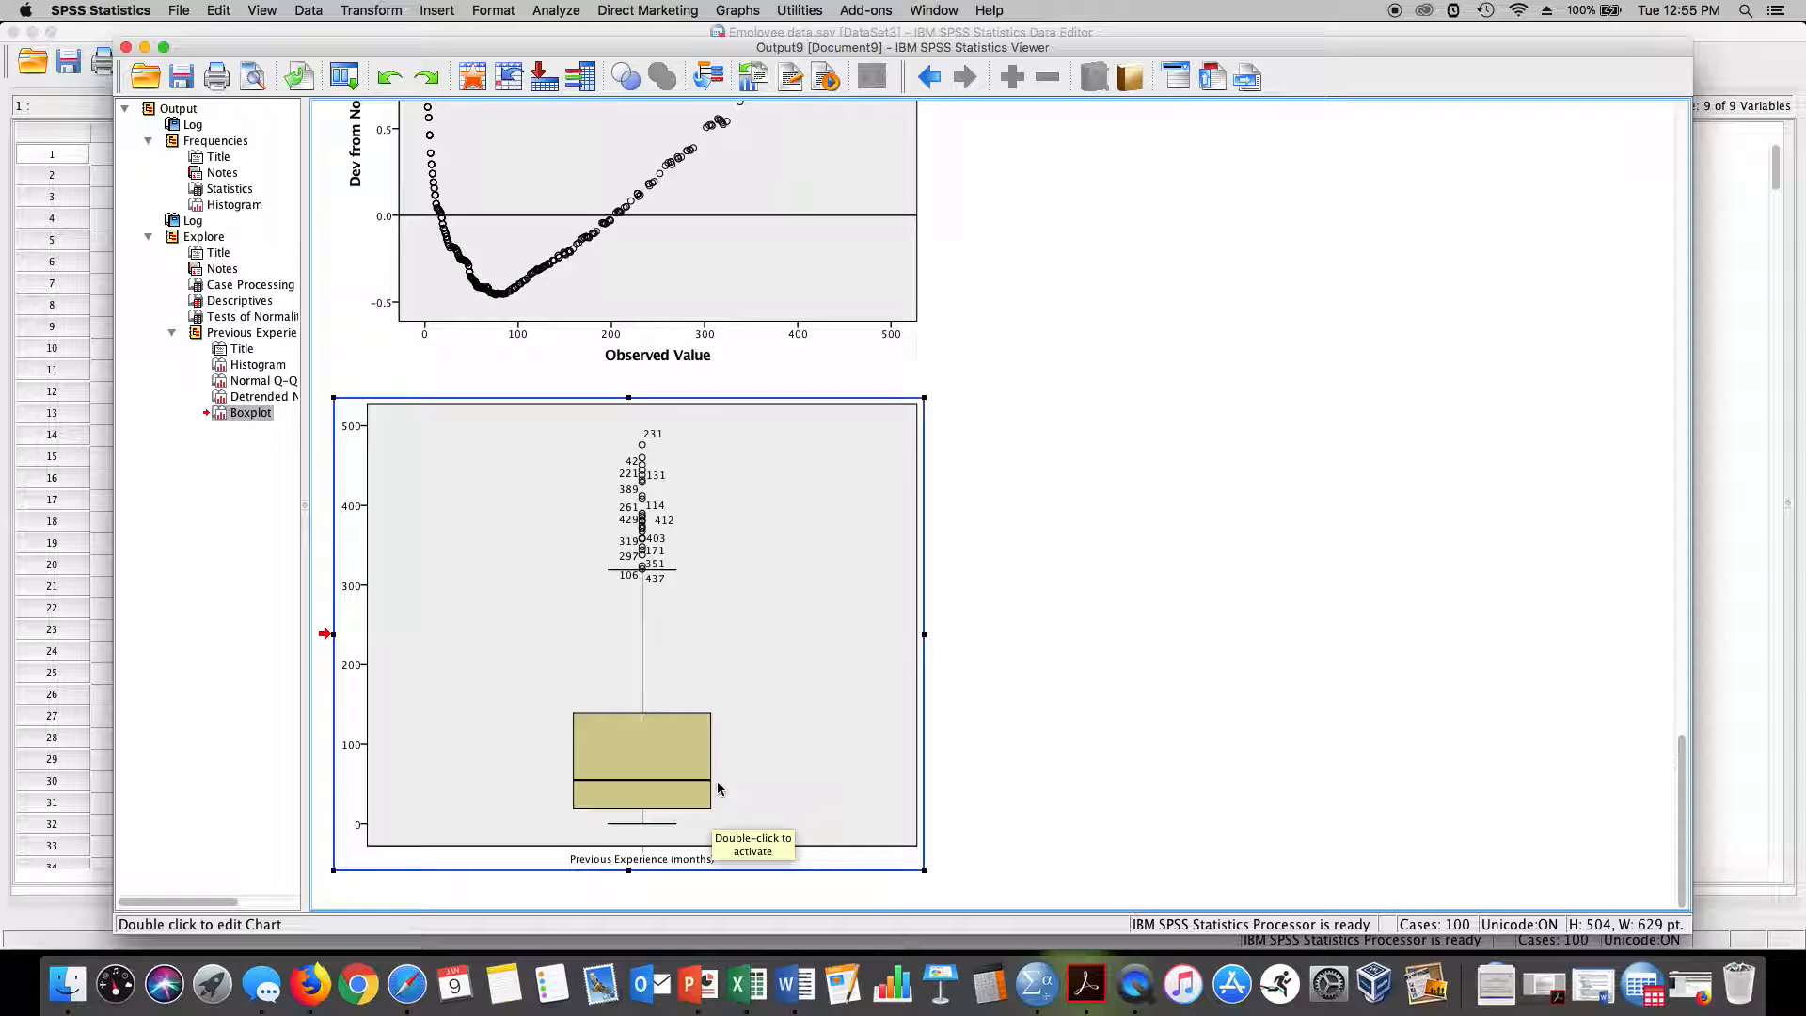
{"action": "mouse_move", "coordinate": [714, 756]}
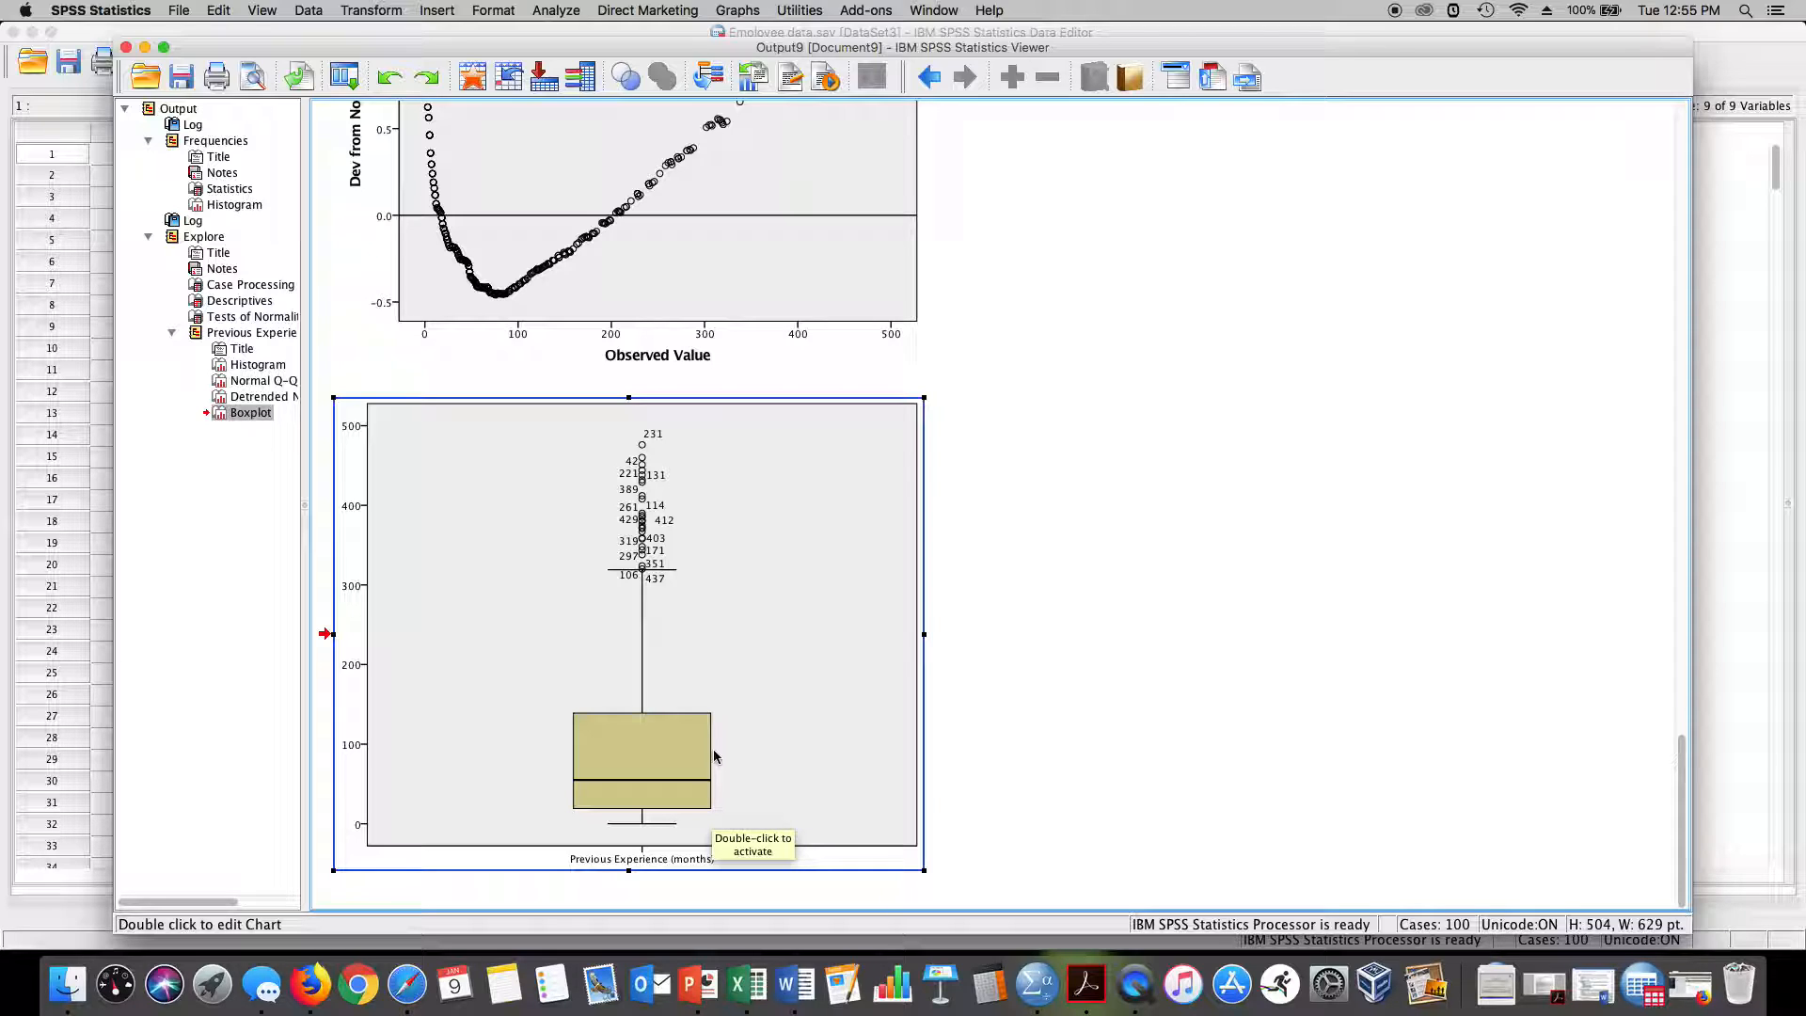
{"action": "mouse_move", "coordinate": [712, 721]}
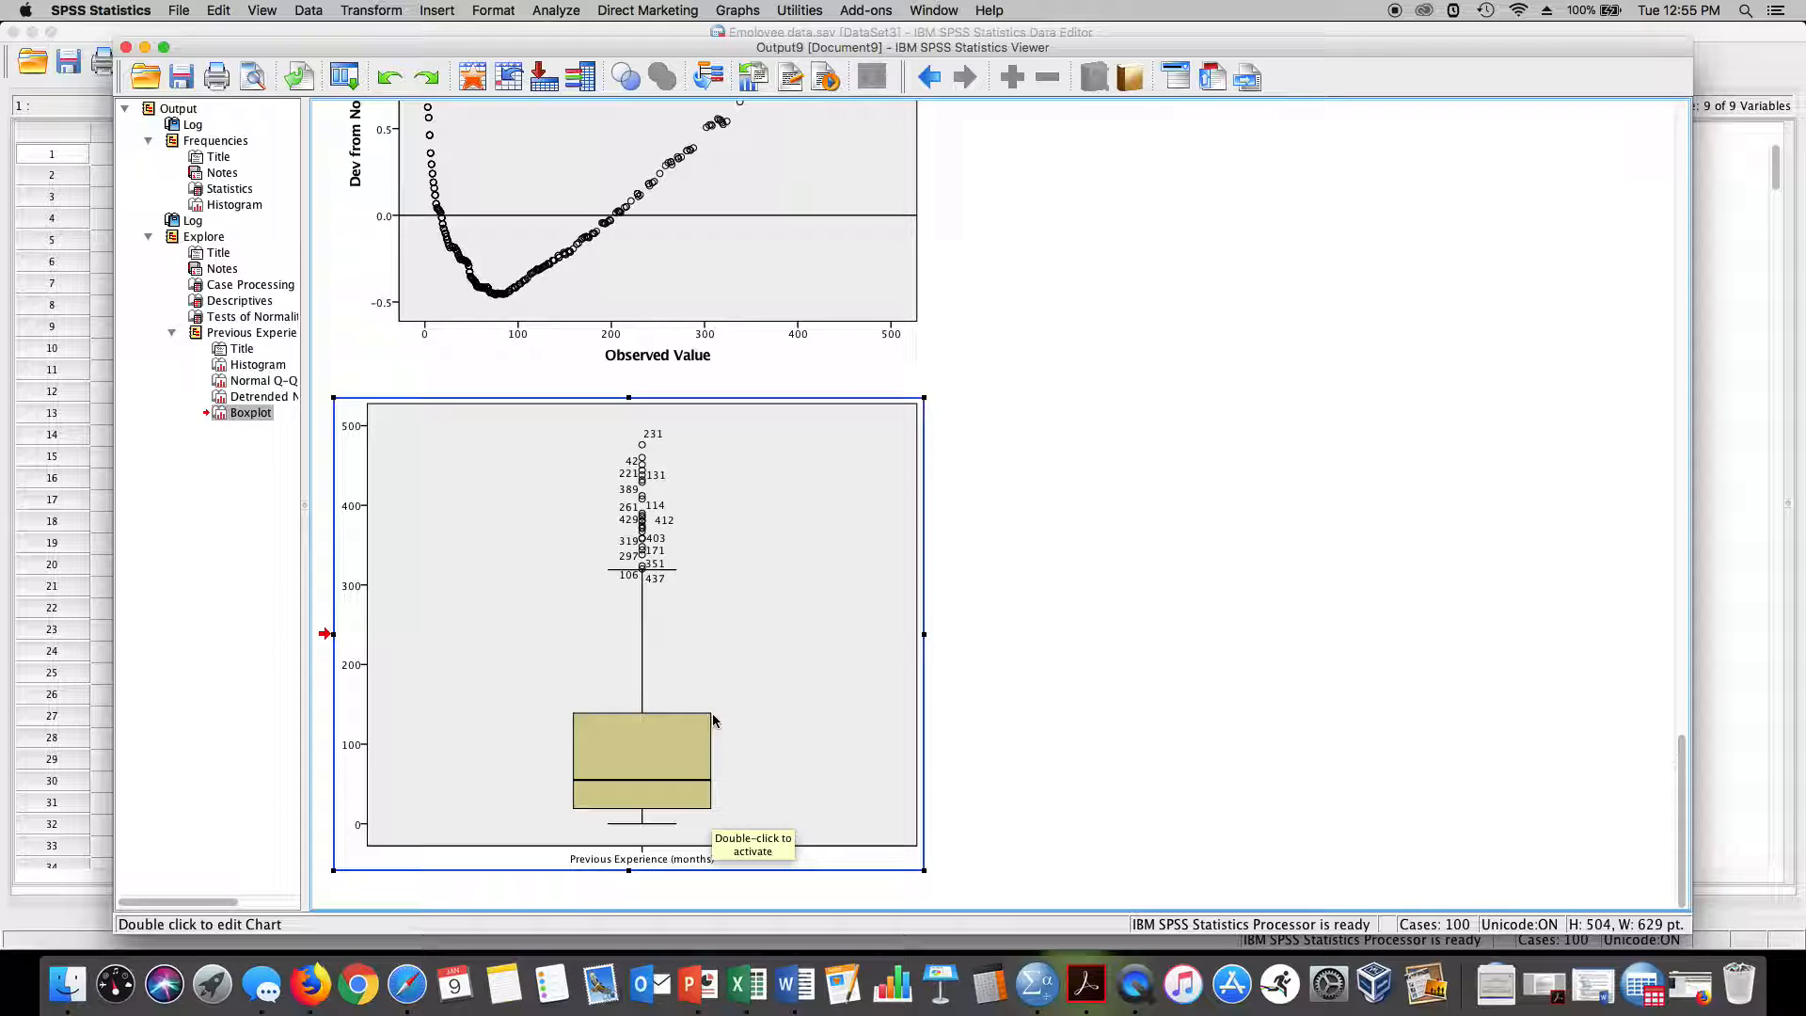
{"action": "mouse_move", "coordinate": [657, 829]}
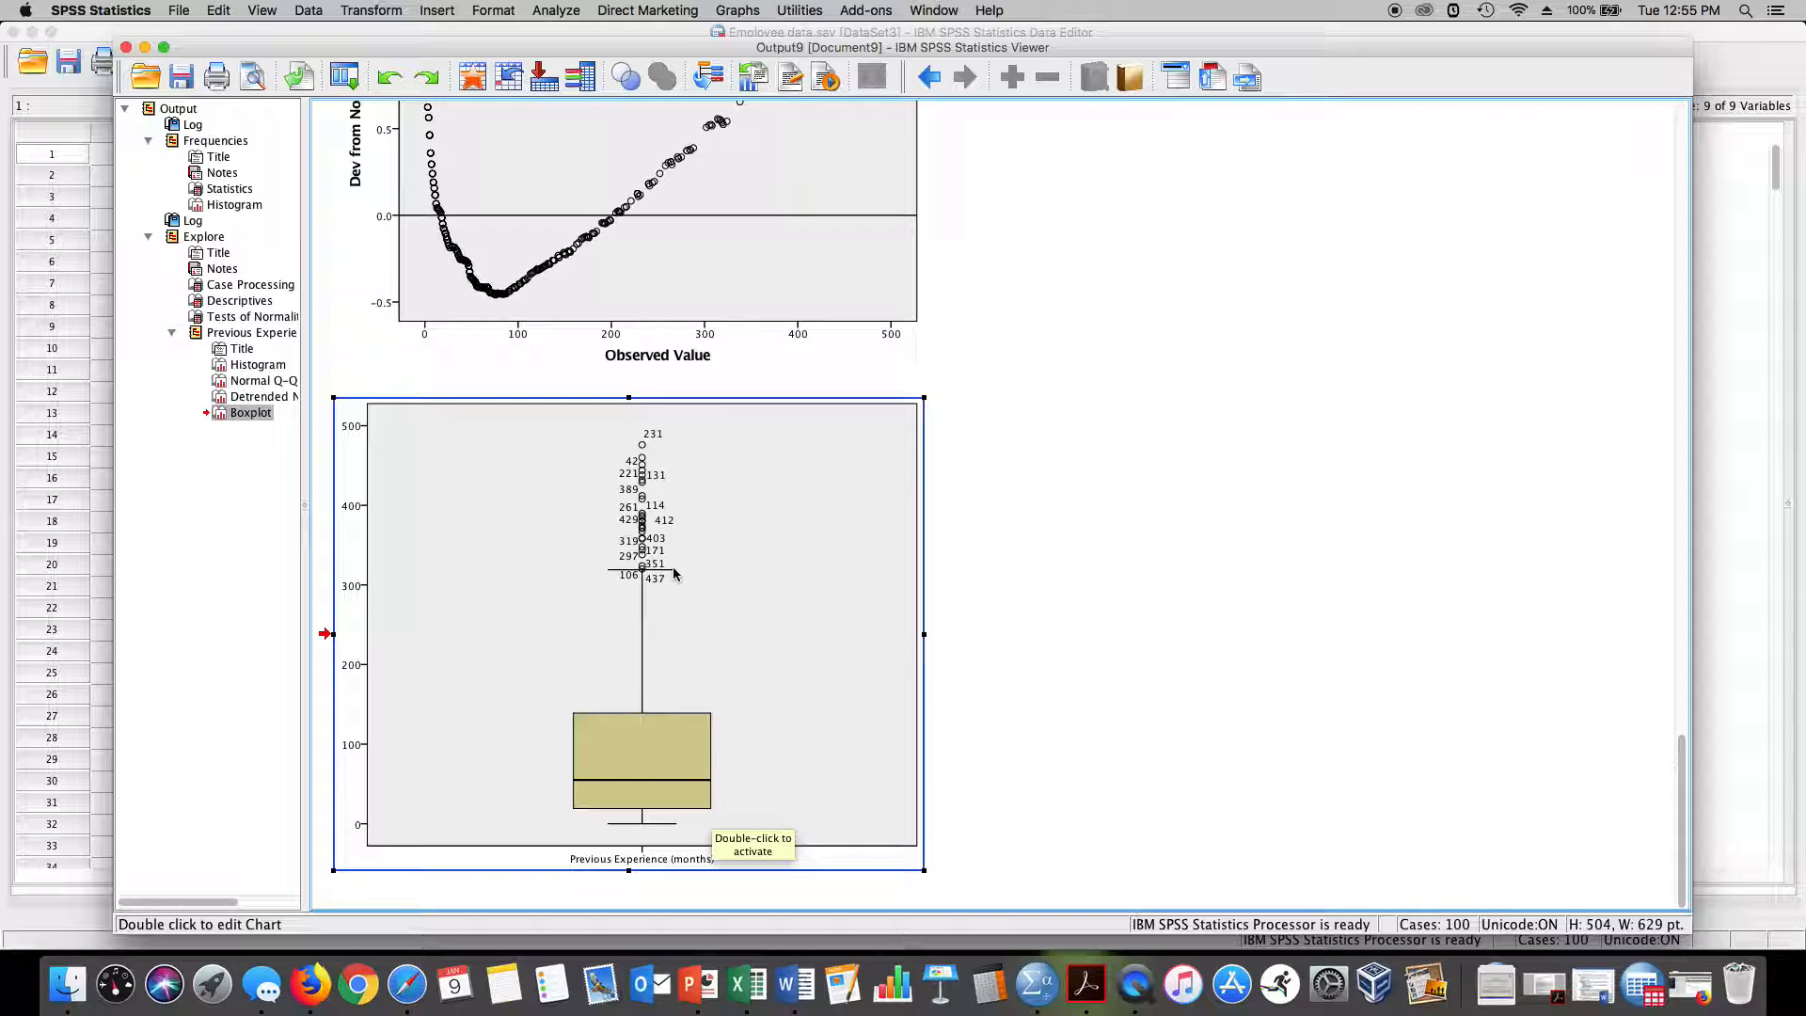
{"action": "mouse_move", "coordinate": [673, 573]}
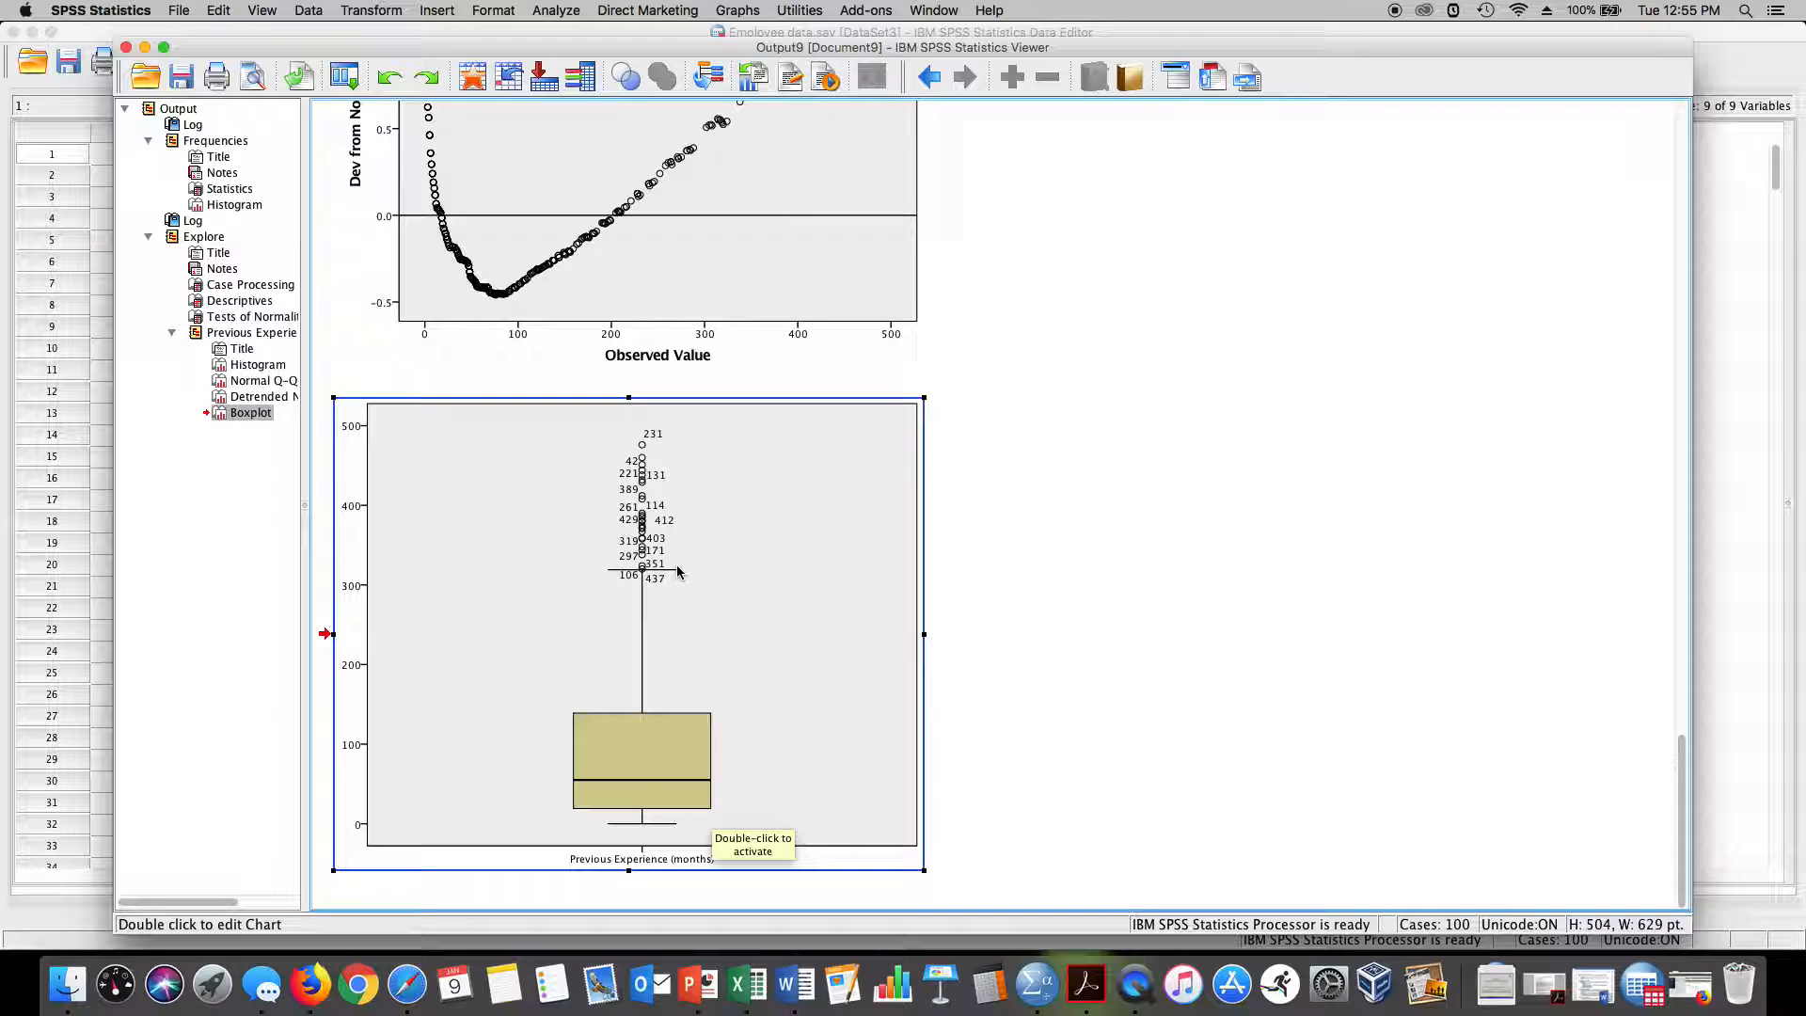
{"action": "mouse_move", "coordinate": [679, 589]}
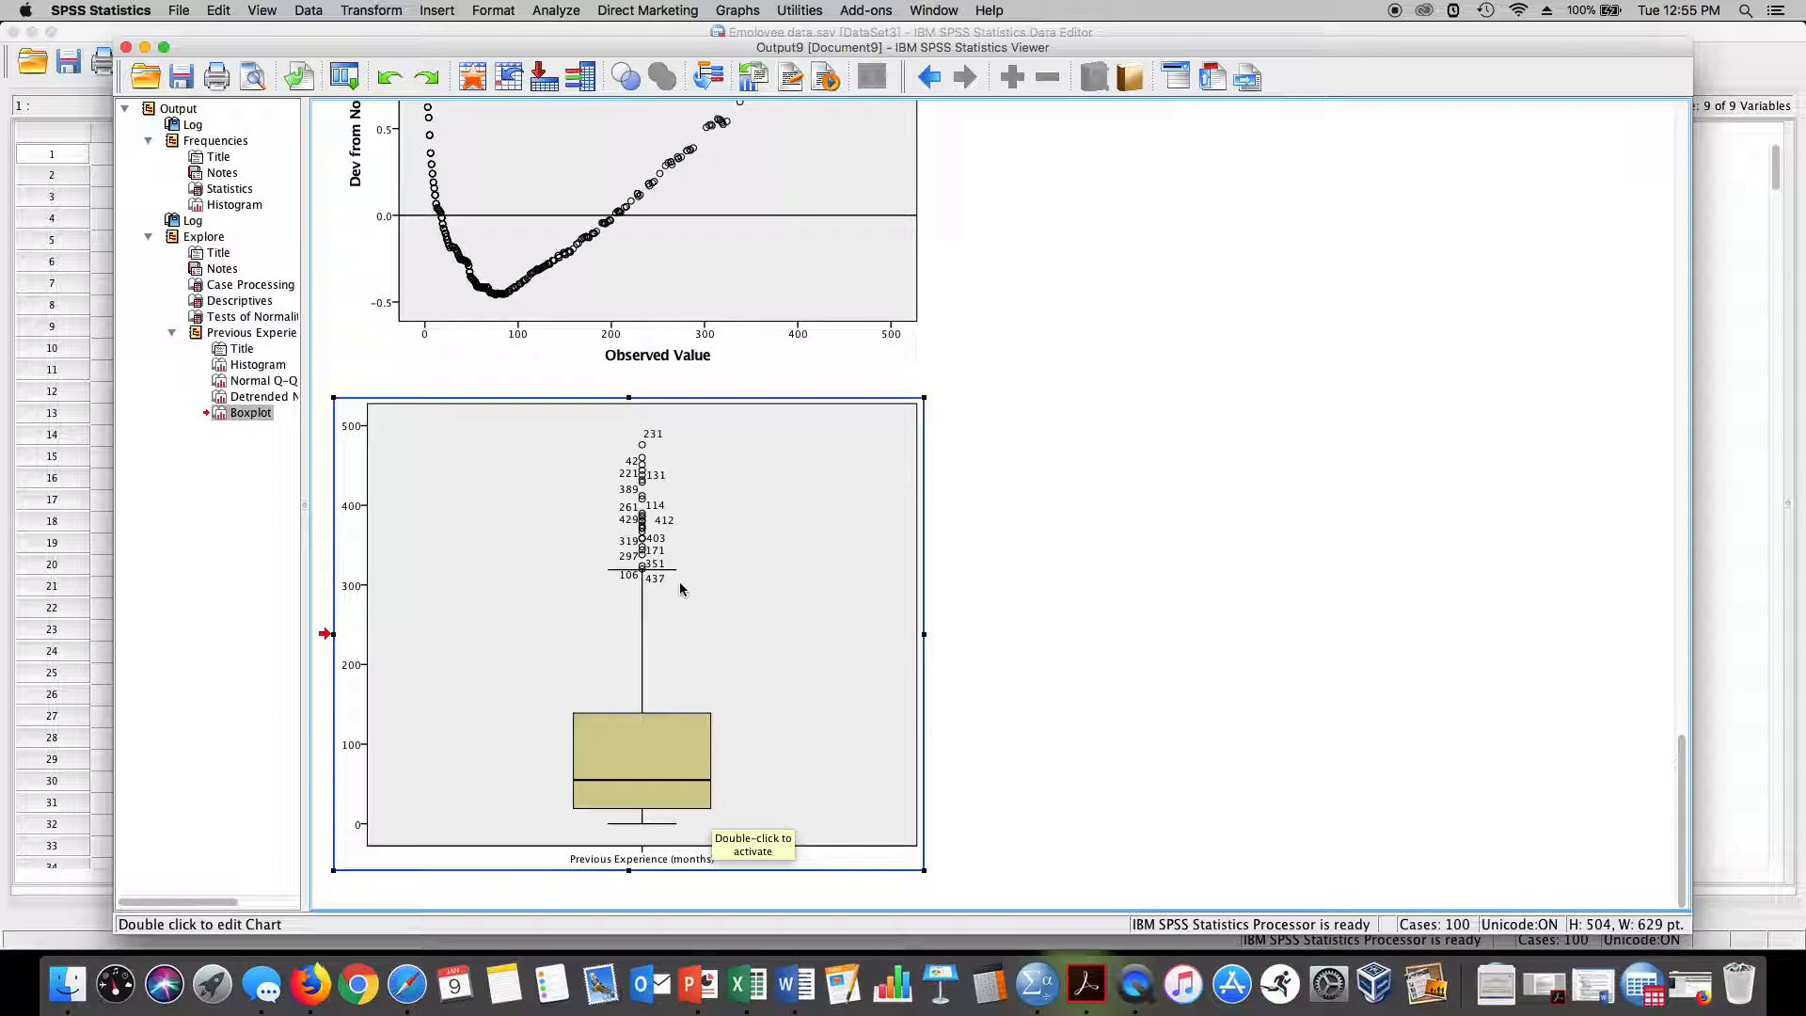
{"action": "mouse_move", "coordinate": [734, 769]}
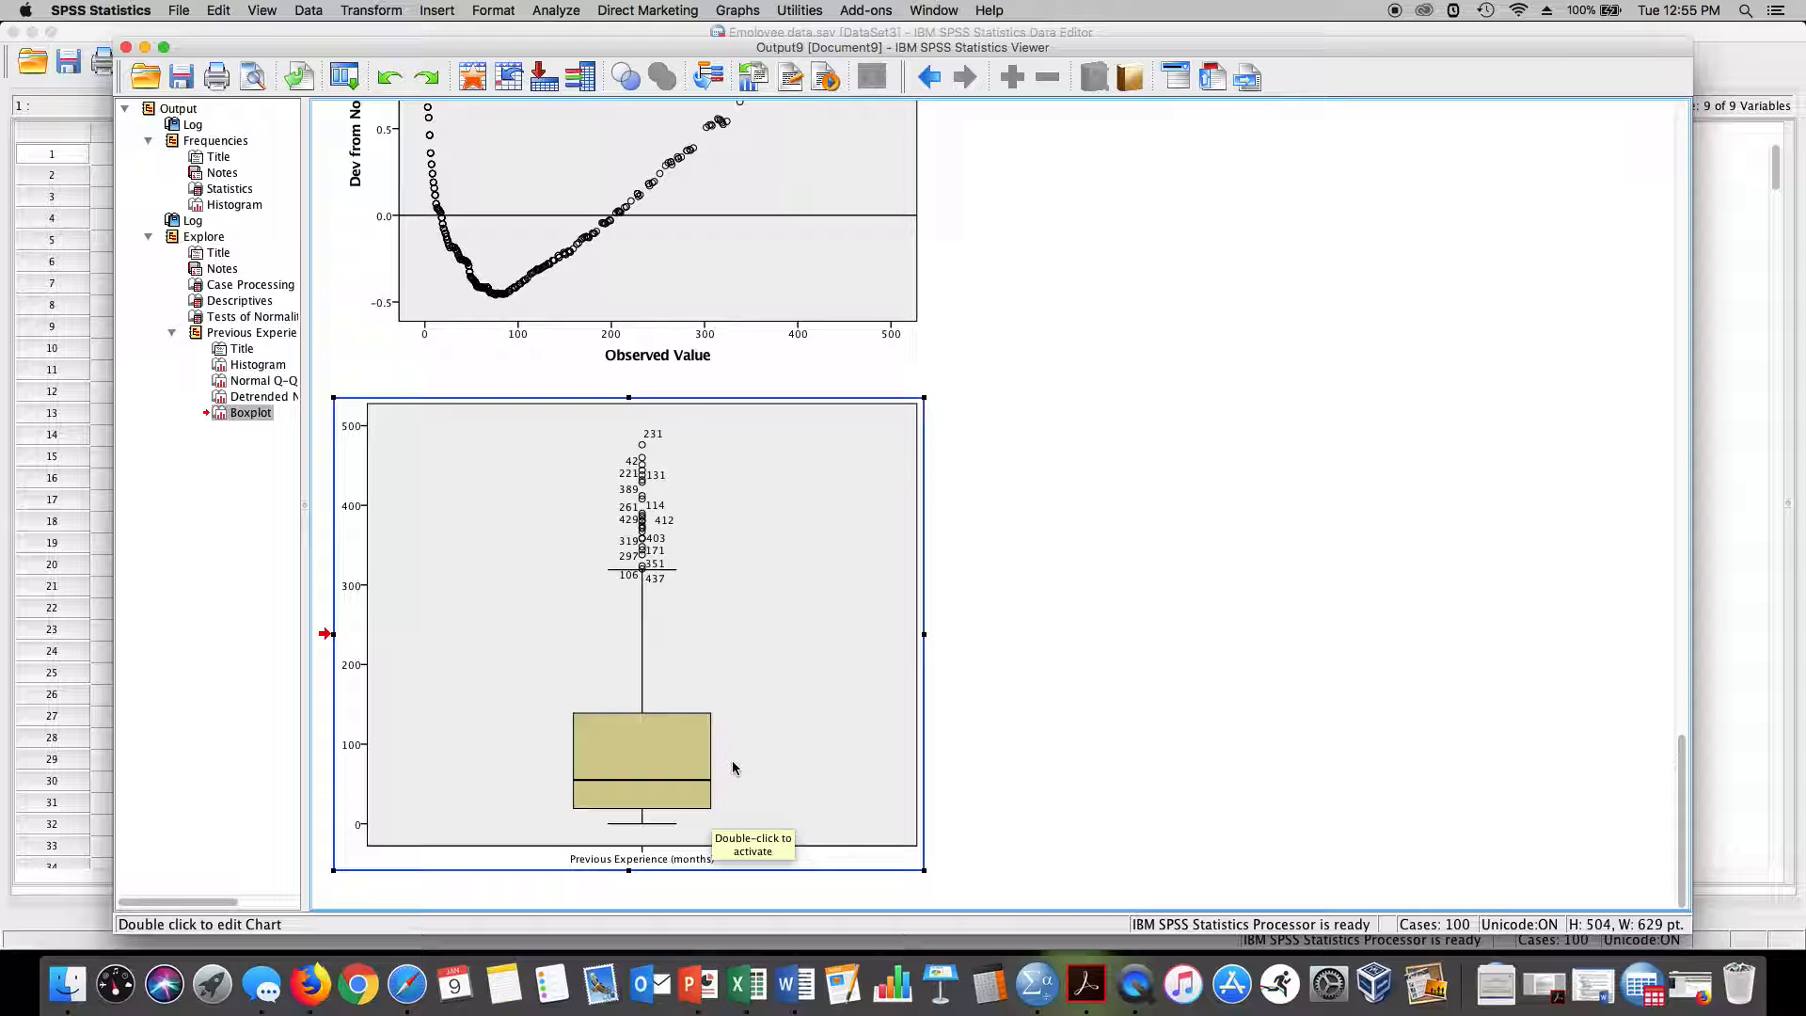
{"action": "mouse_move", "coordinate": [732, 762]}
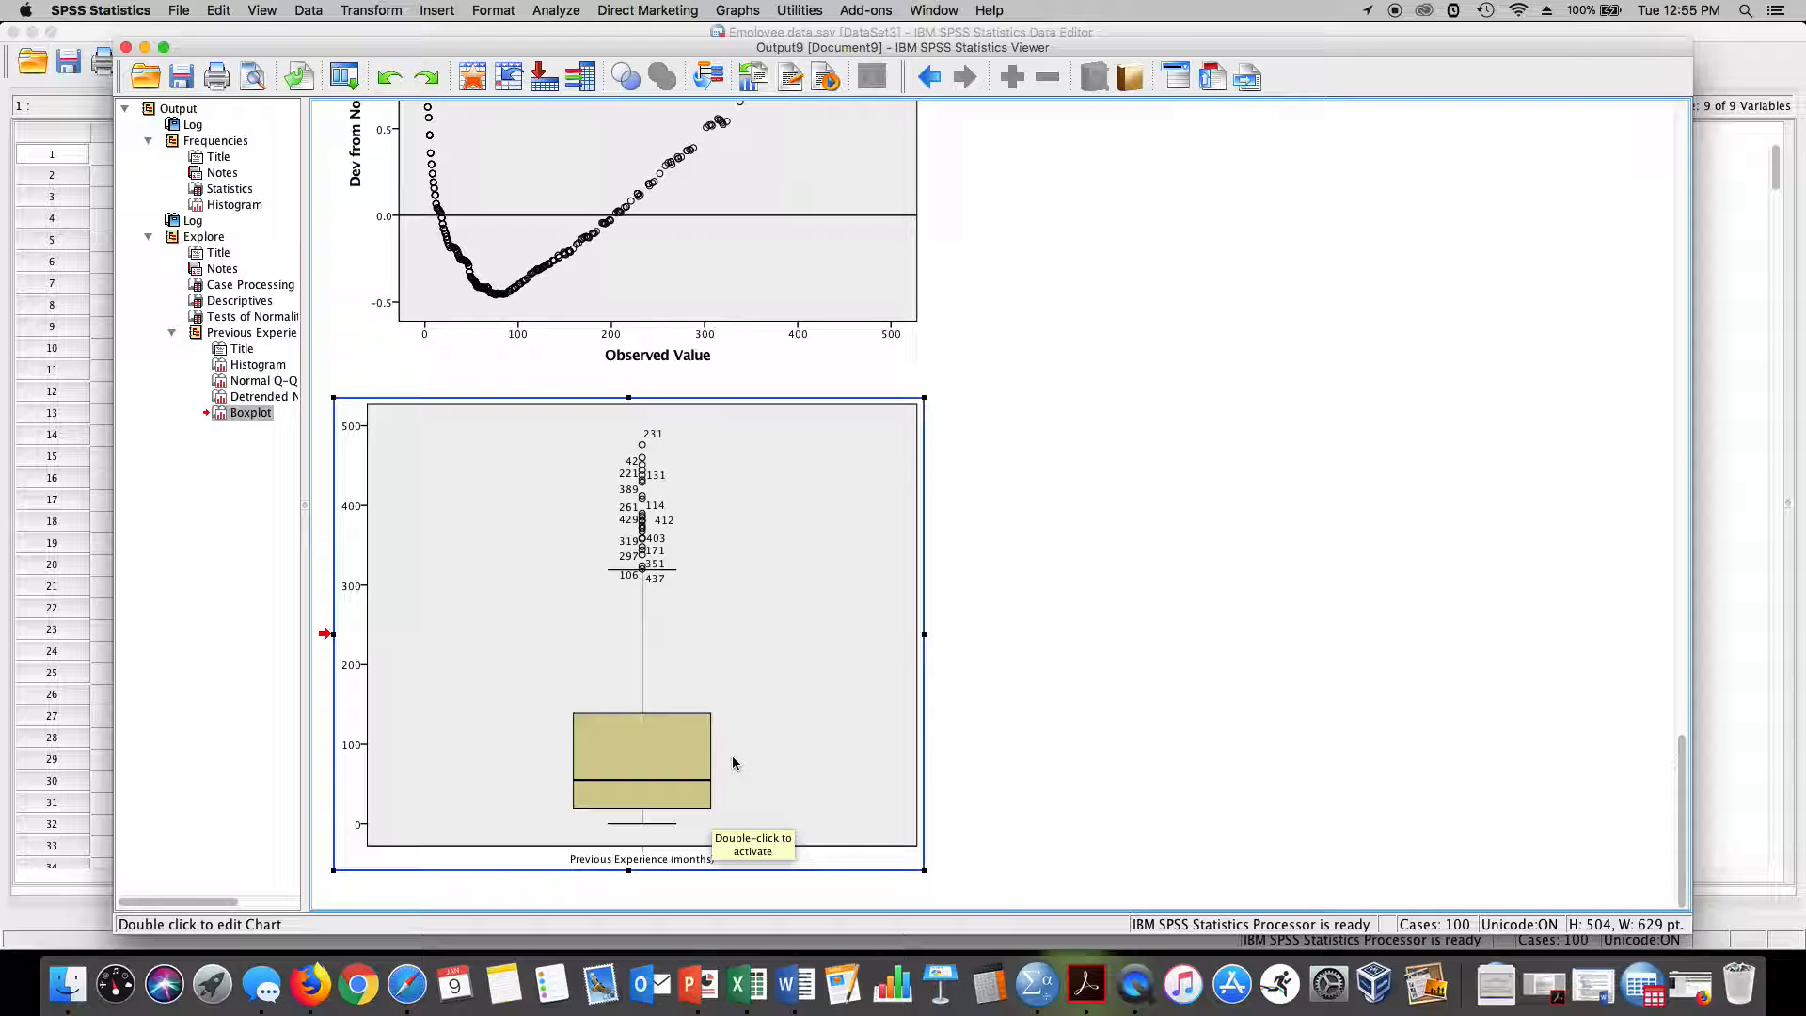
{"action": "mouse_move", "coordinate": [728, 781]}
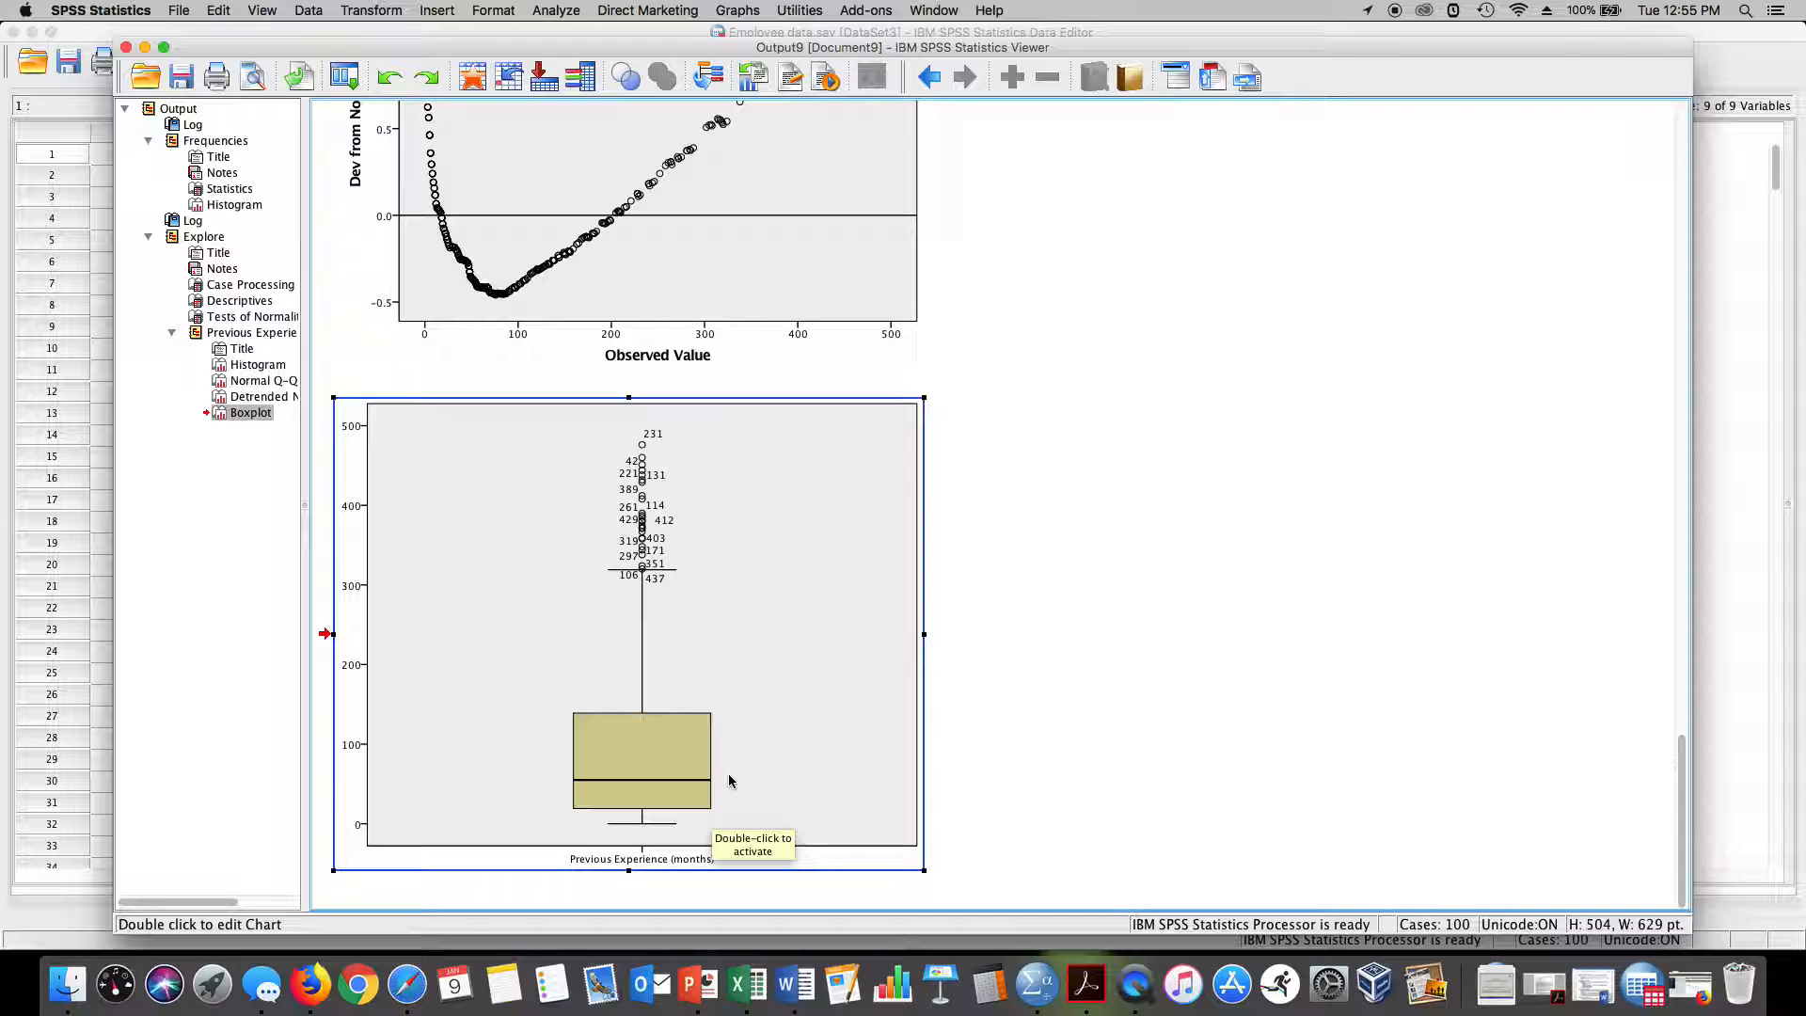
{"action": "mouse_move", "coordinate": [686, 777]}
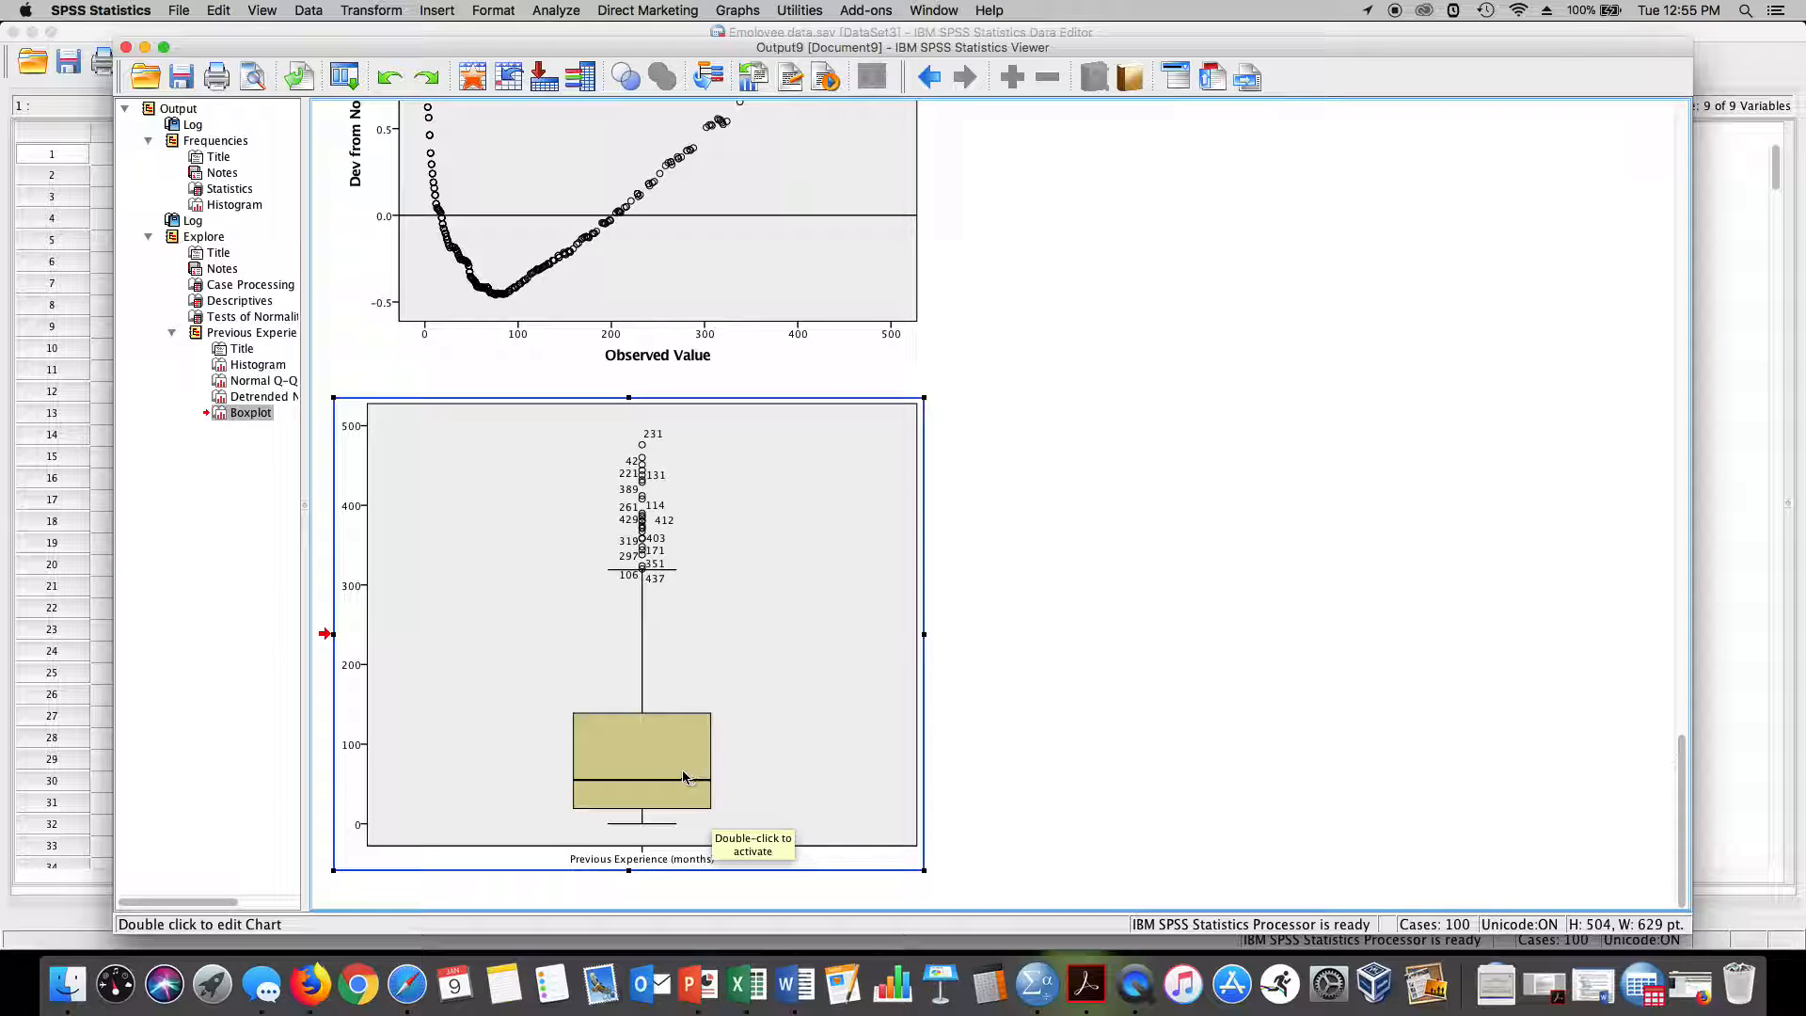
{"action": "mouse_move", "coordinate": [733, 816]}
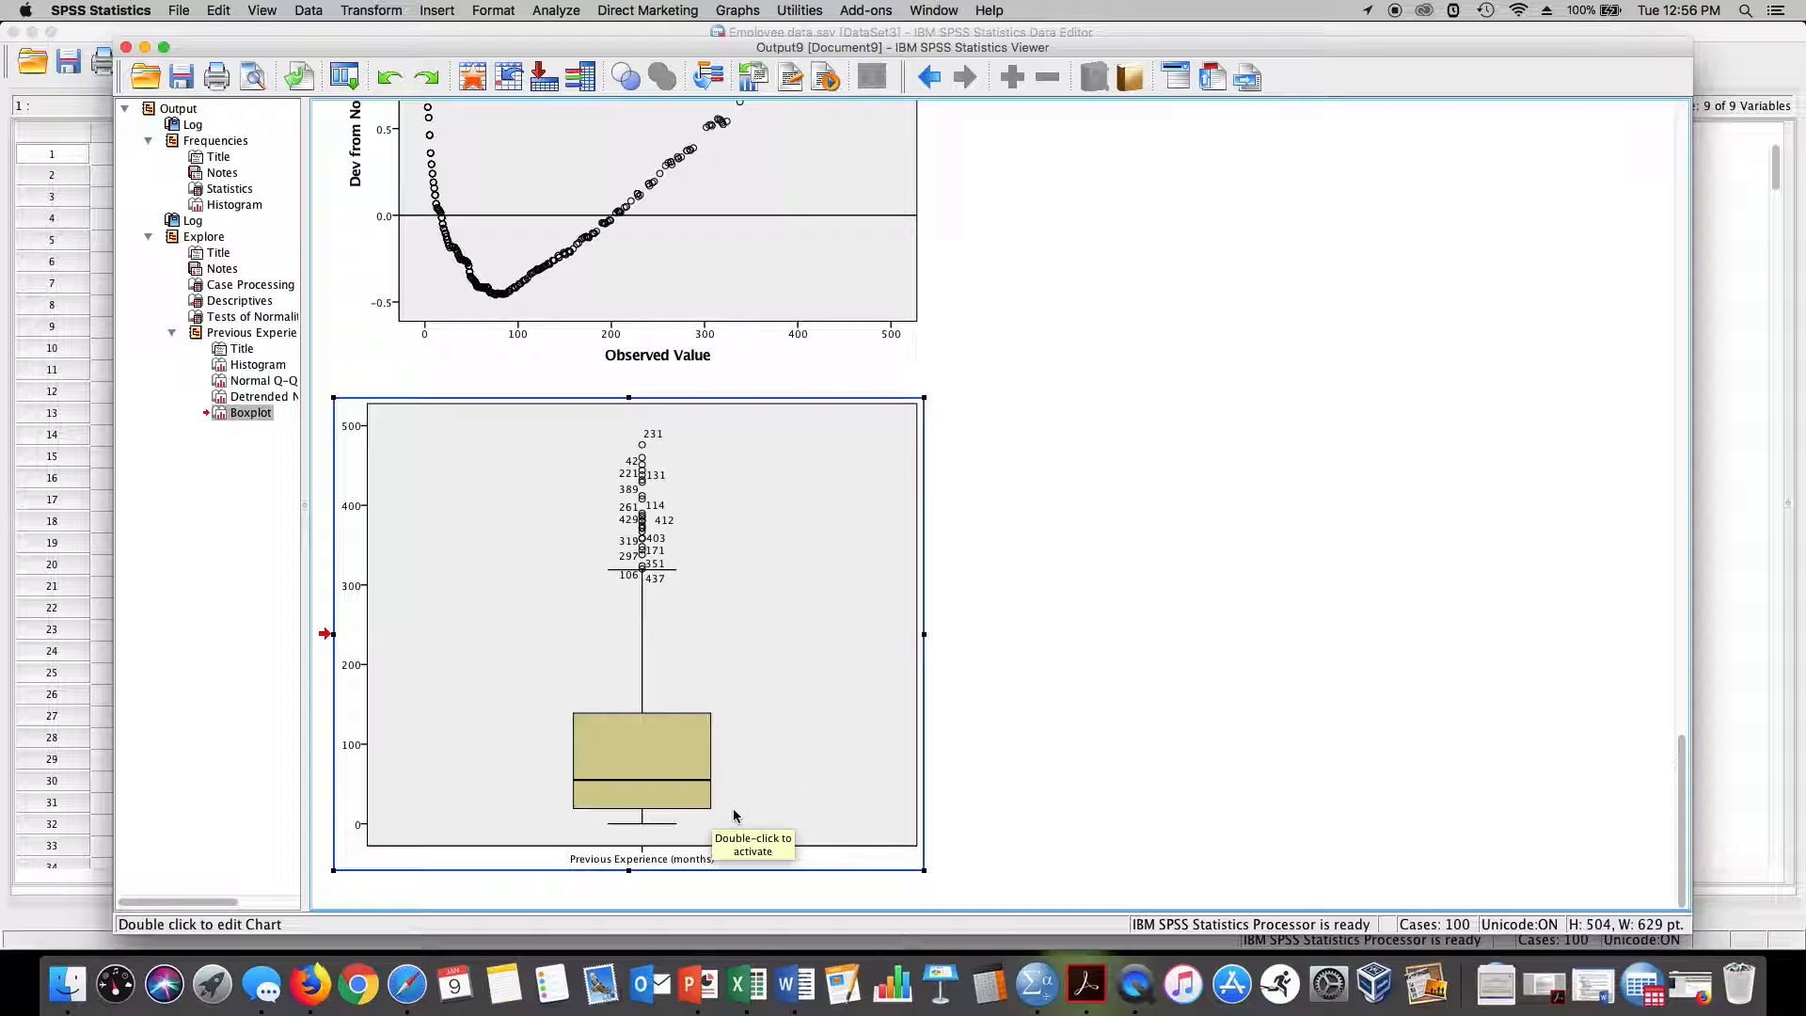
{"action": "mouse_move", "coordinate": [714, 814]}
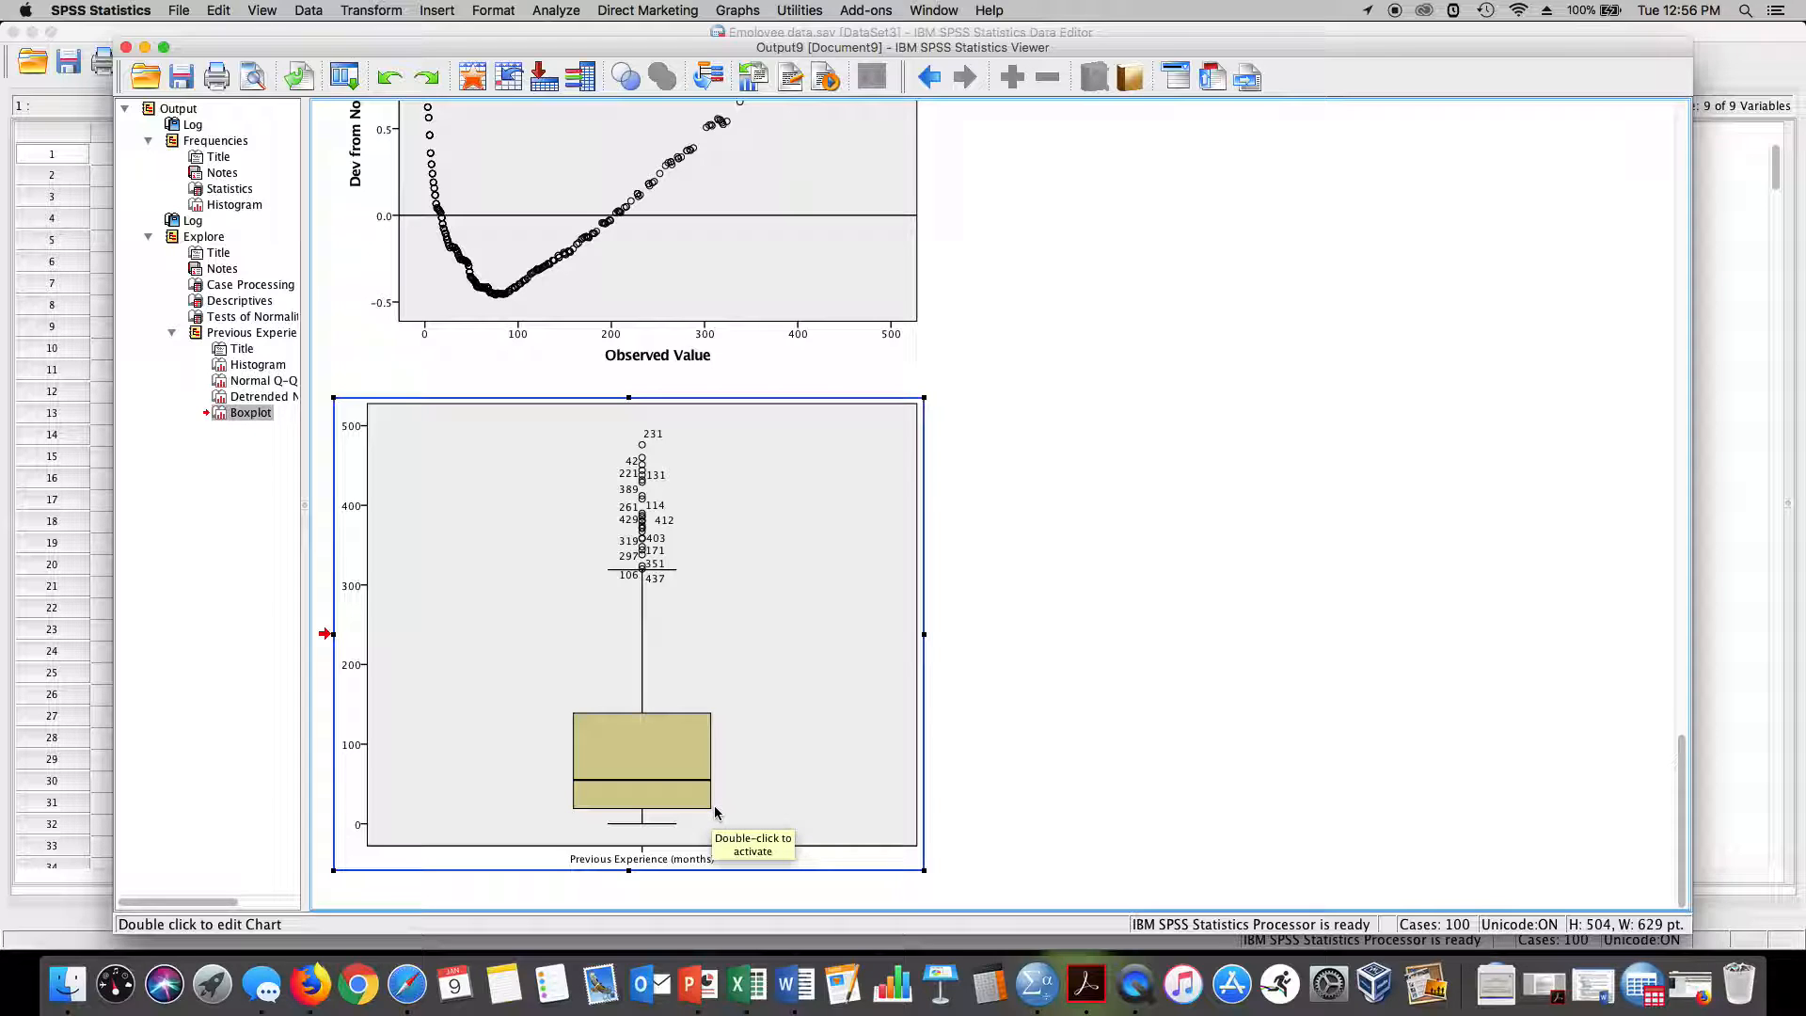
{"action": "mouse_move", "coordinate": [1155, 698]}
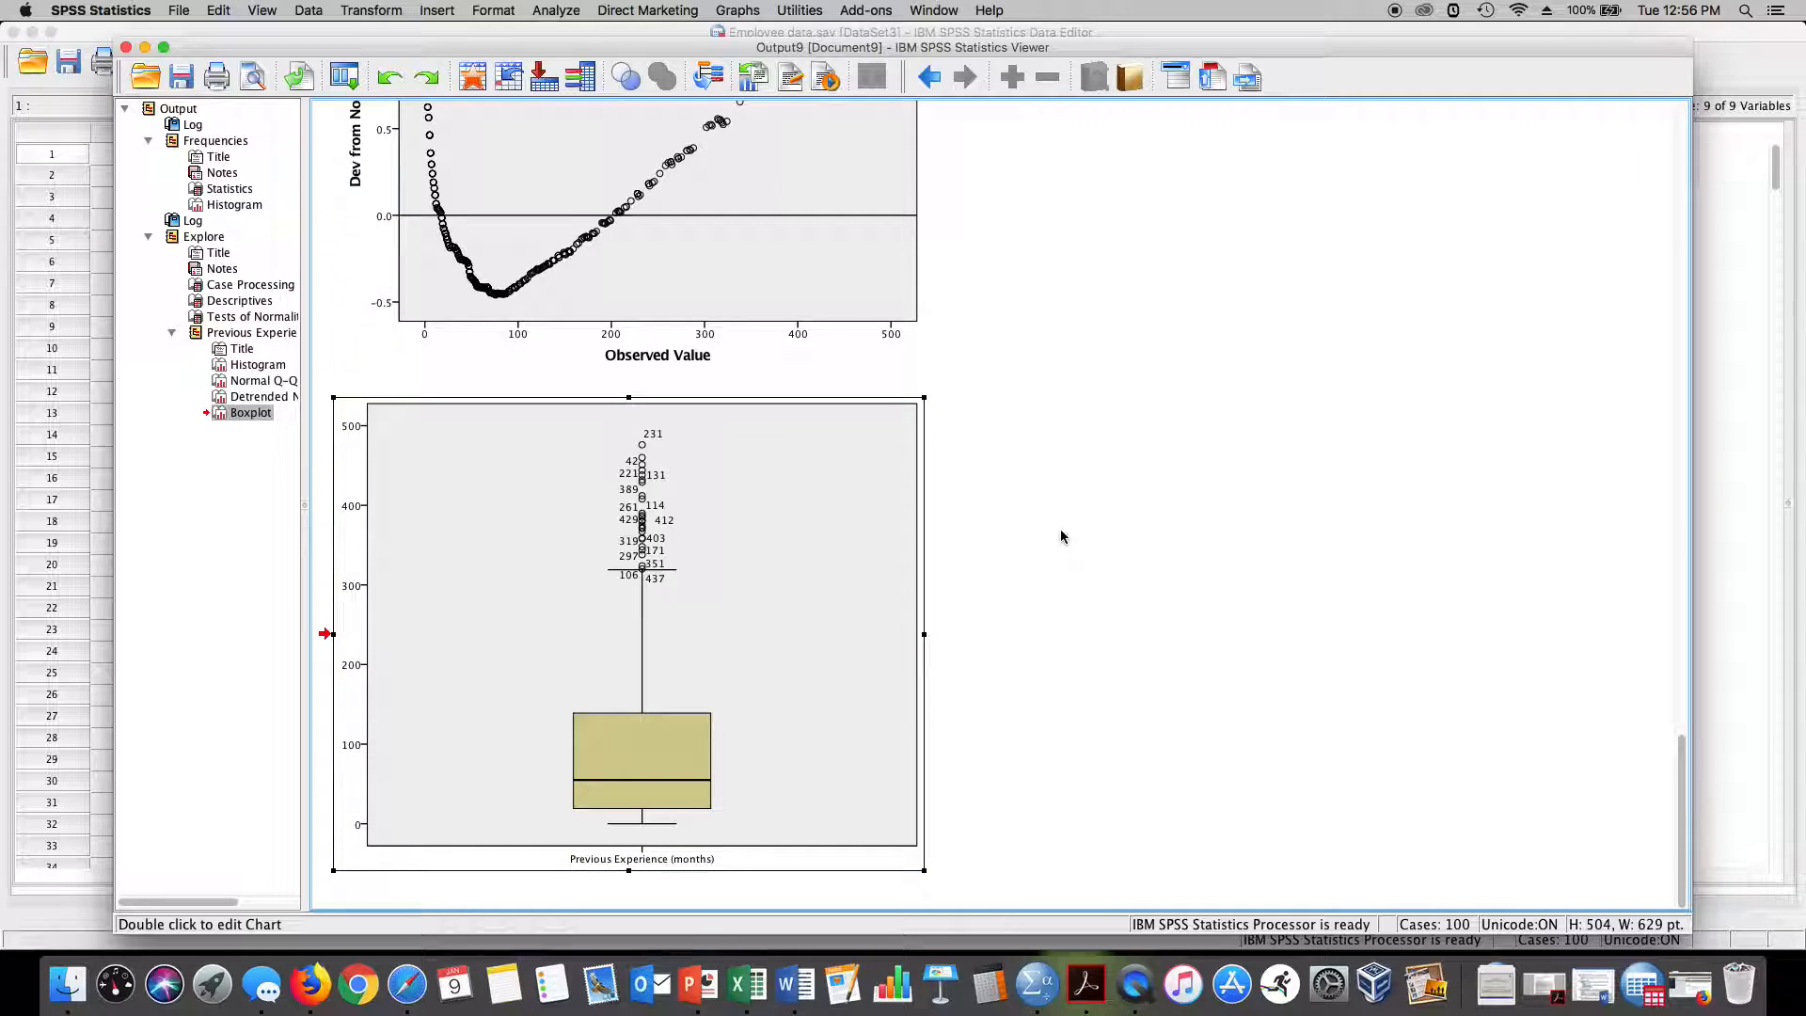
{"action": "mouse_move", "coordinate": [1214, 338]}
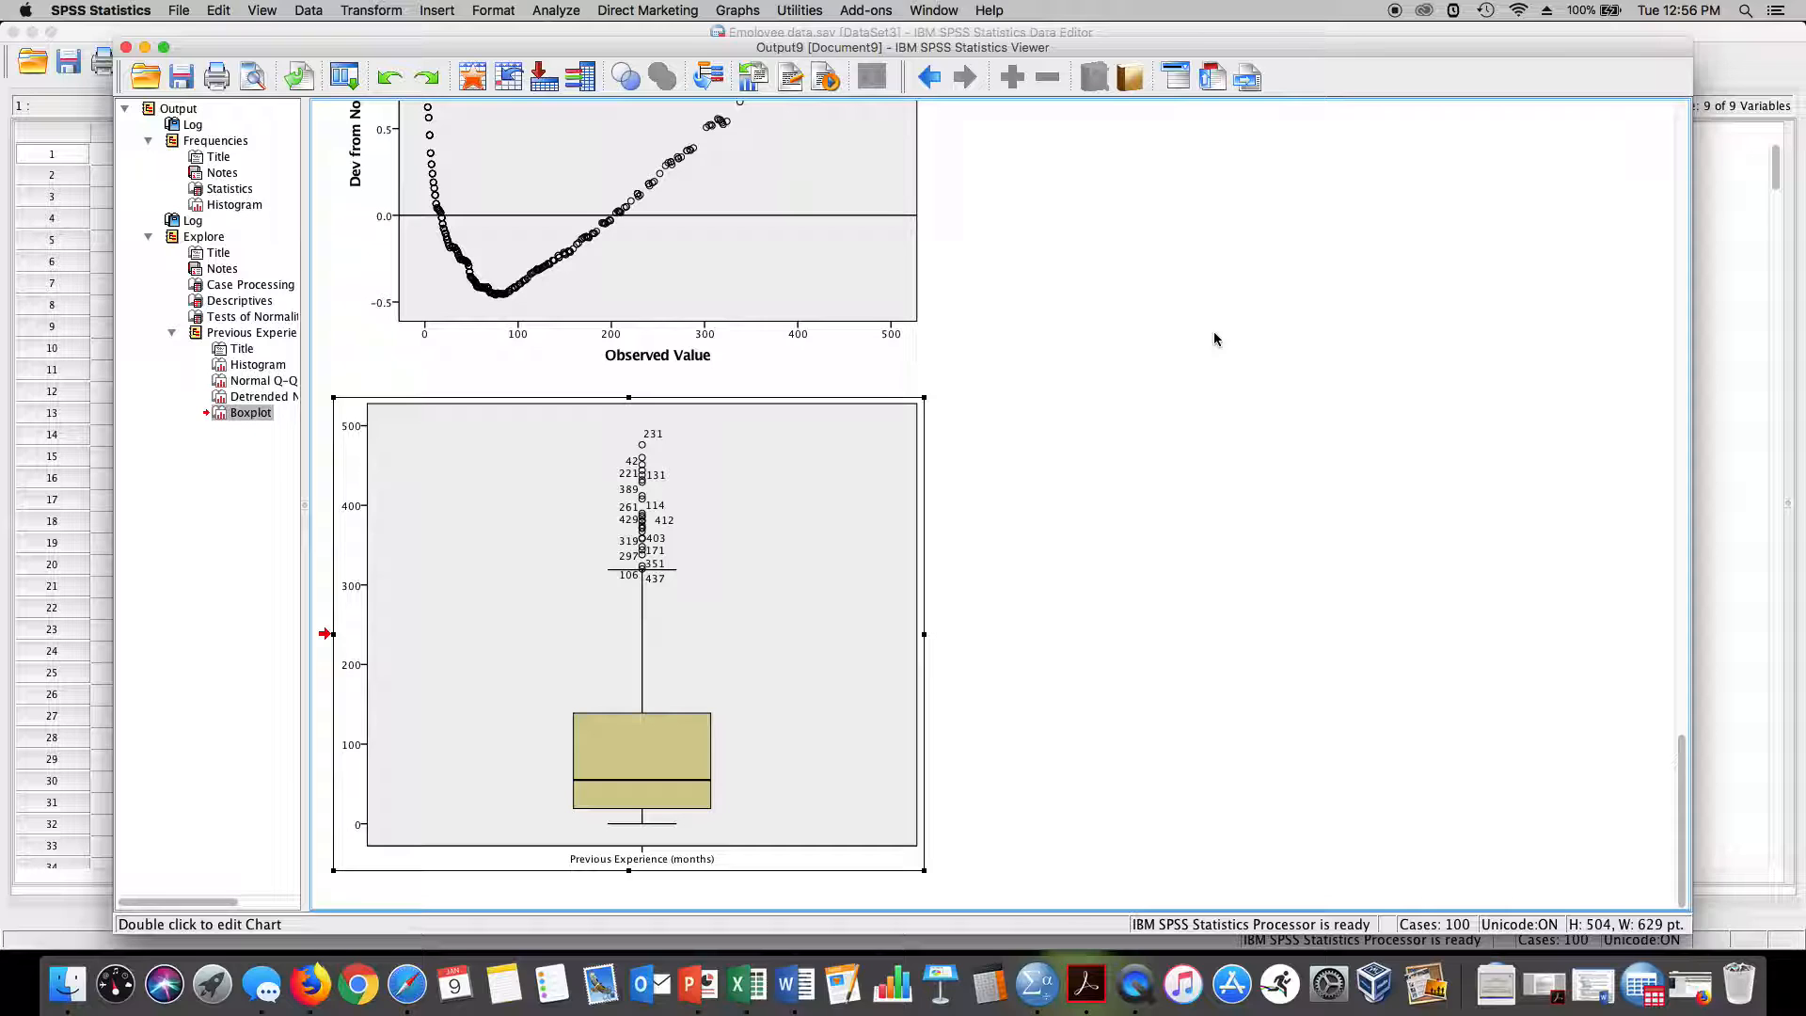